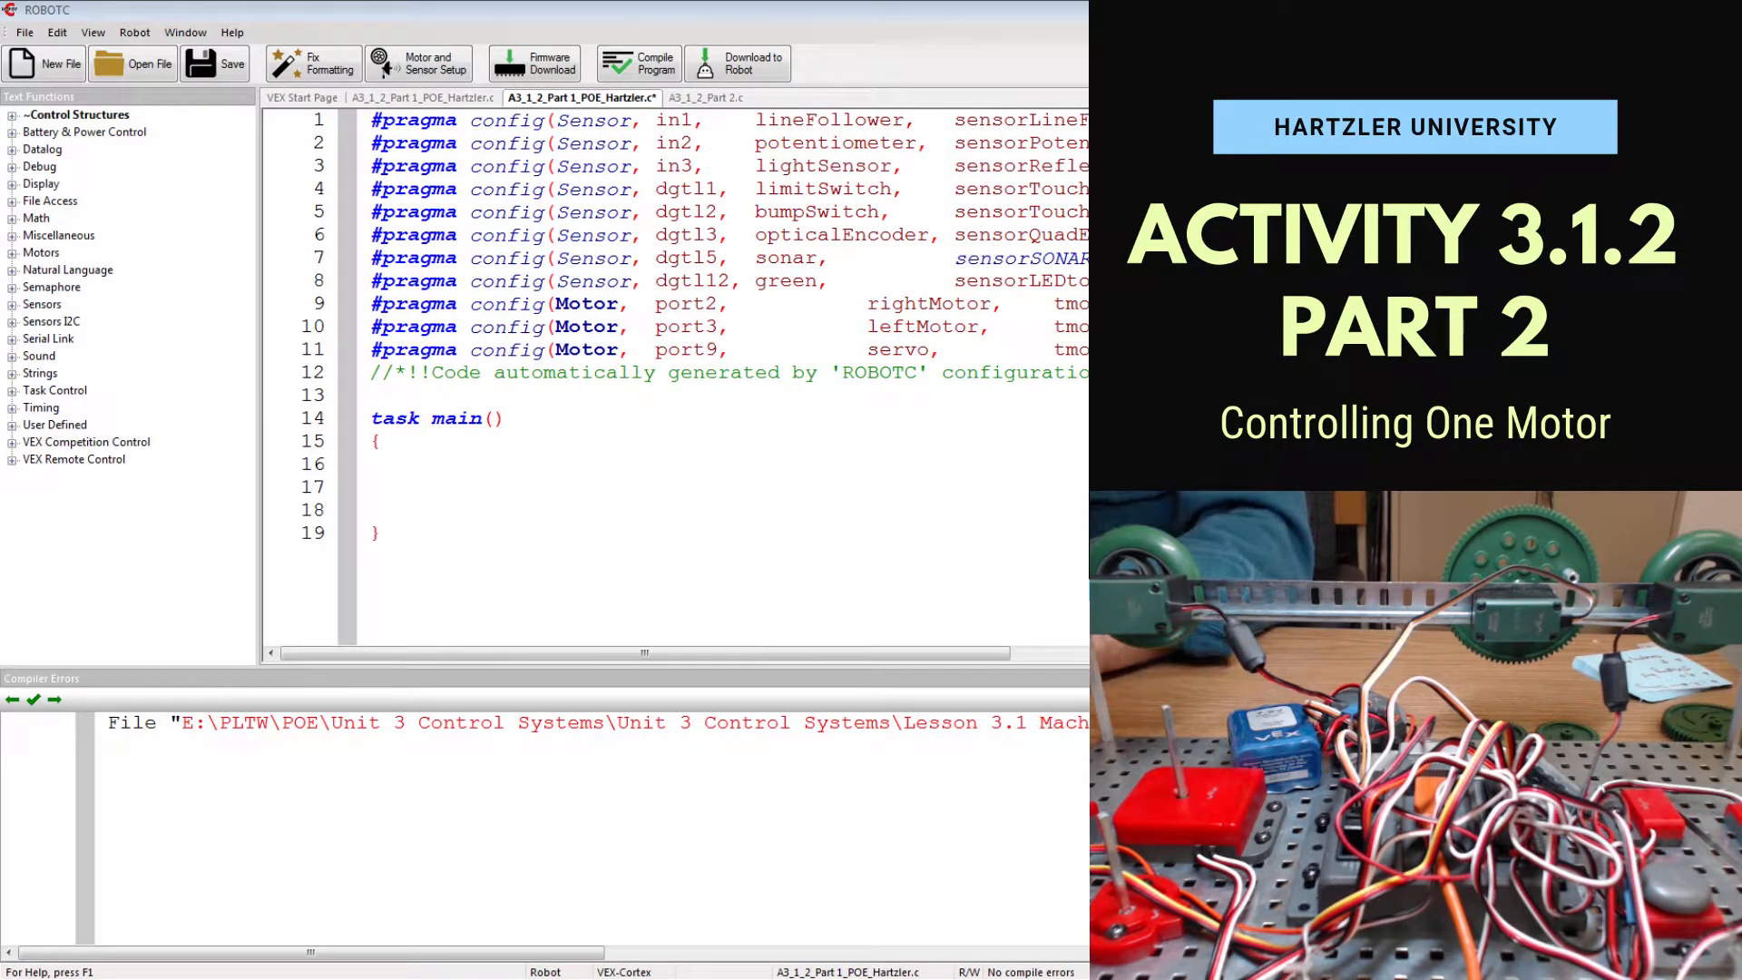
Review the motor and sensor configuration lines and settings.
click(408, 479)
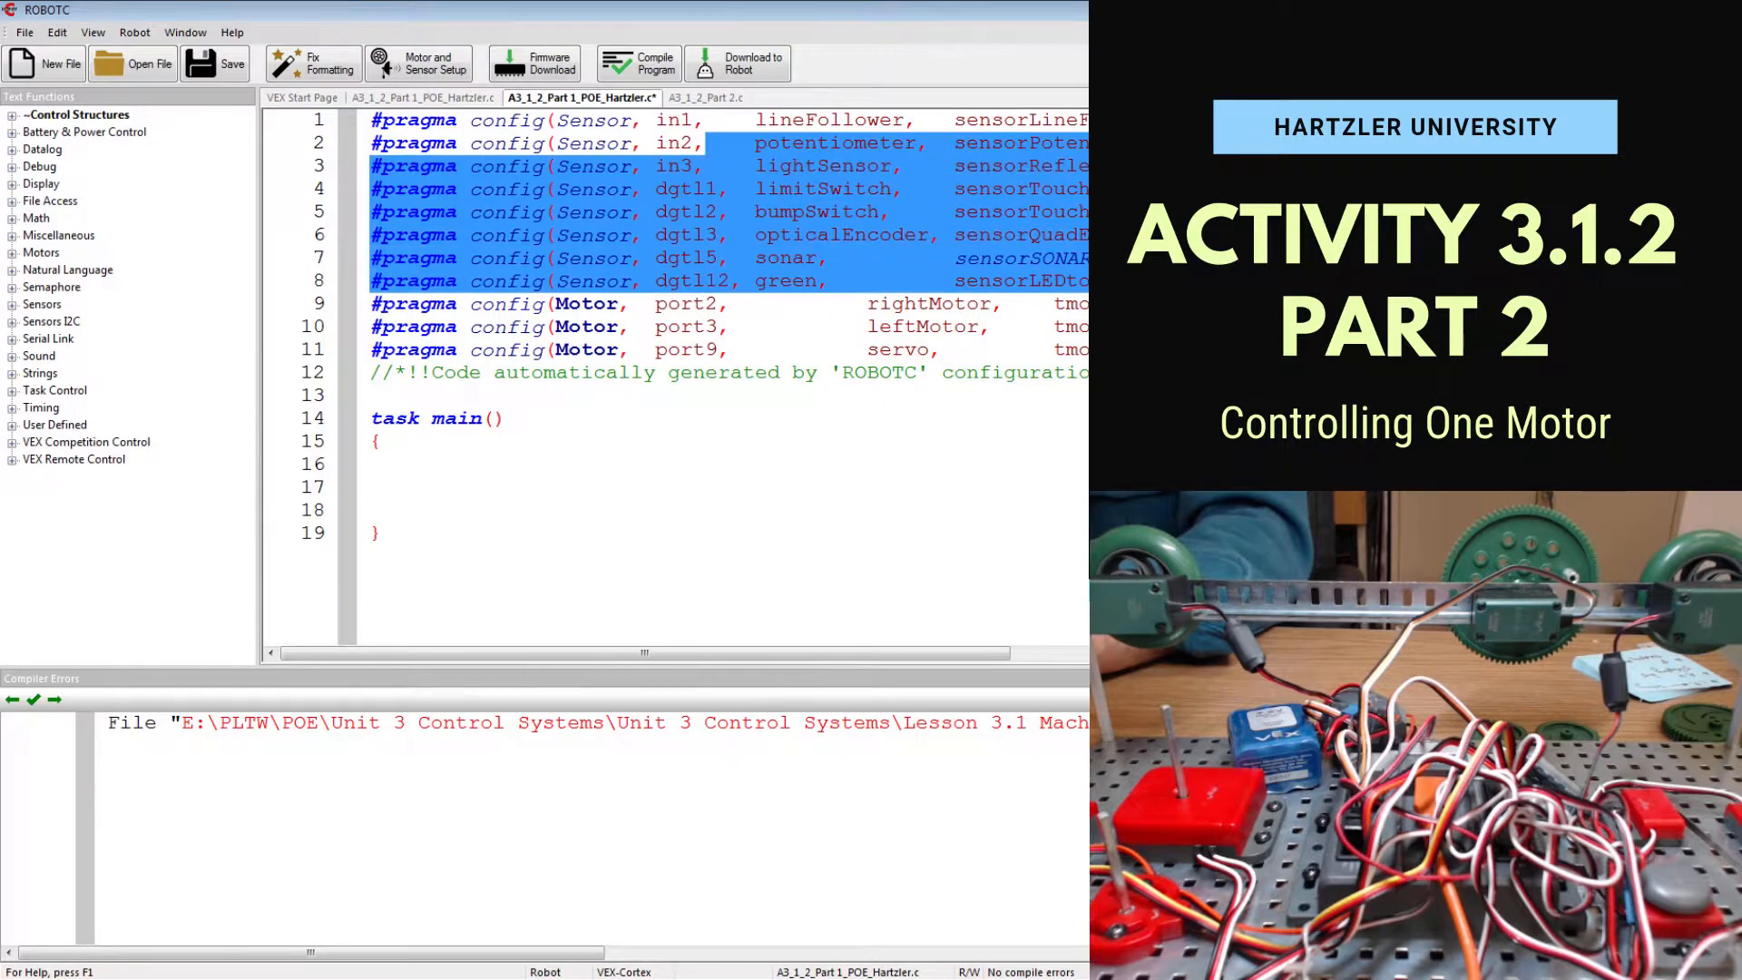
click(553, 119)
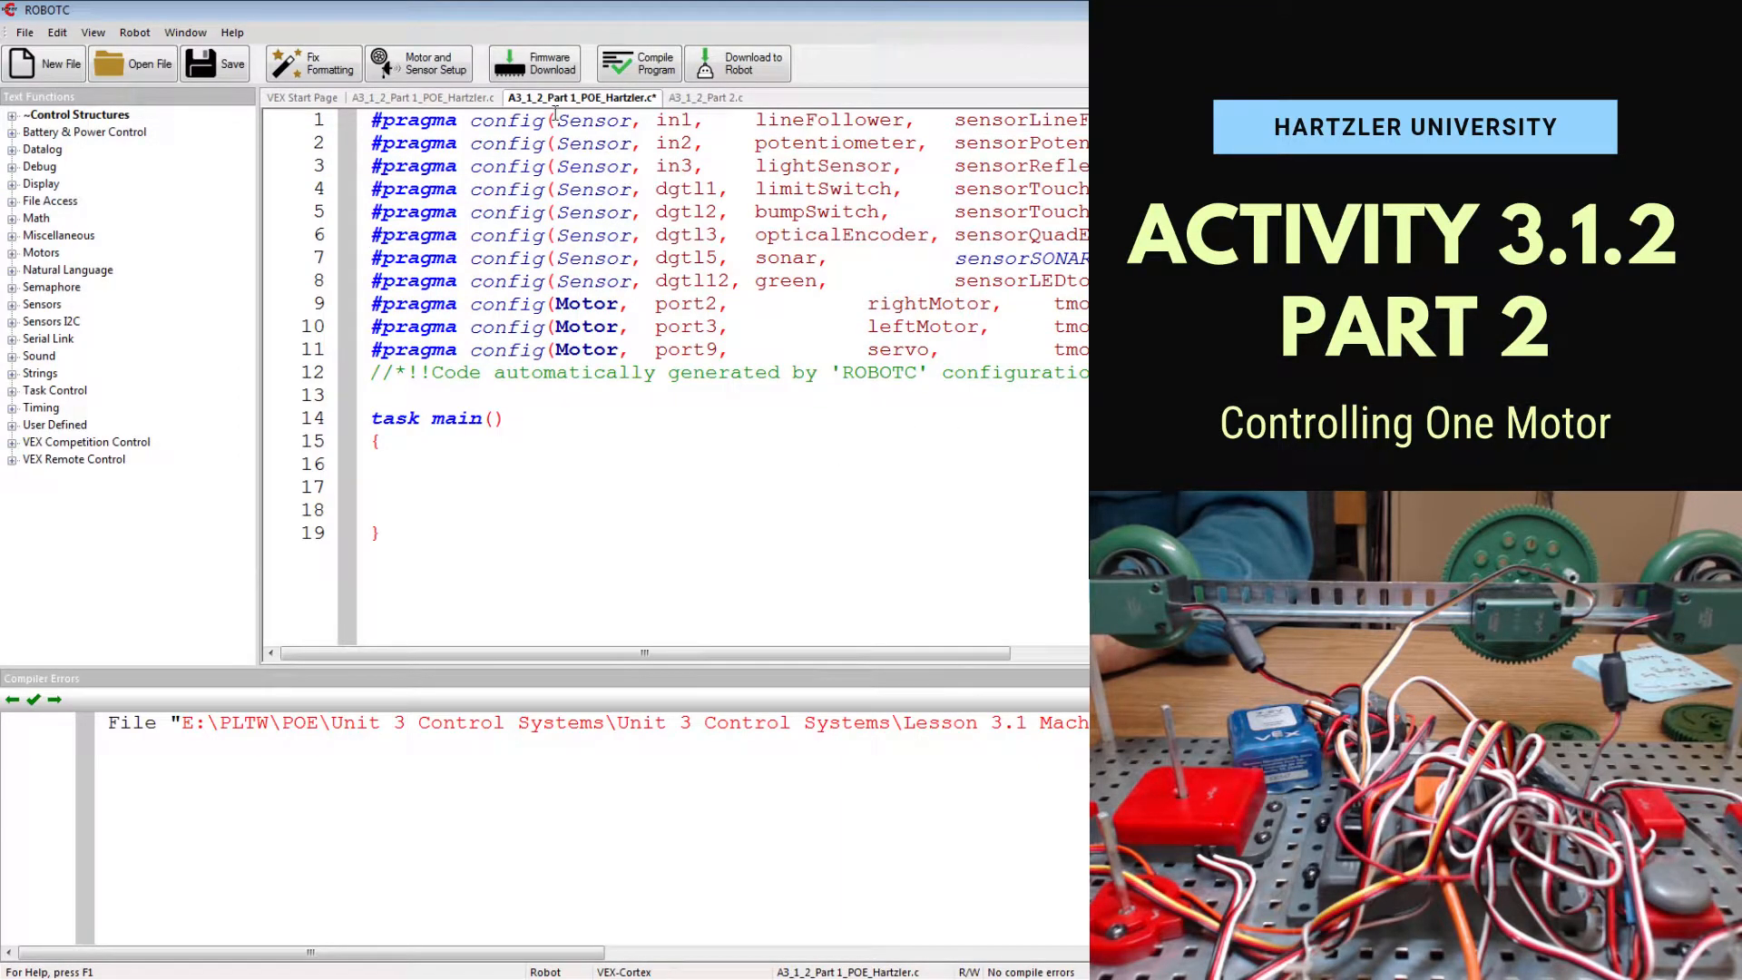
click(419, 63)
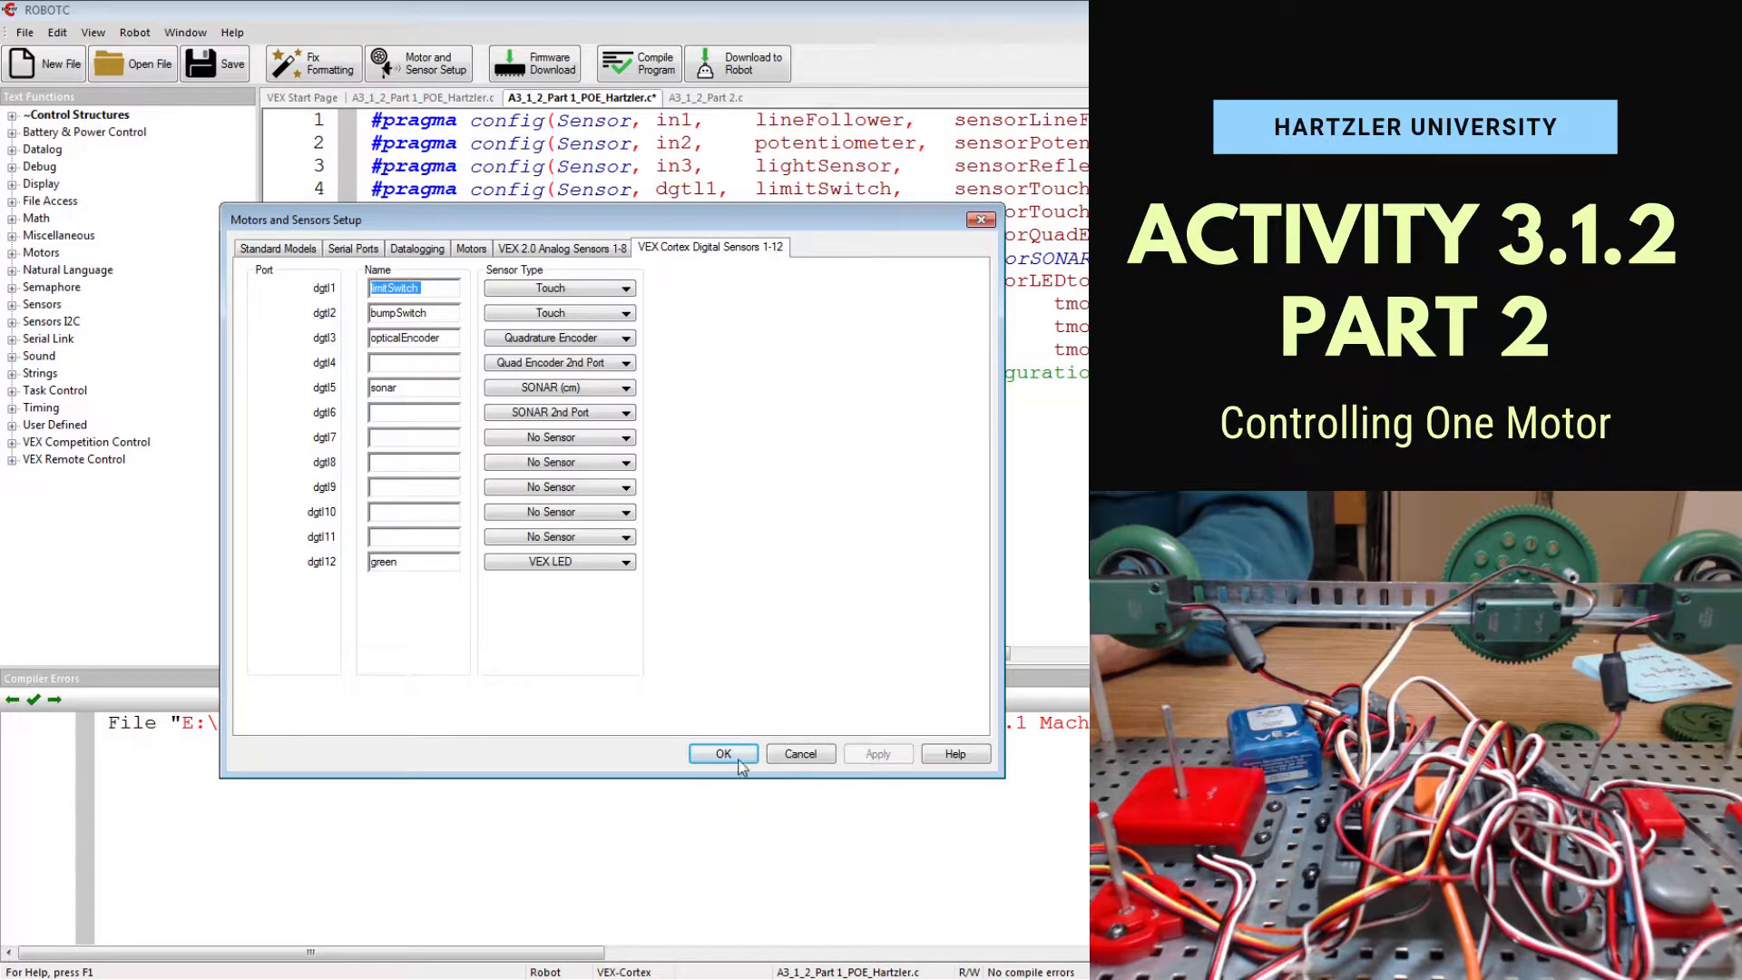
click(722, 753)
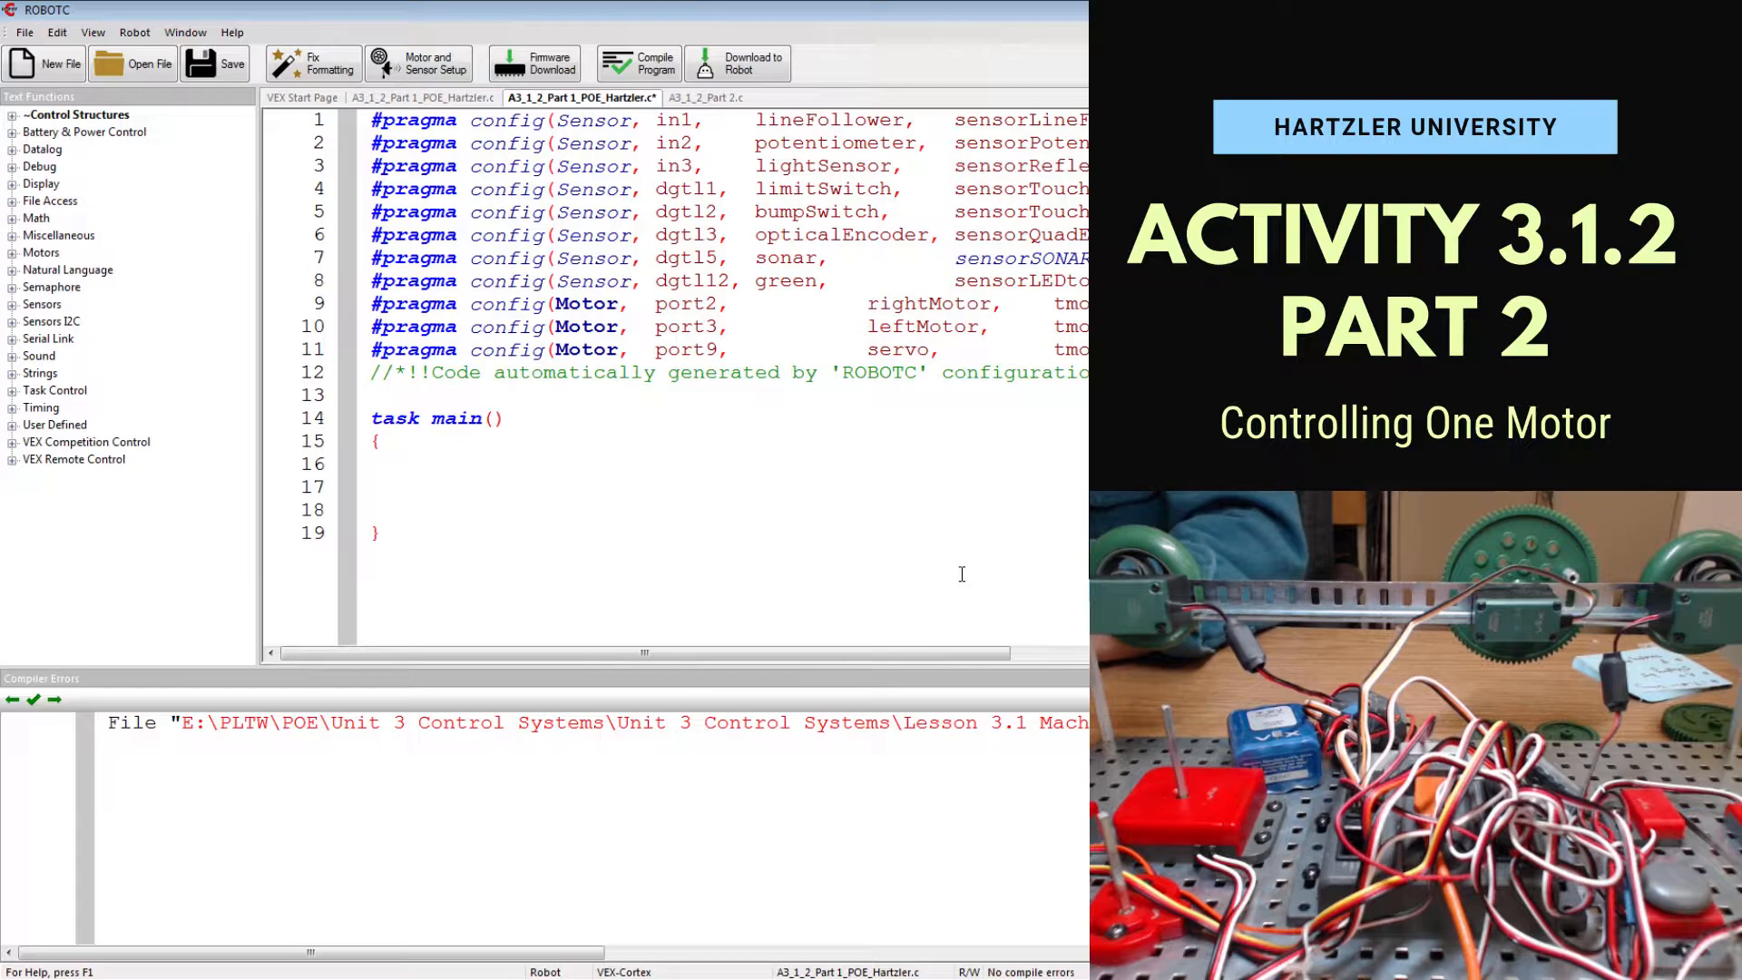
Type startMotor(rightMotor,63.5);, wait(5); and stopMotor(rightMotor); into task main.
text(startMotor)
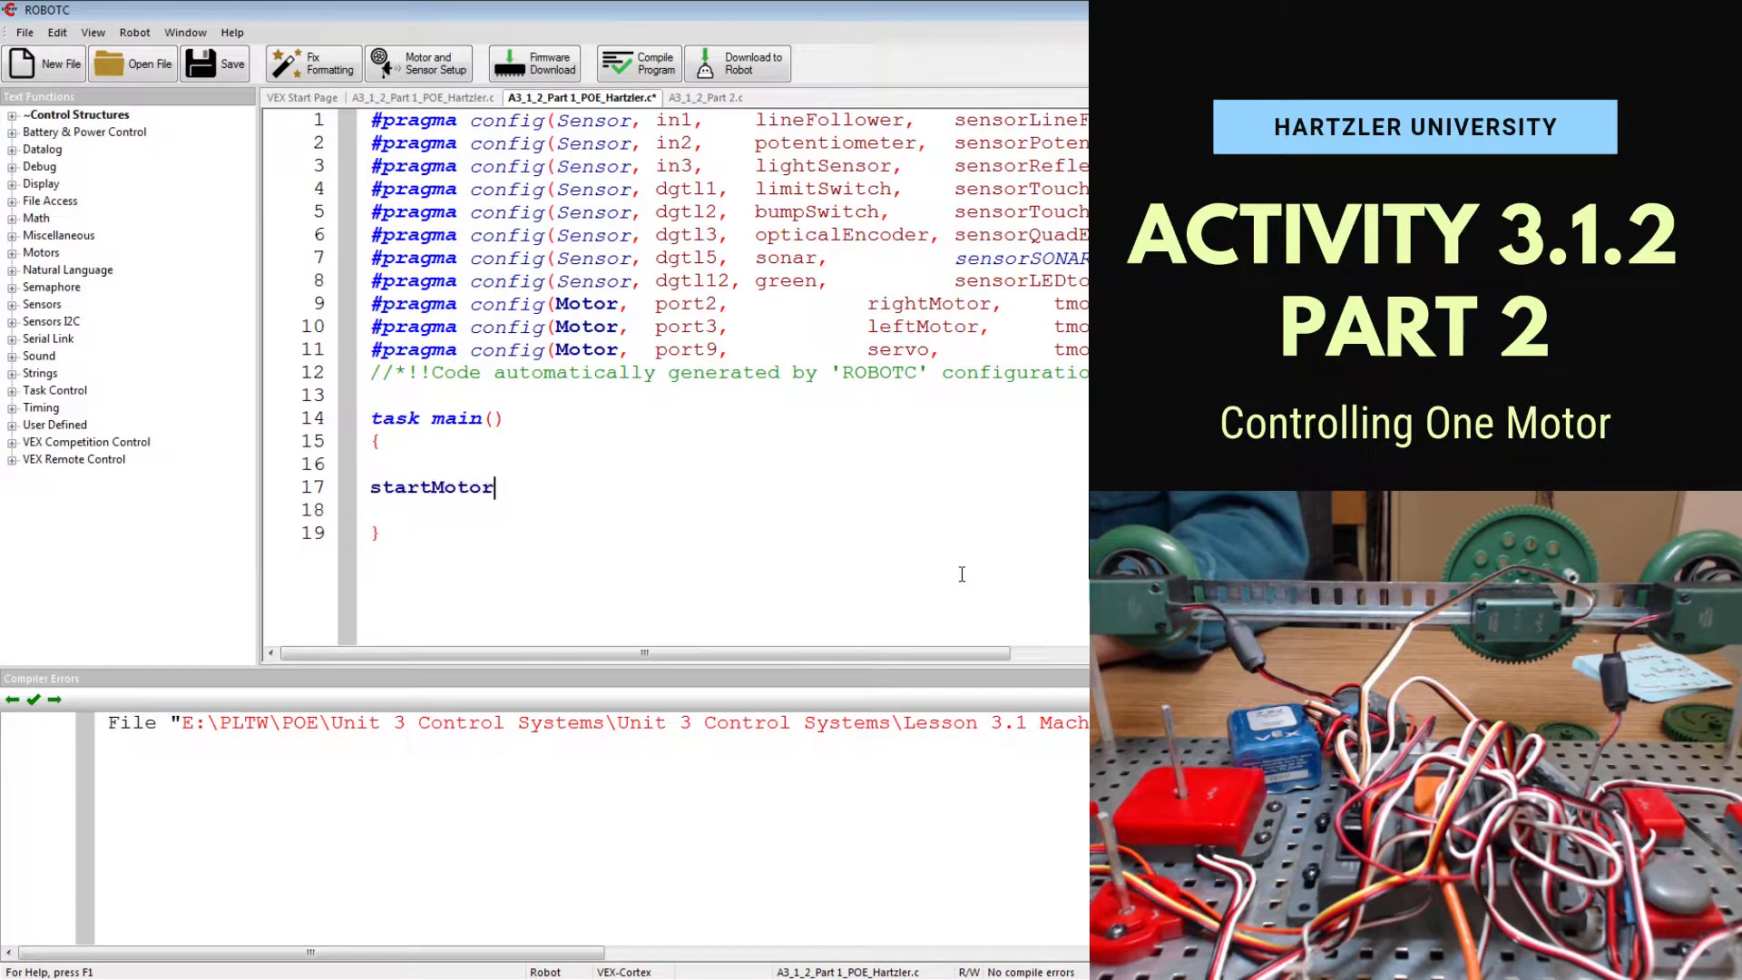
text((rightMotor)
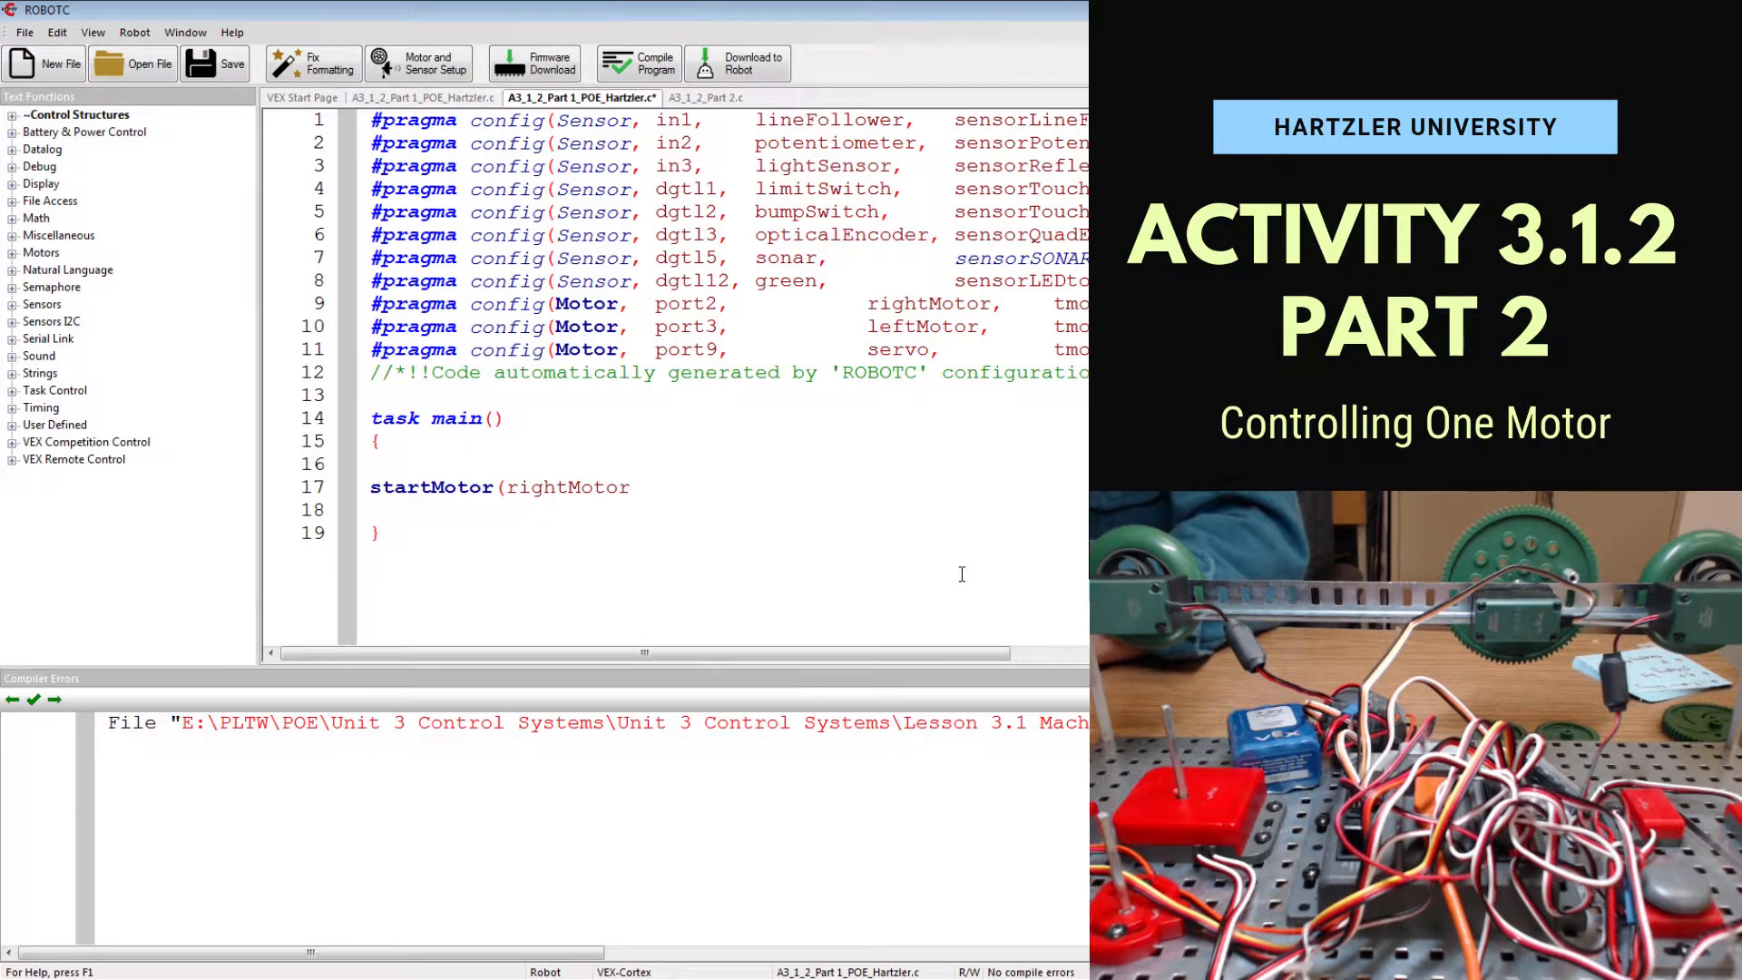
text(,)
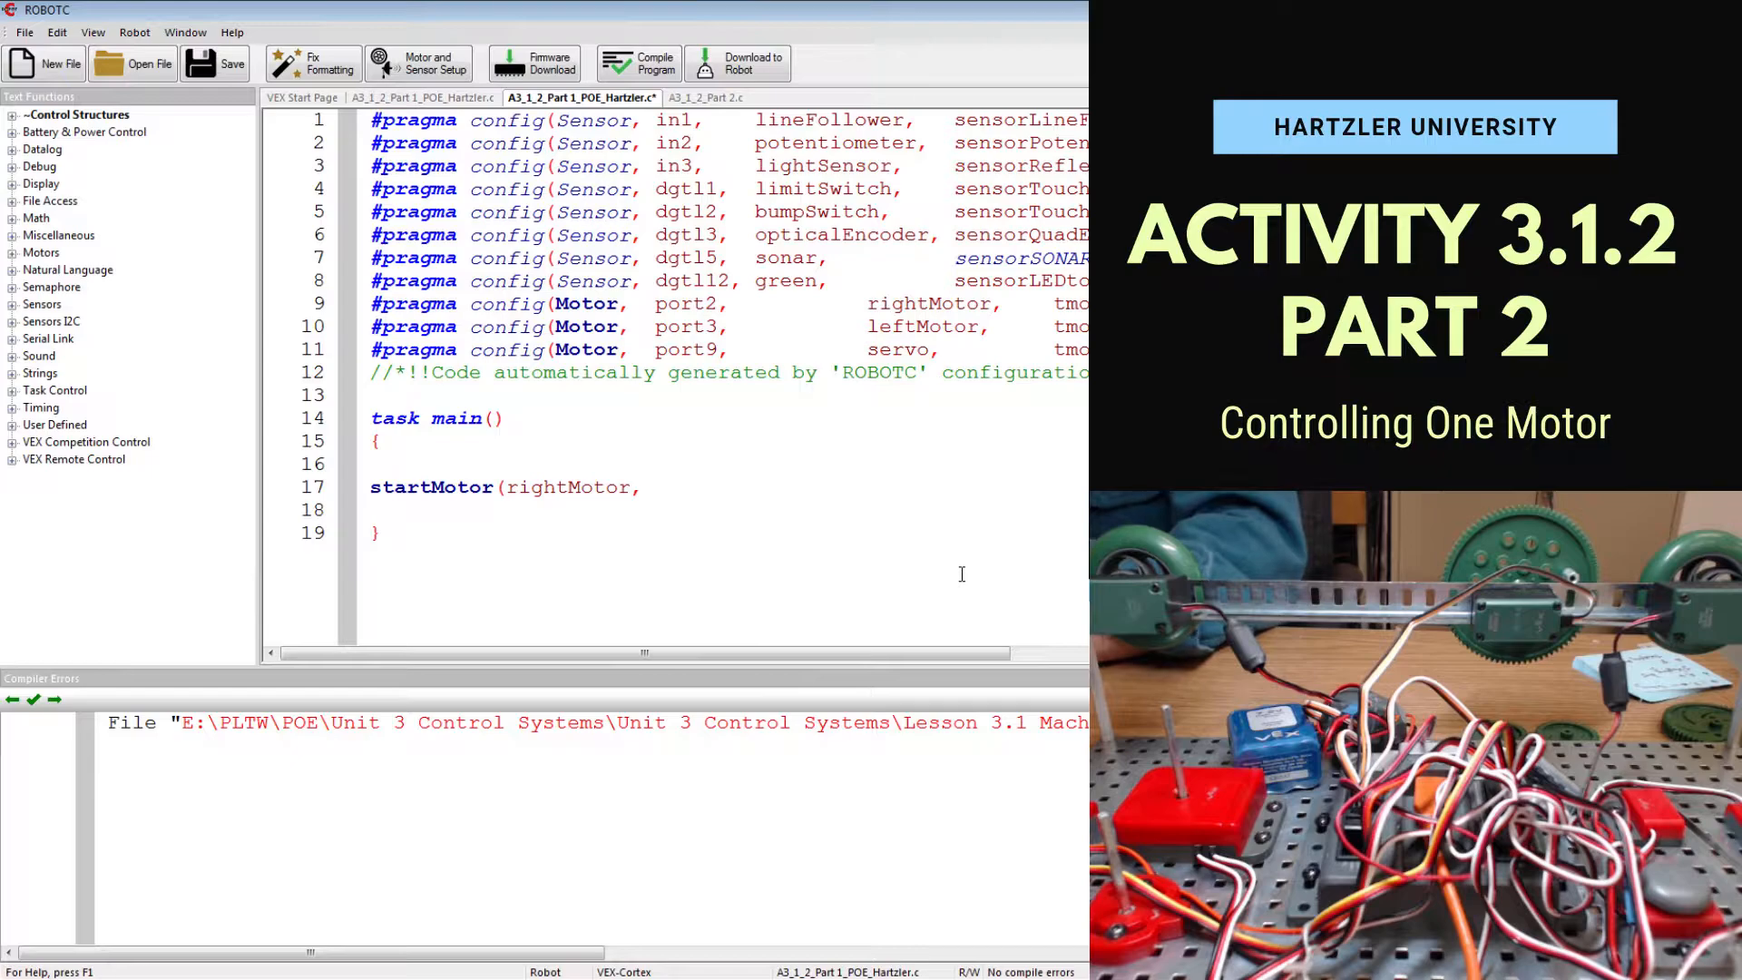
text(6)
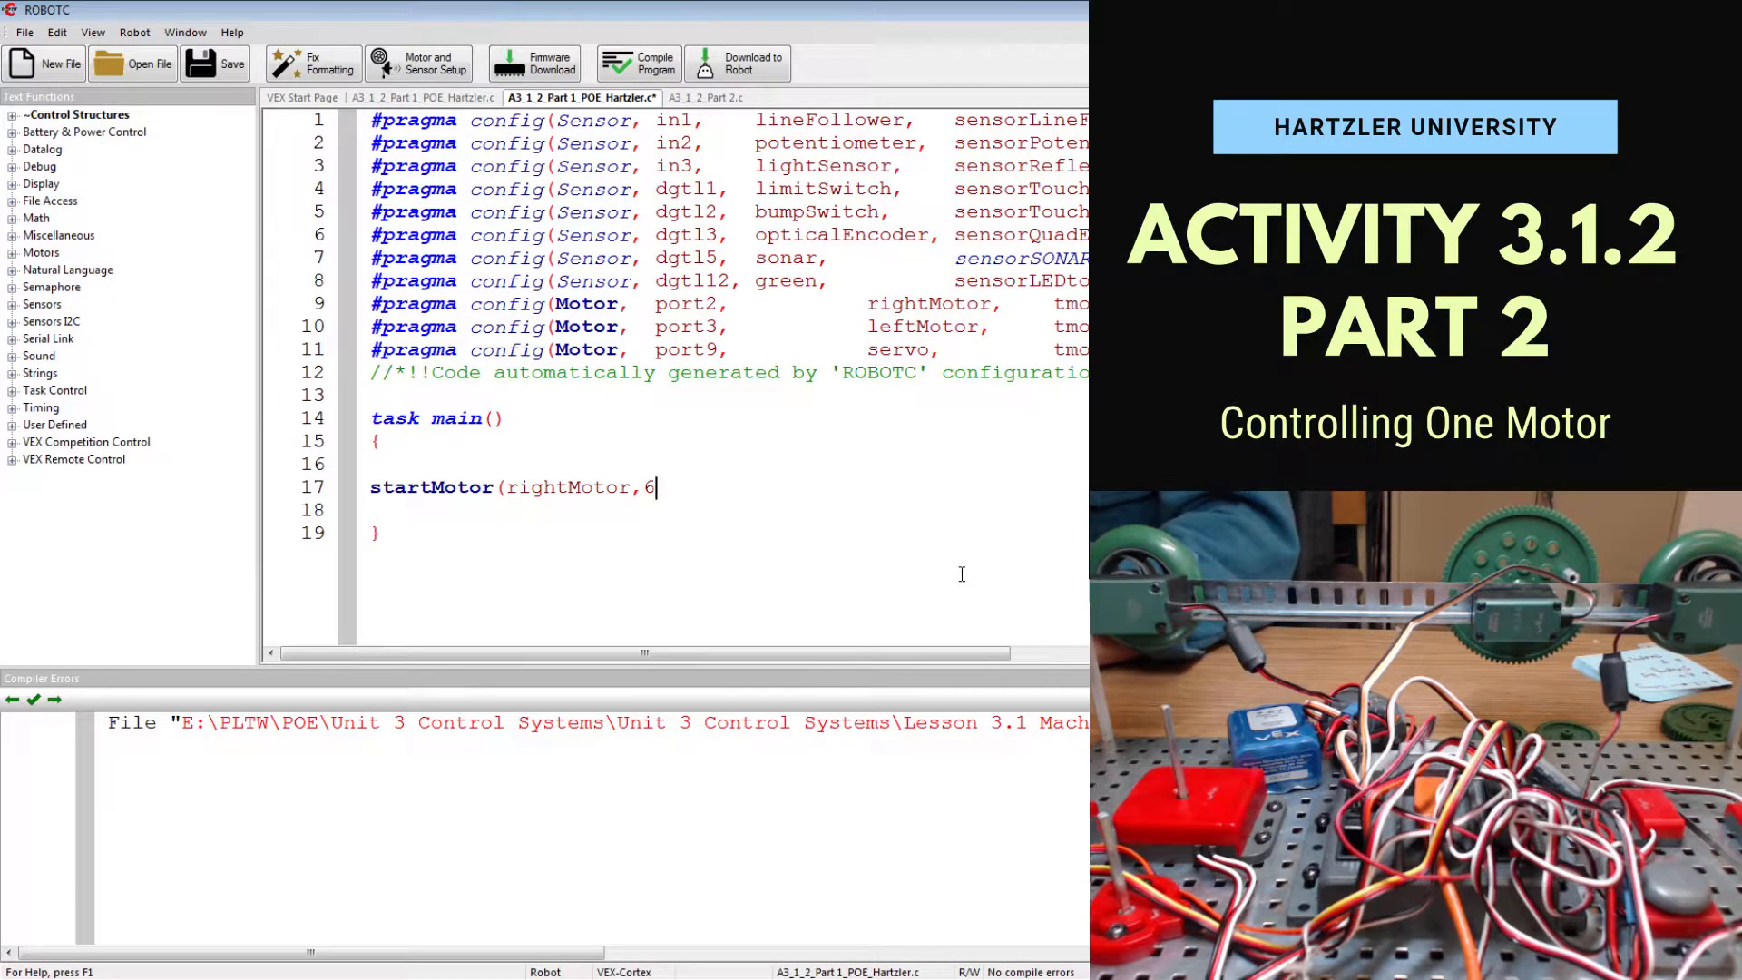
text(3.5)
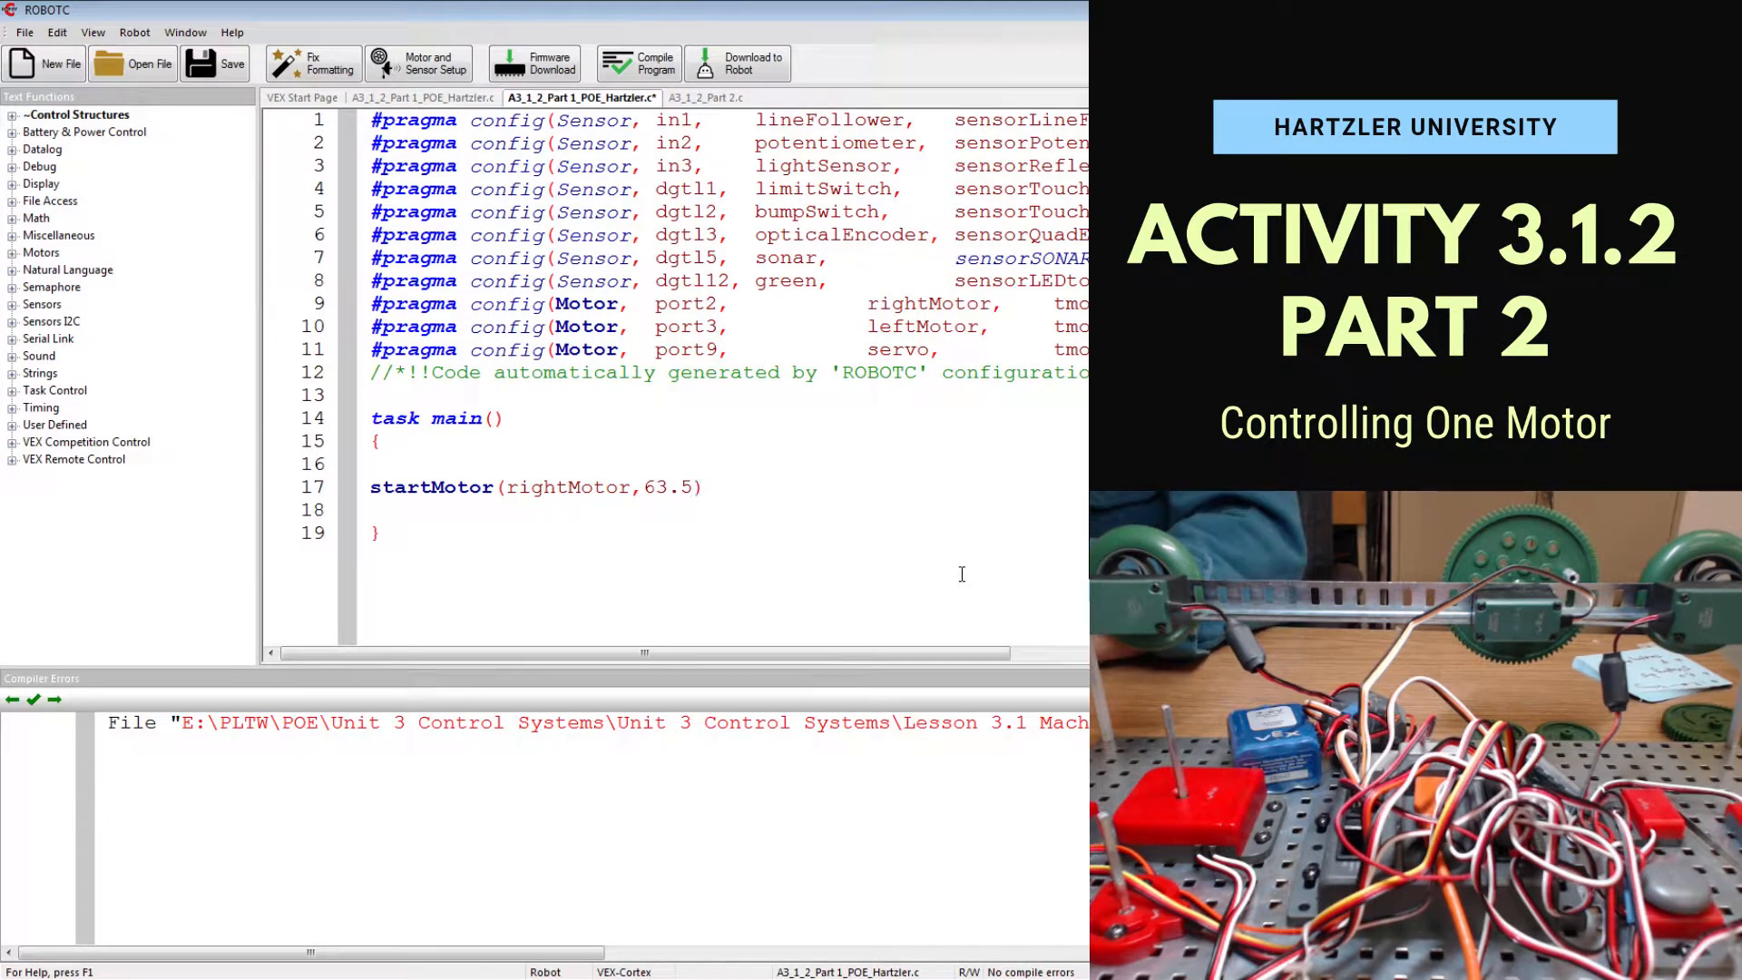
text();)
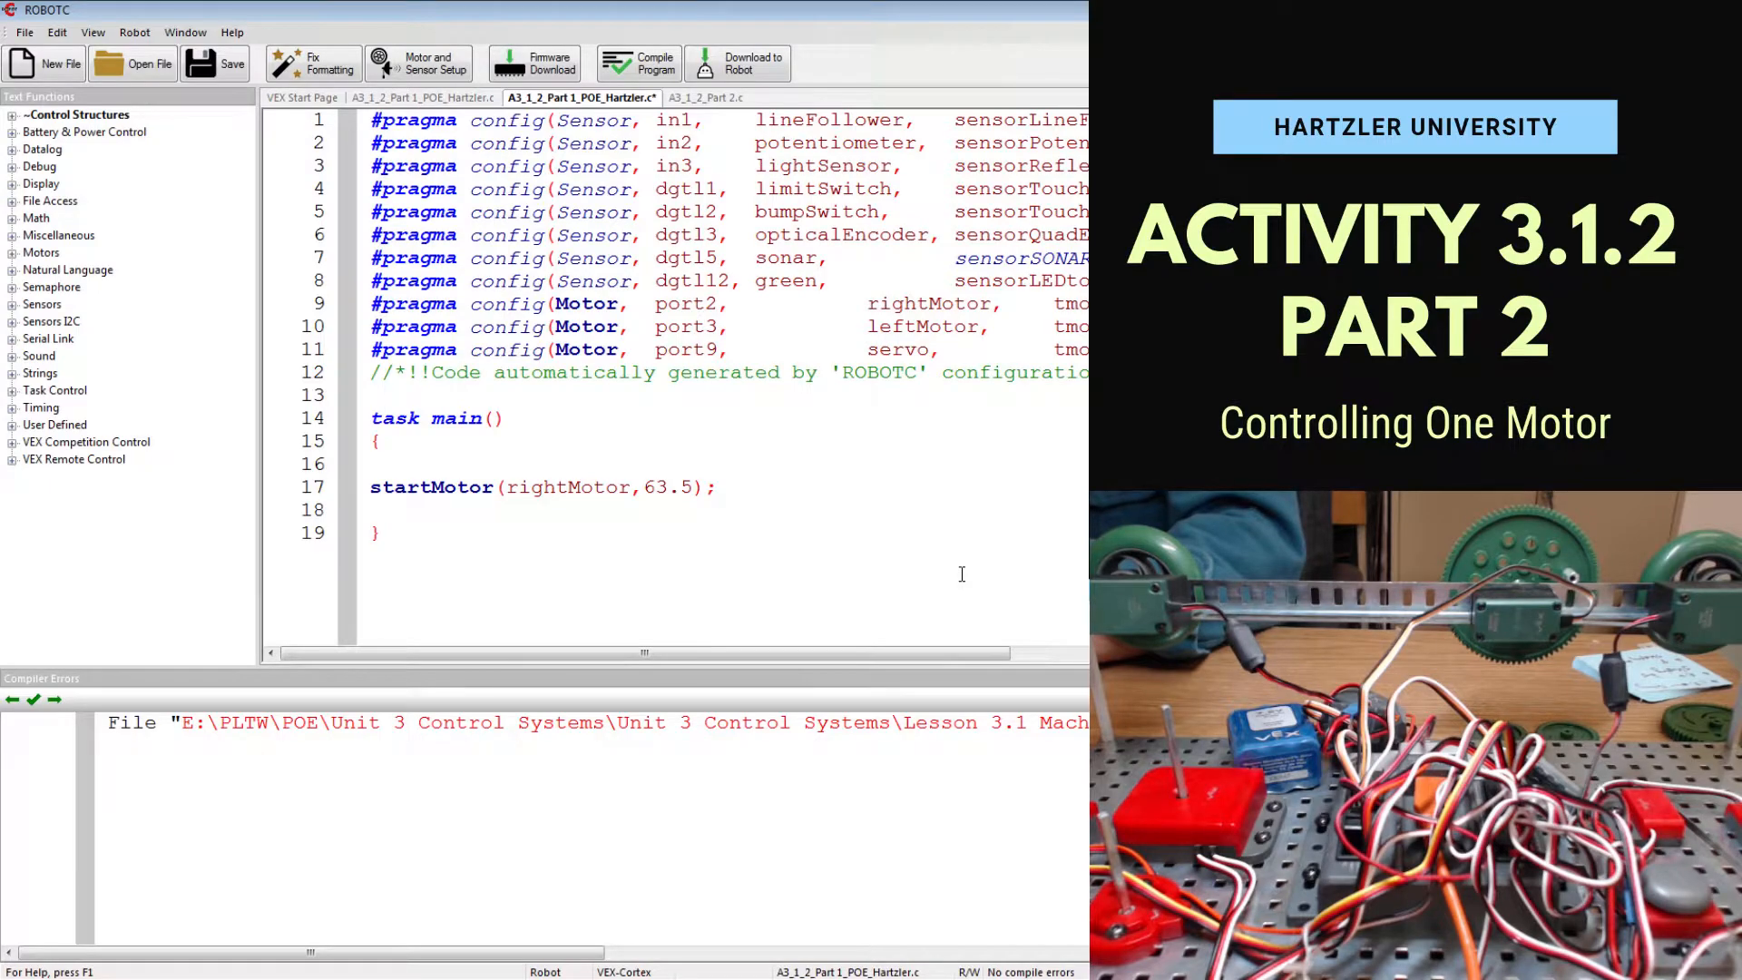
text(w)
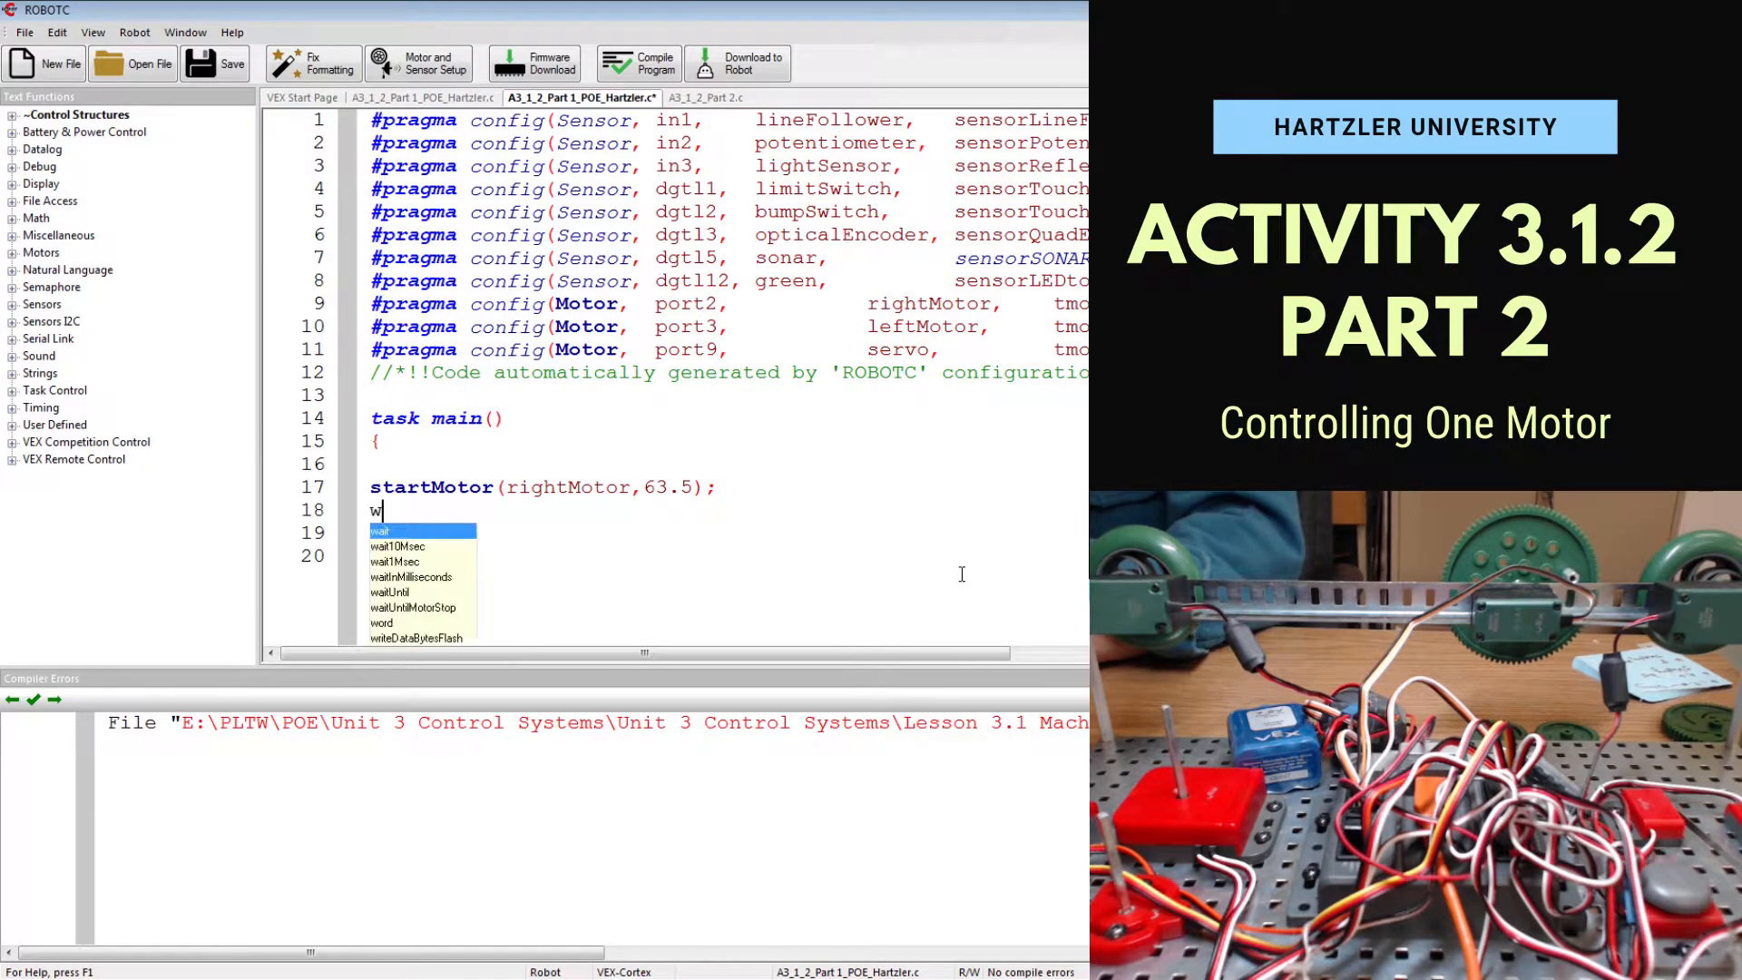
text(ait(5);)
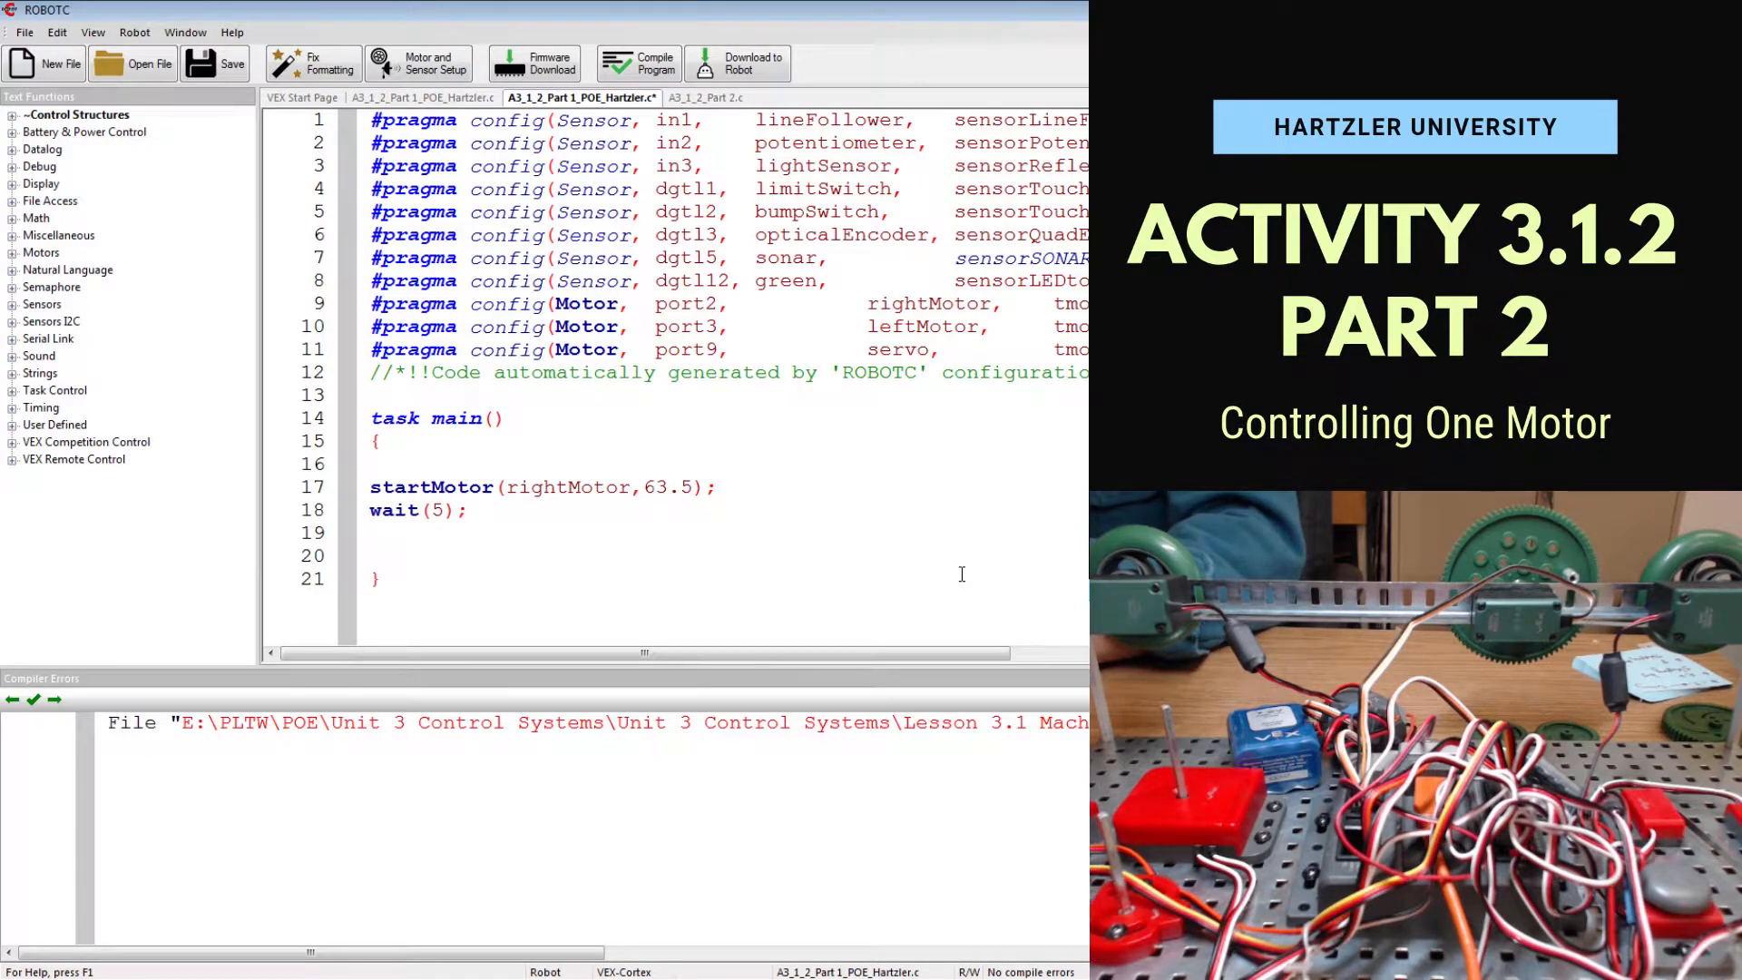
text(stopMotor(ig)
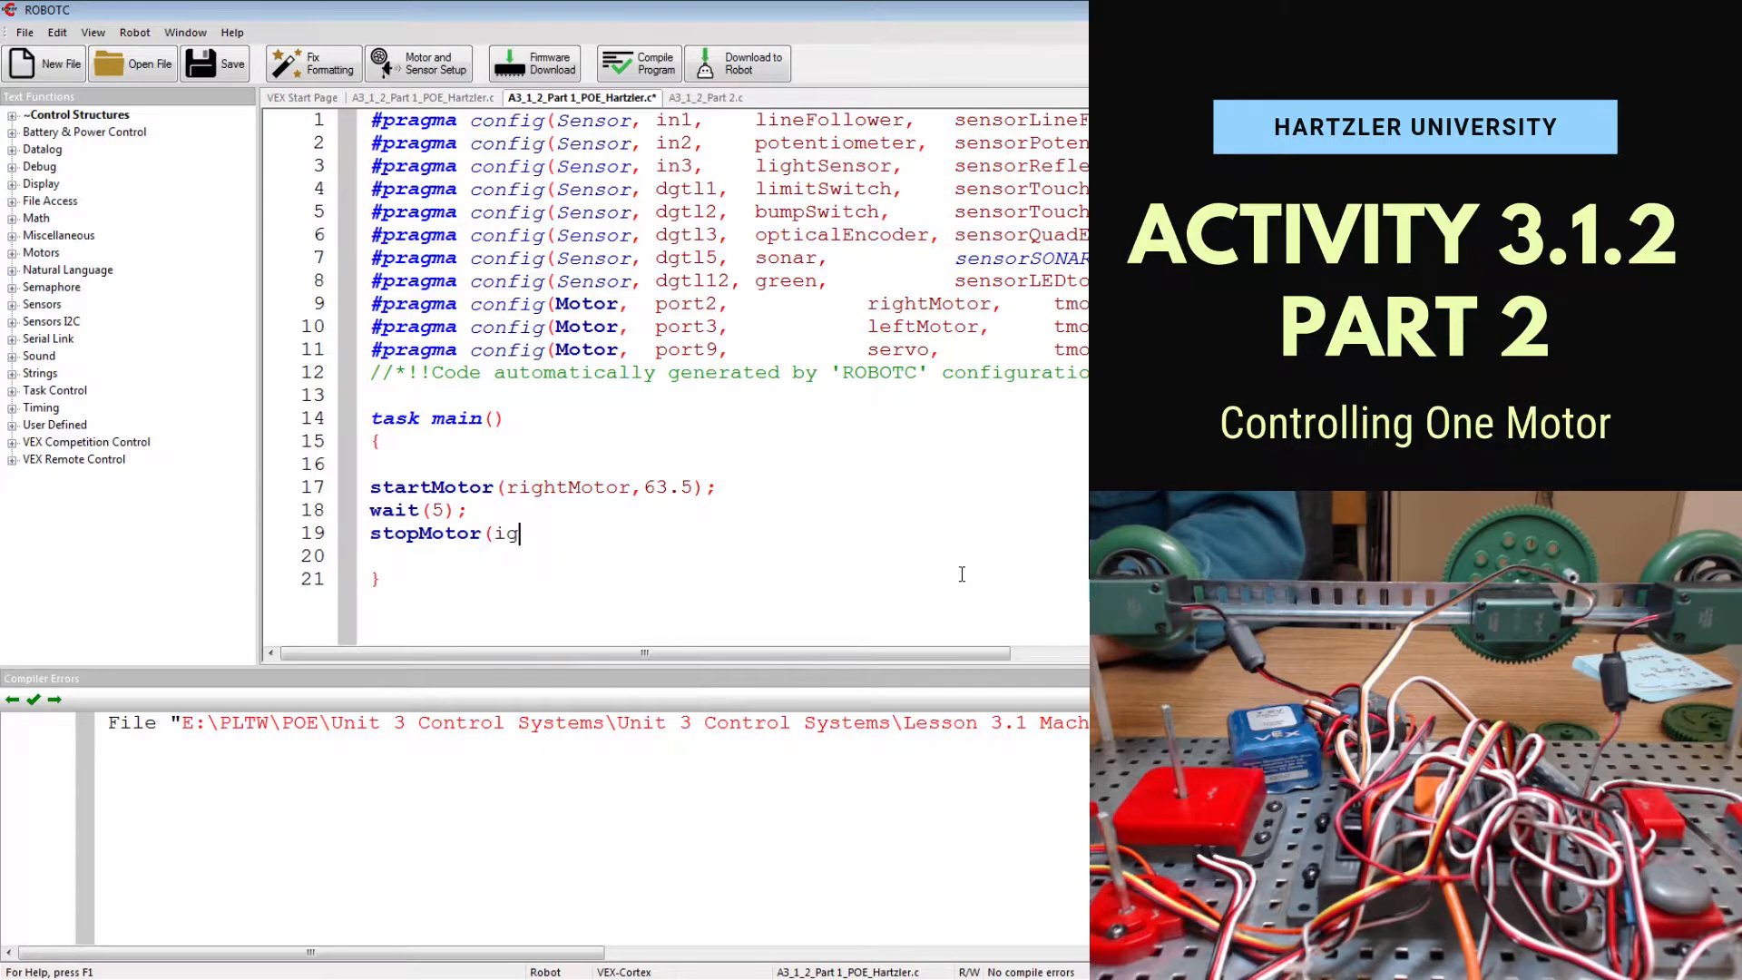
text(rightMotor);)
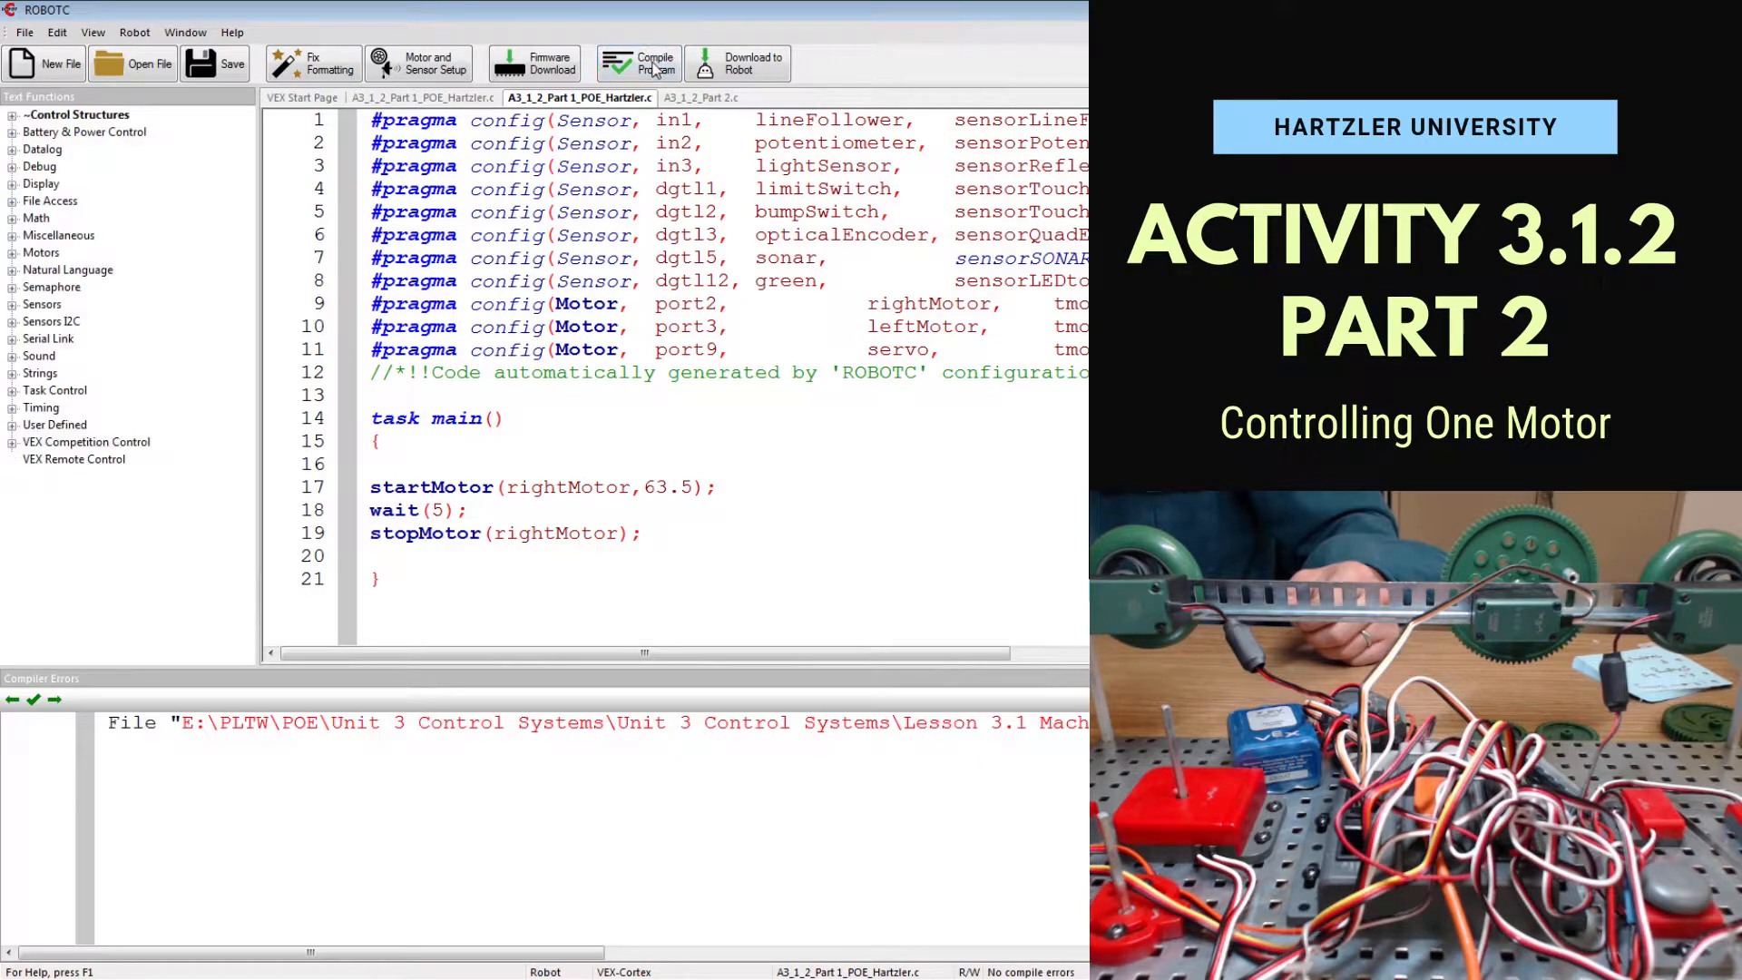
mouse_move(737, 63)
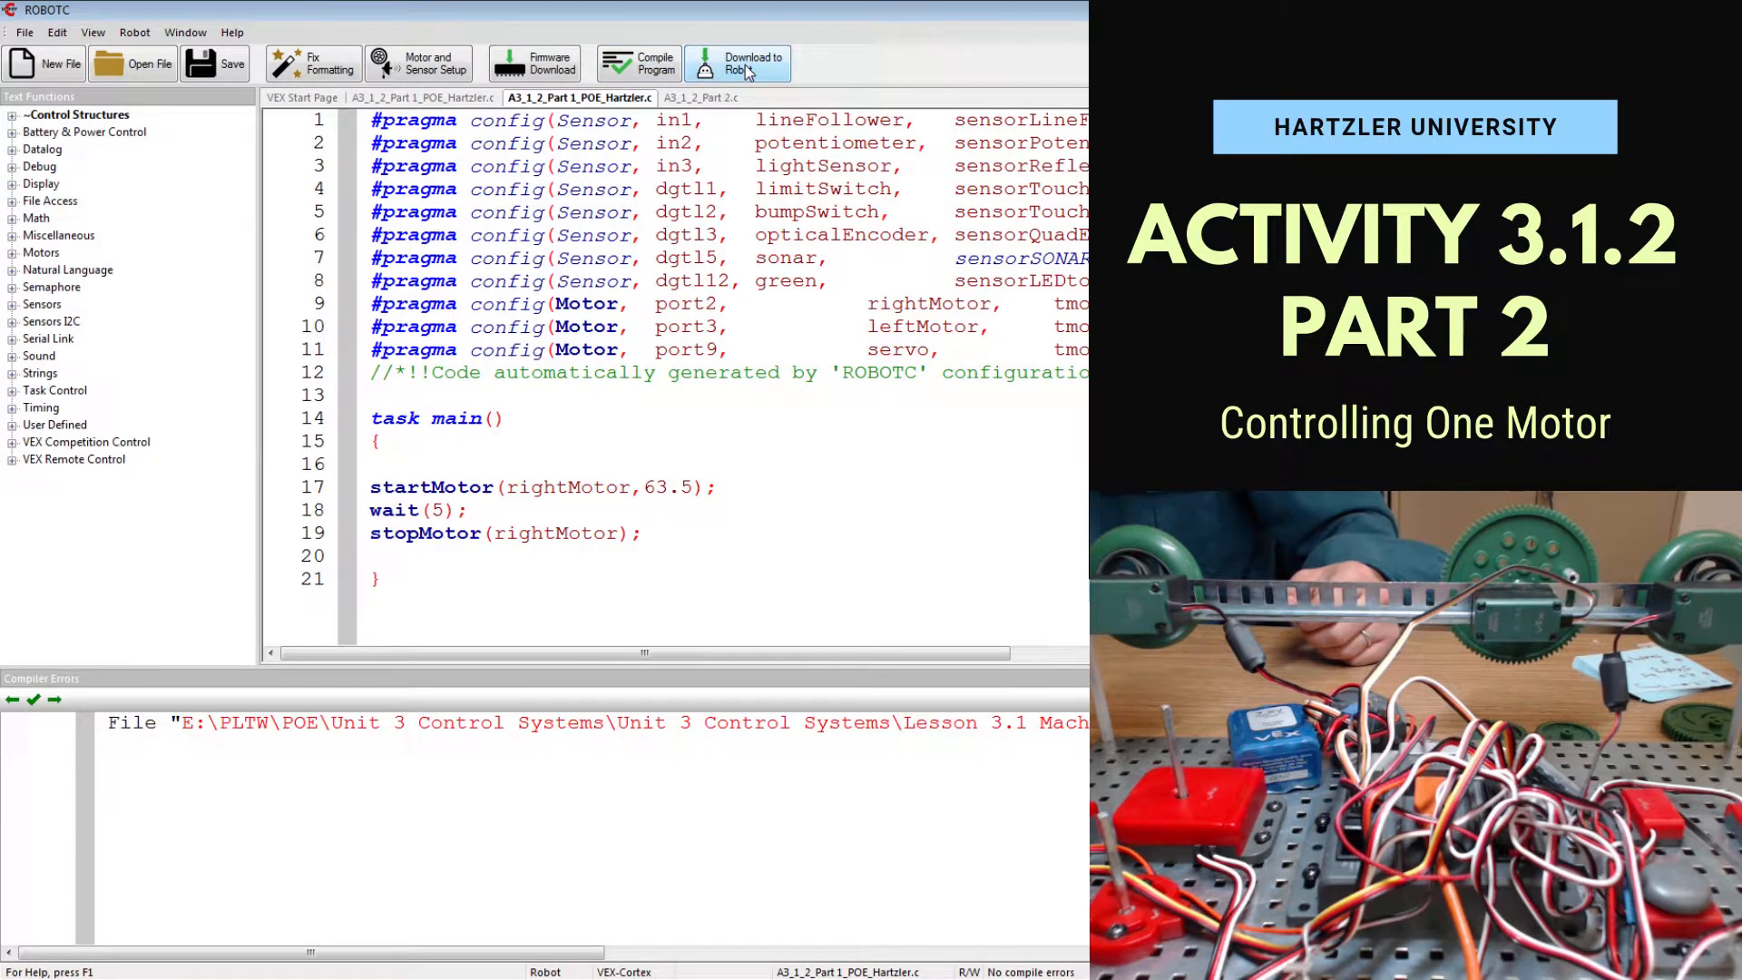
Download the one-motor program to the robot.
click(737, 63)
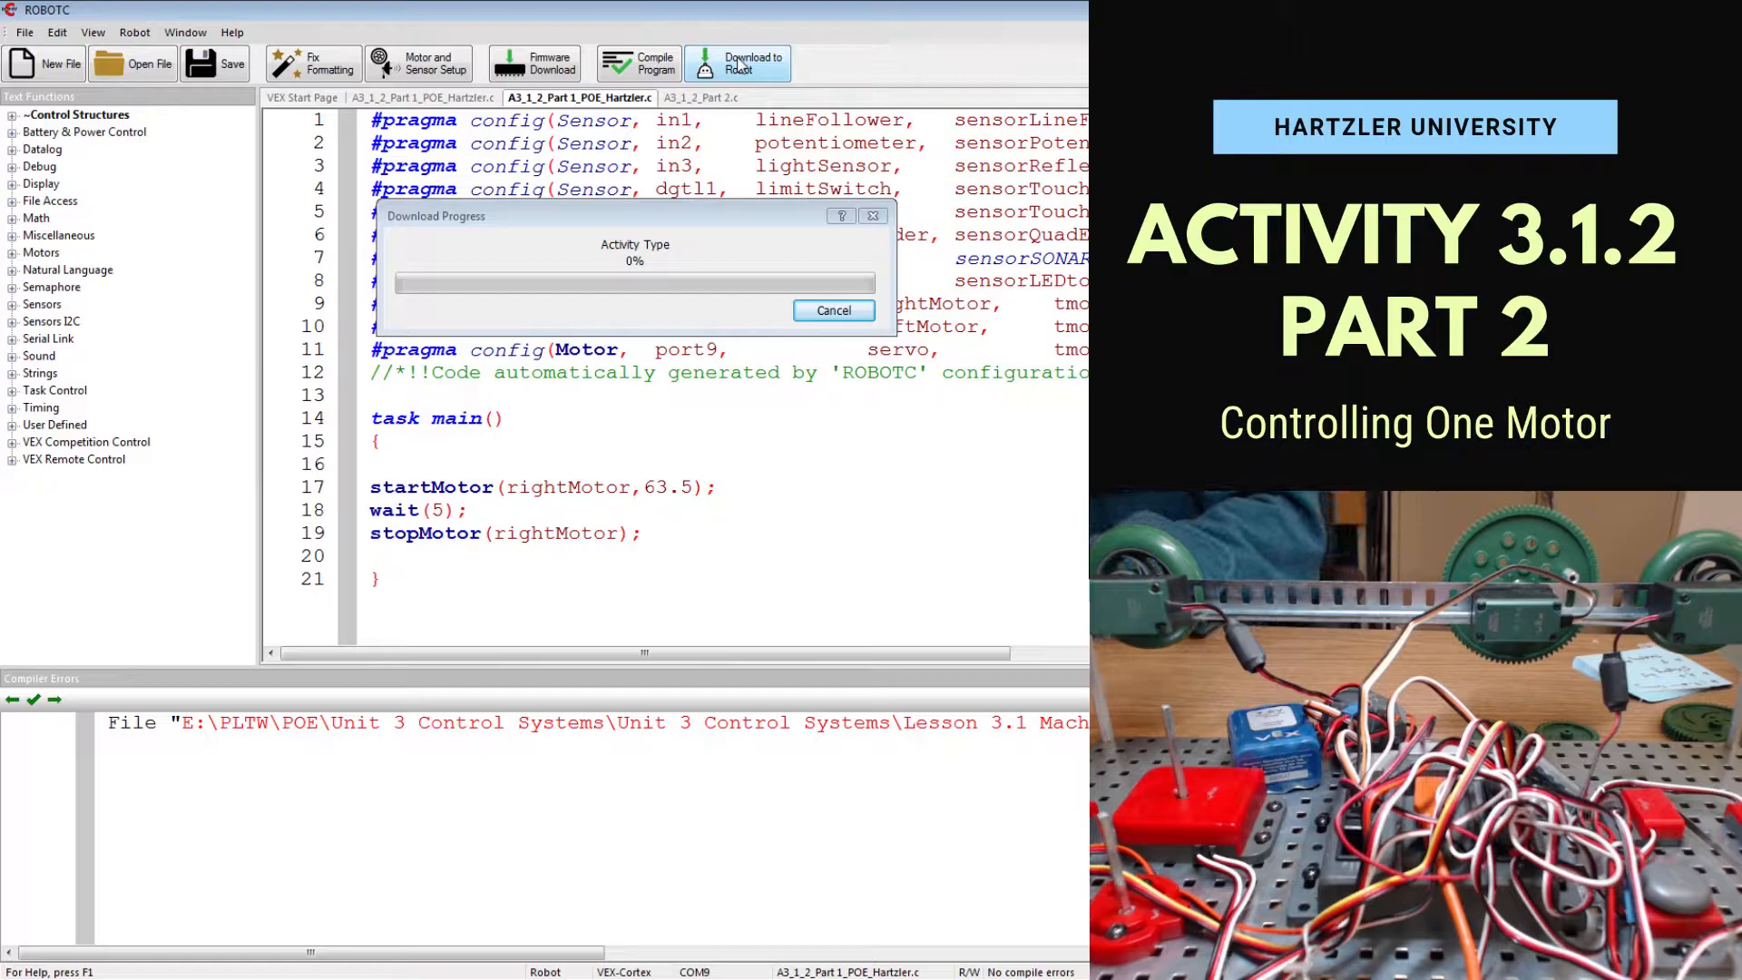
click(737, 63)
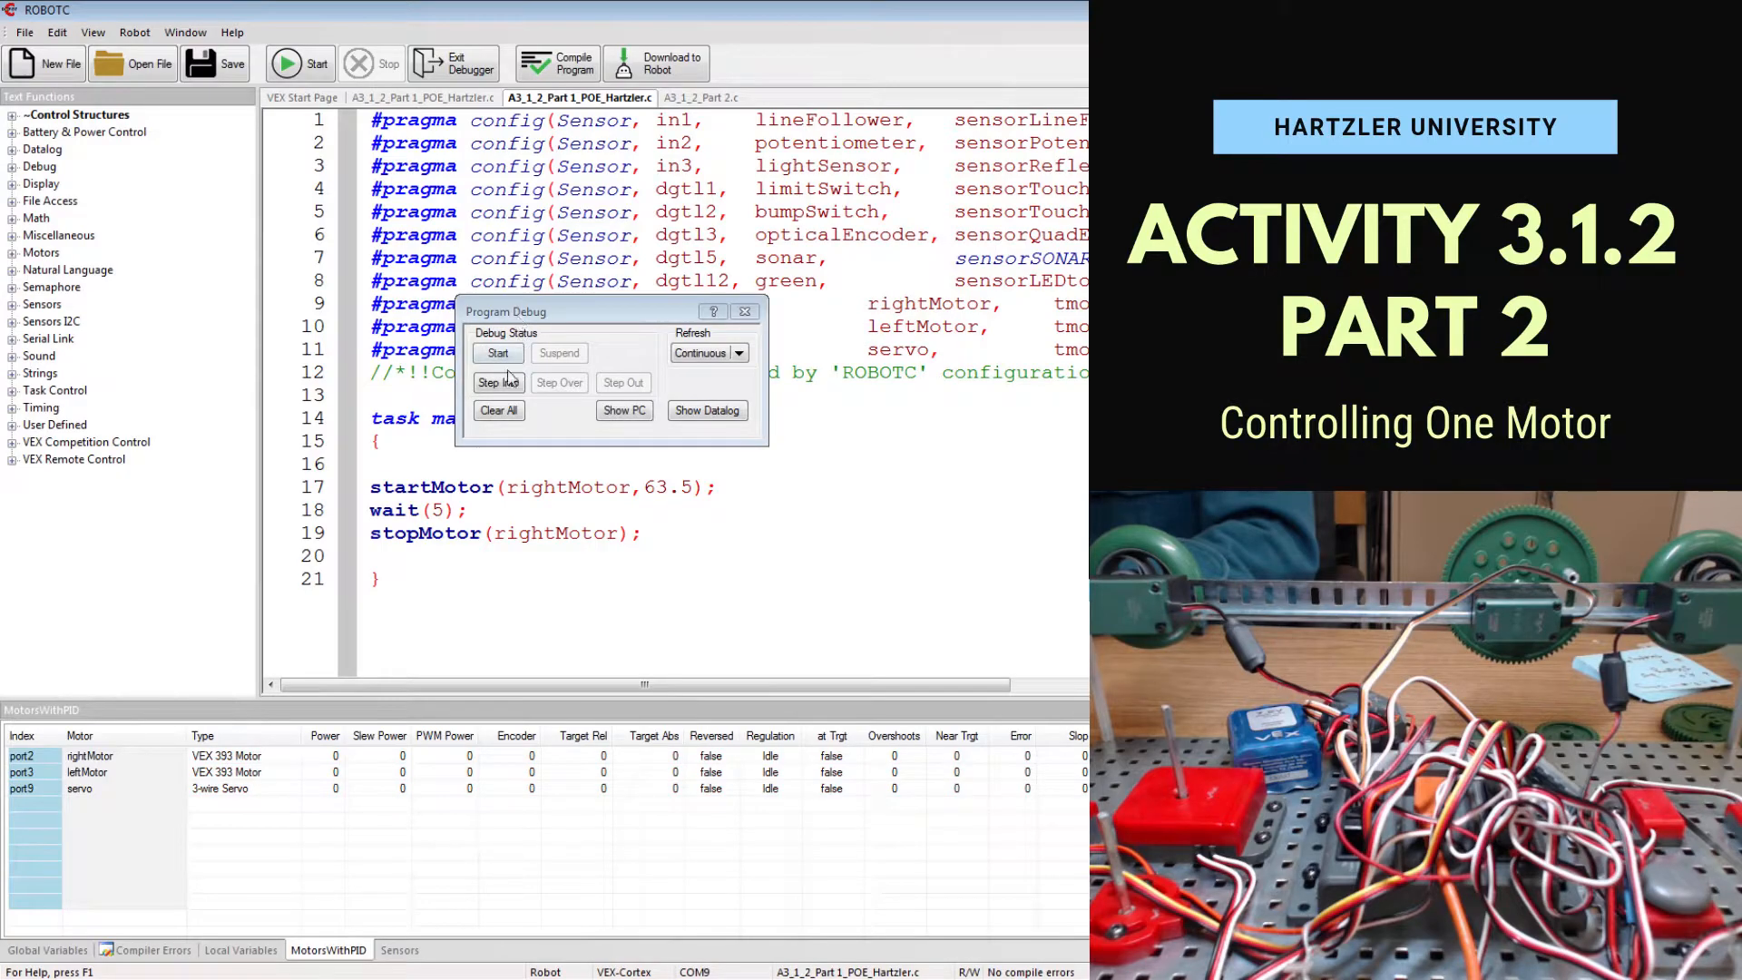
Start and stop the program with rightMotor at power 63, then close Program Debug.
click(498, 352)
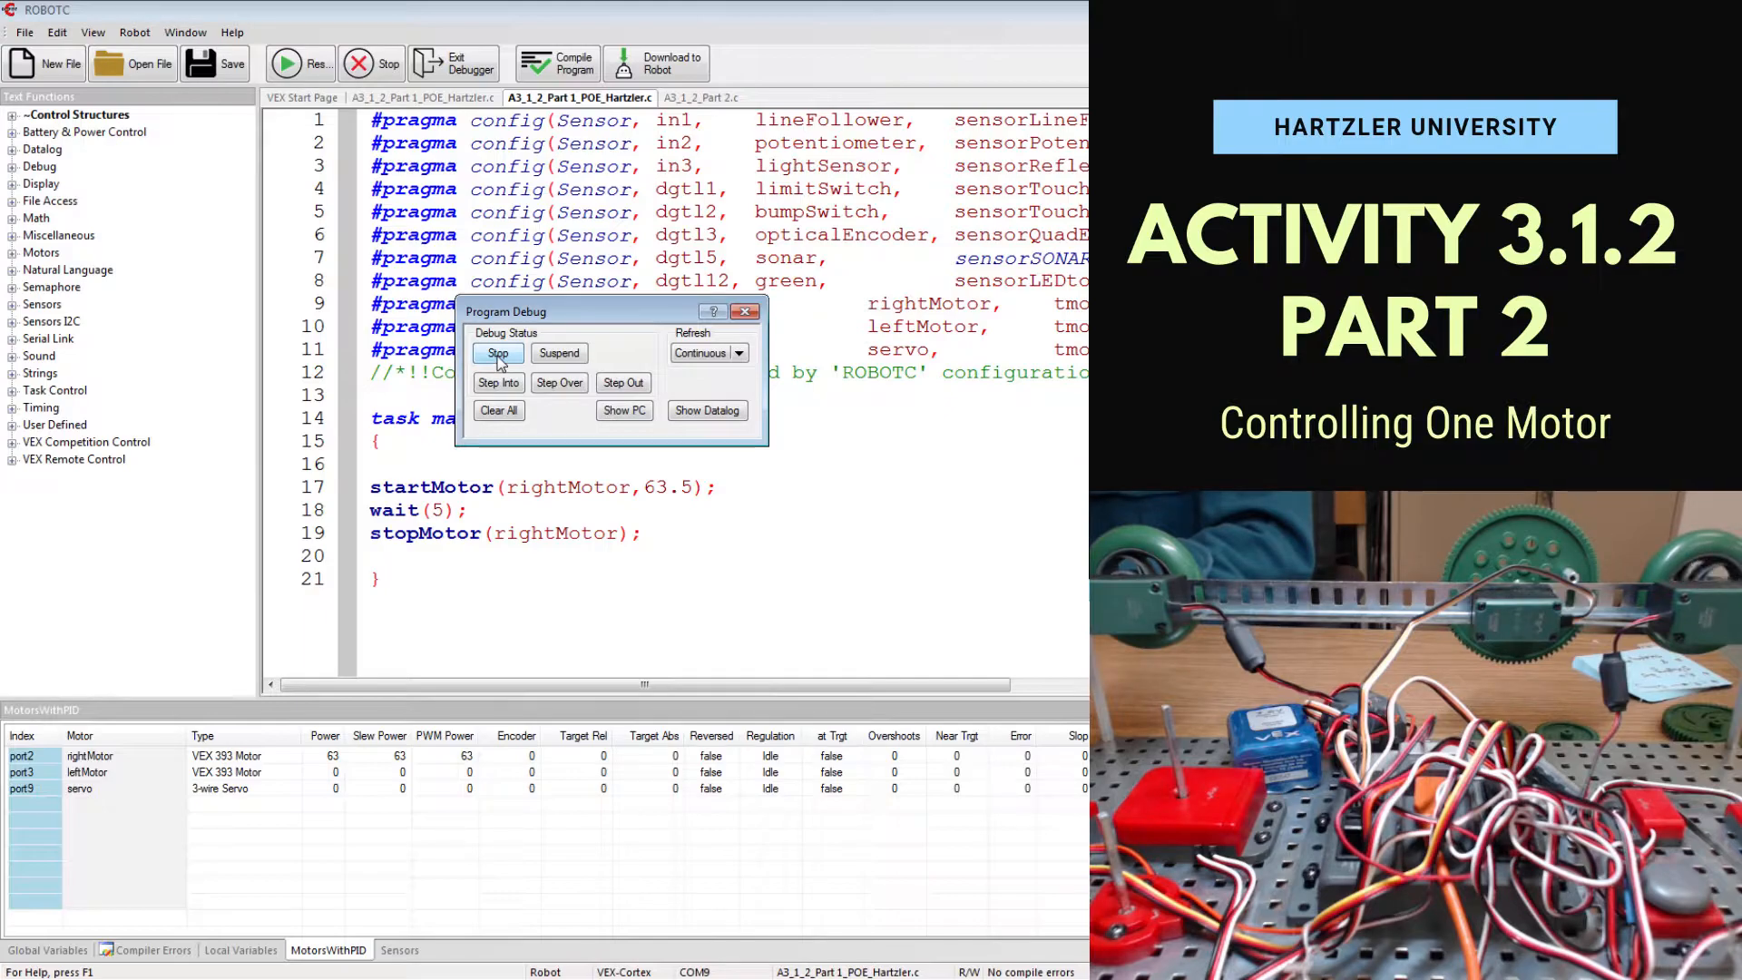
click(498, 353)
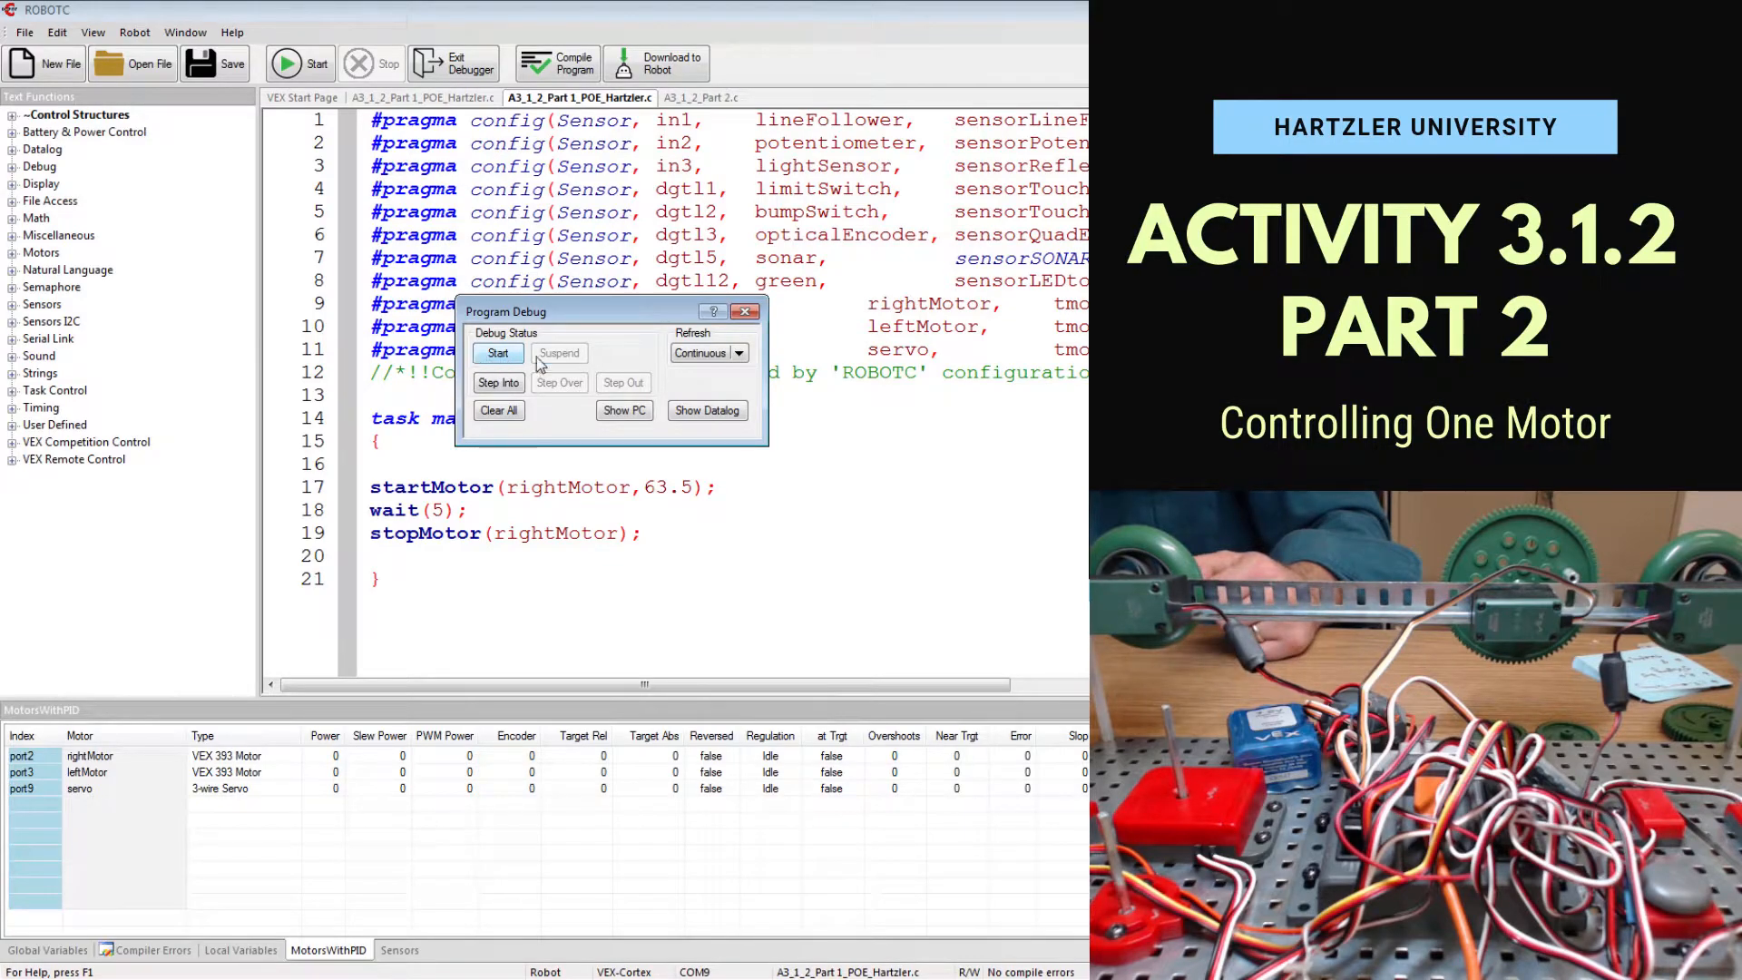
mouse_move(754, 330)
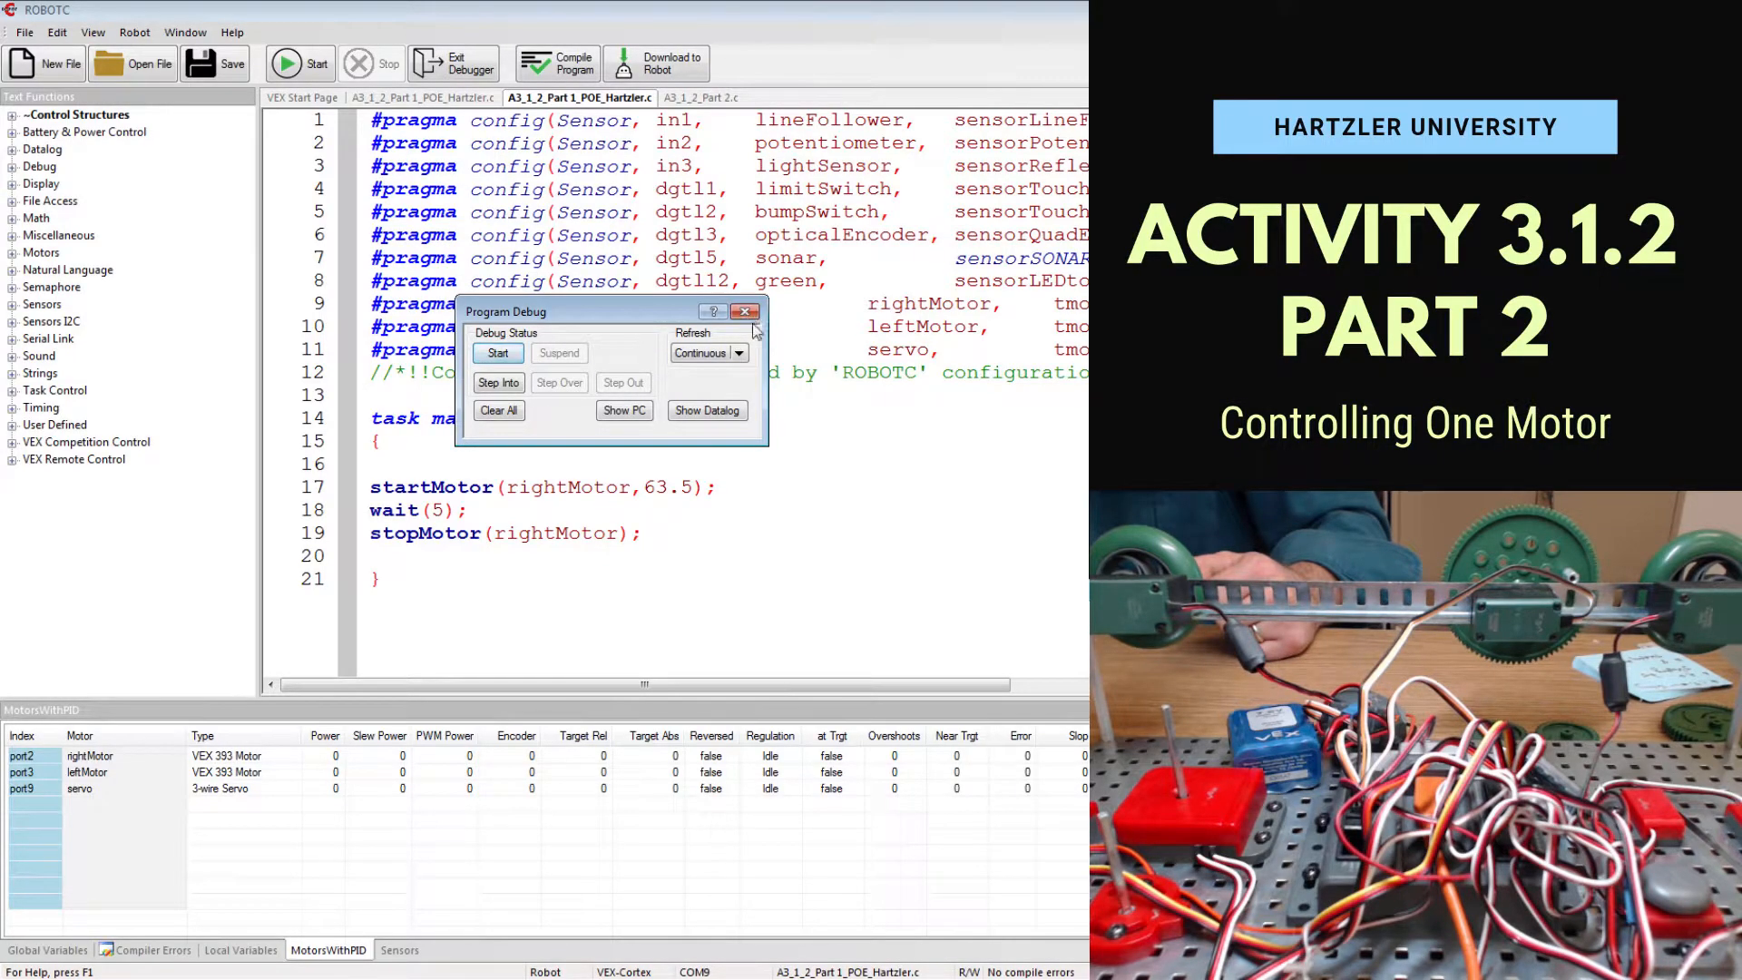
click(746, 312)
text(startMotor(leftMotor,63.5);)
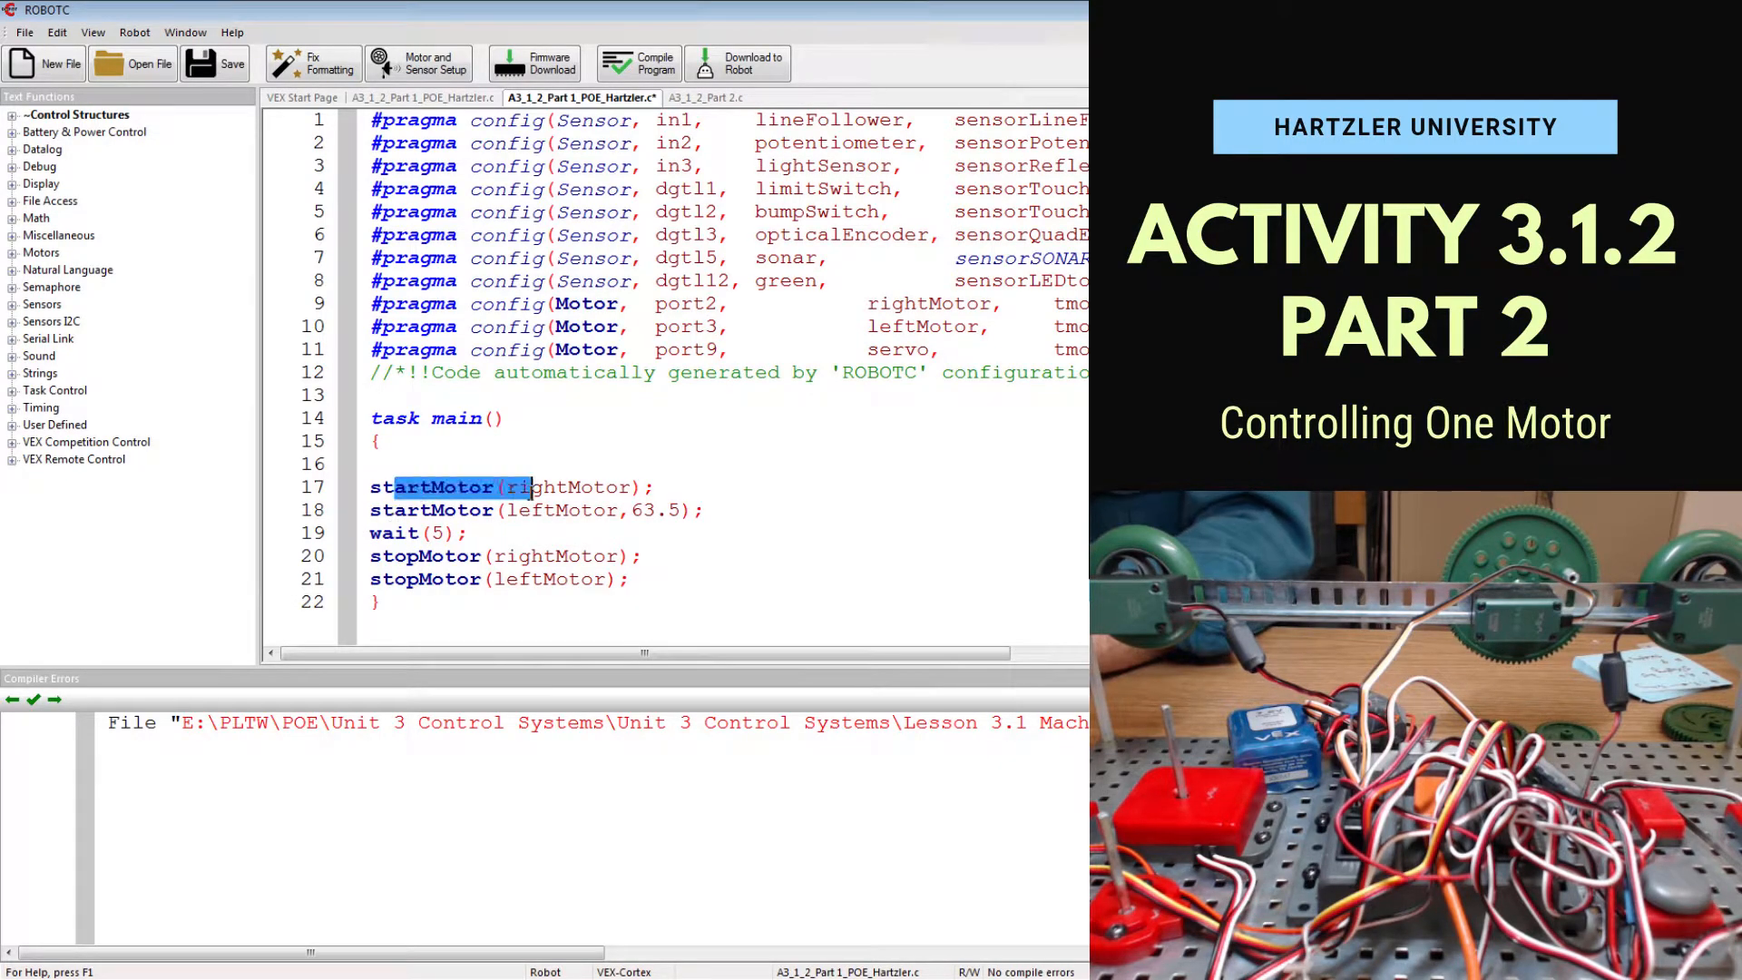
Highlight the leftMotor and rightMotor lines in task main, then clear the highlight.
click(437, 487)
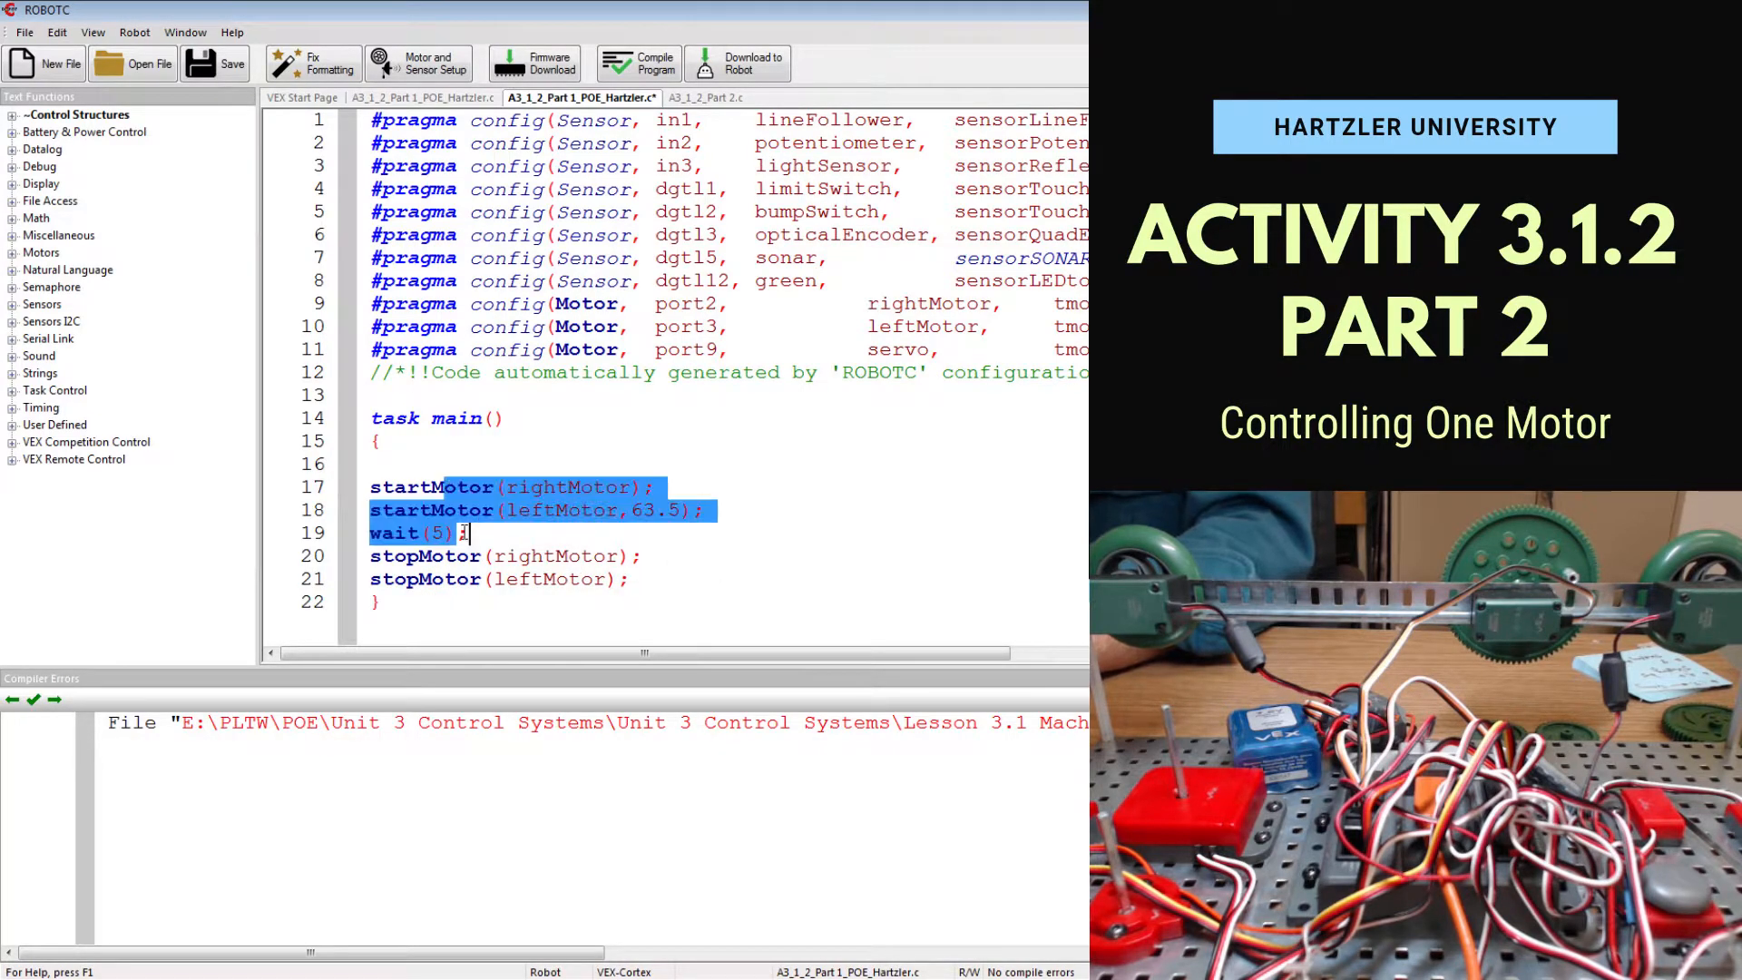
click(633, 579)
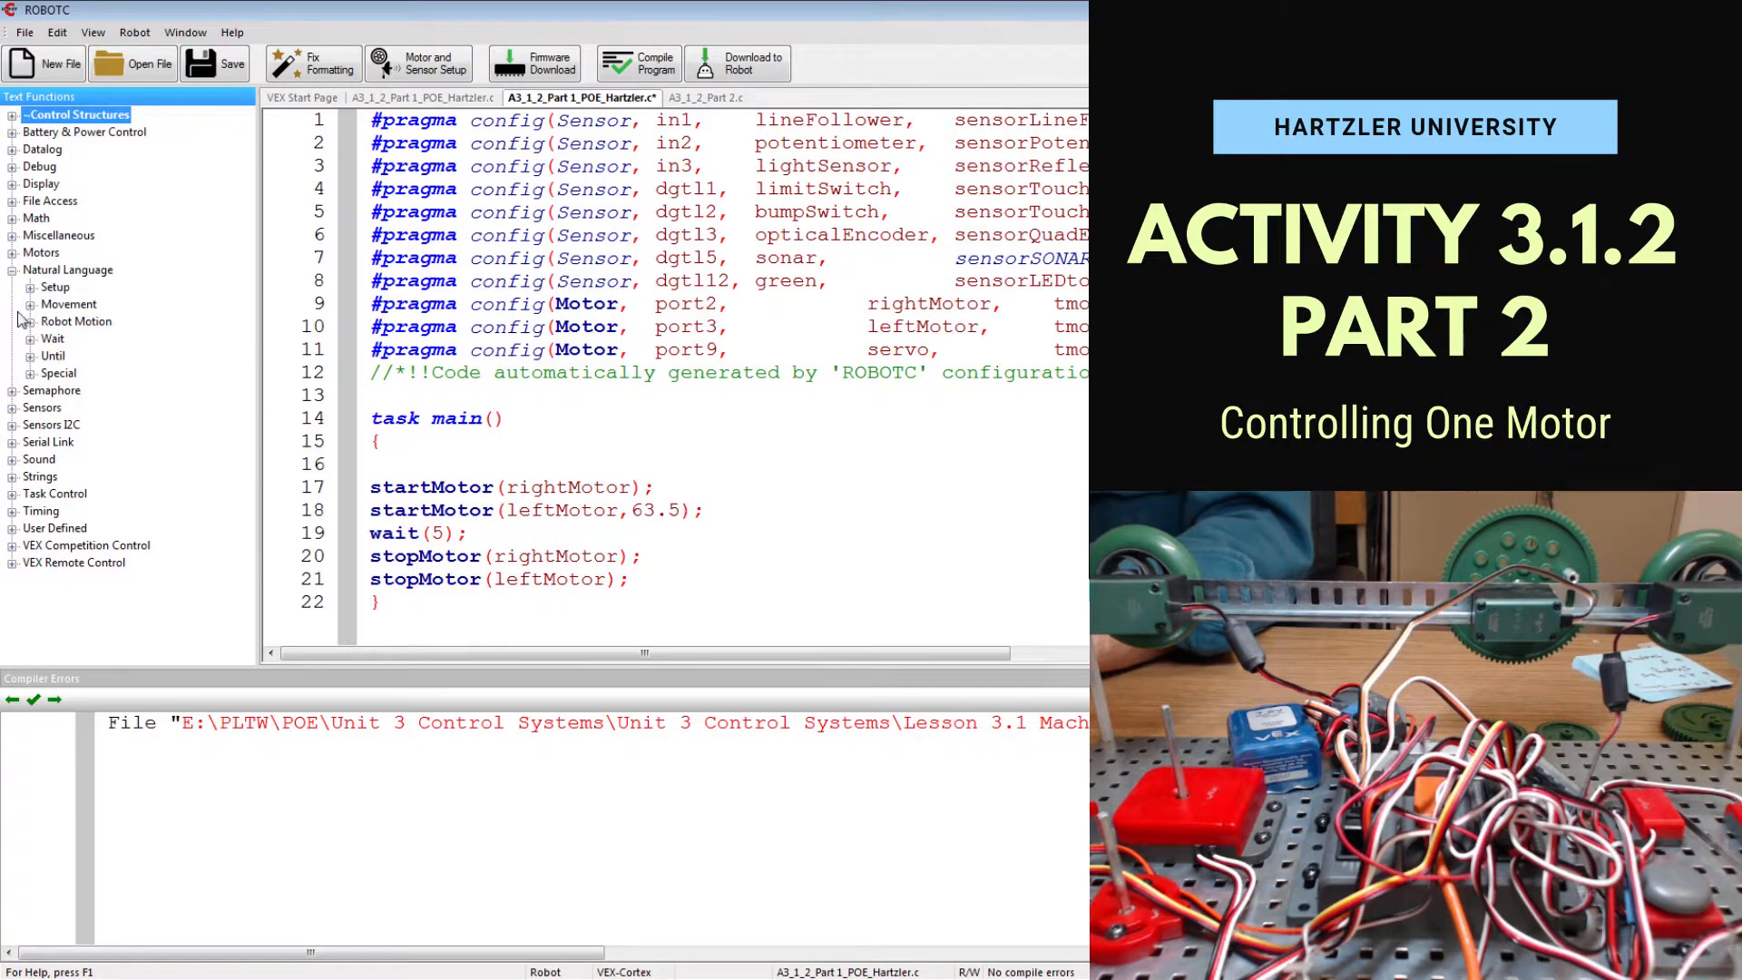
Delete the leftover startMotor template line and give rightMotor a speed of 63.5.
click(31, 303)
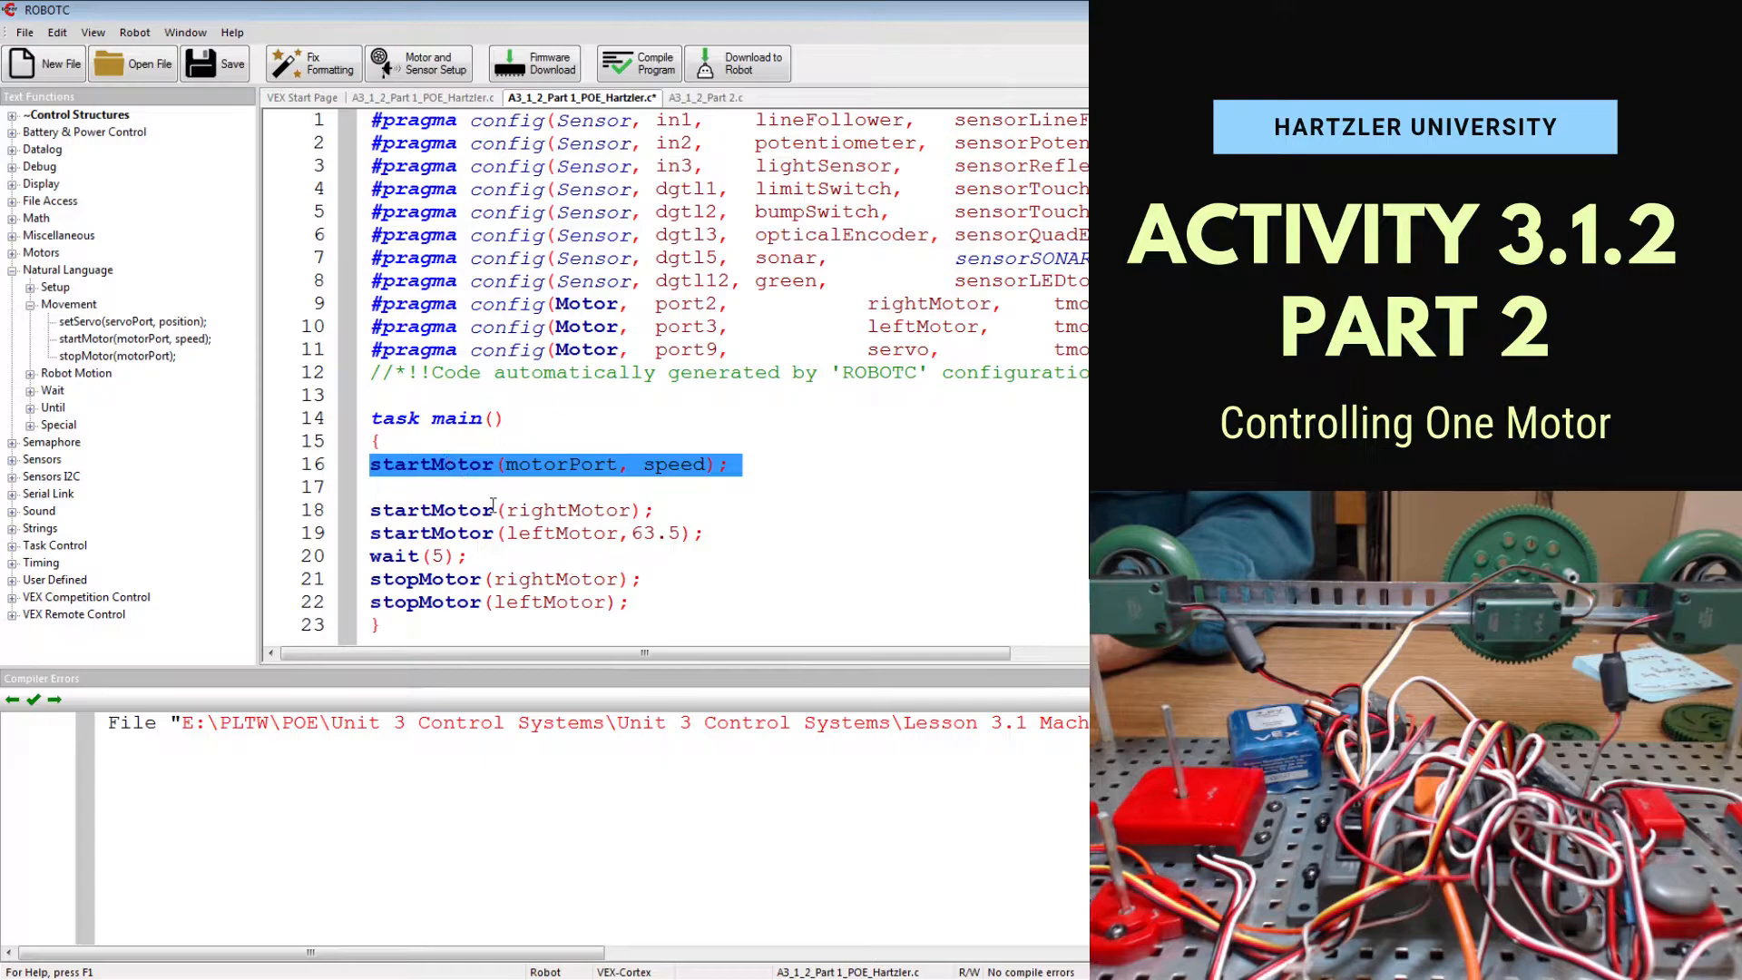
click(528, 464)
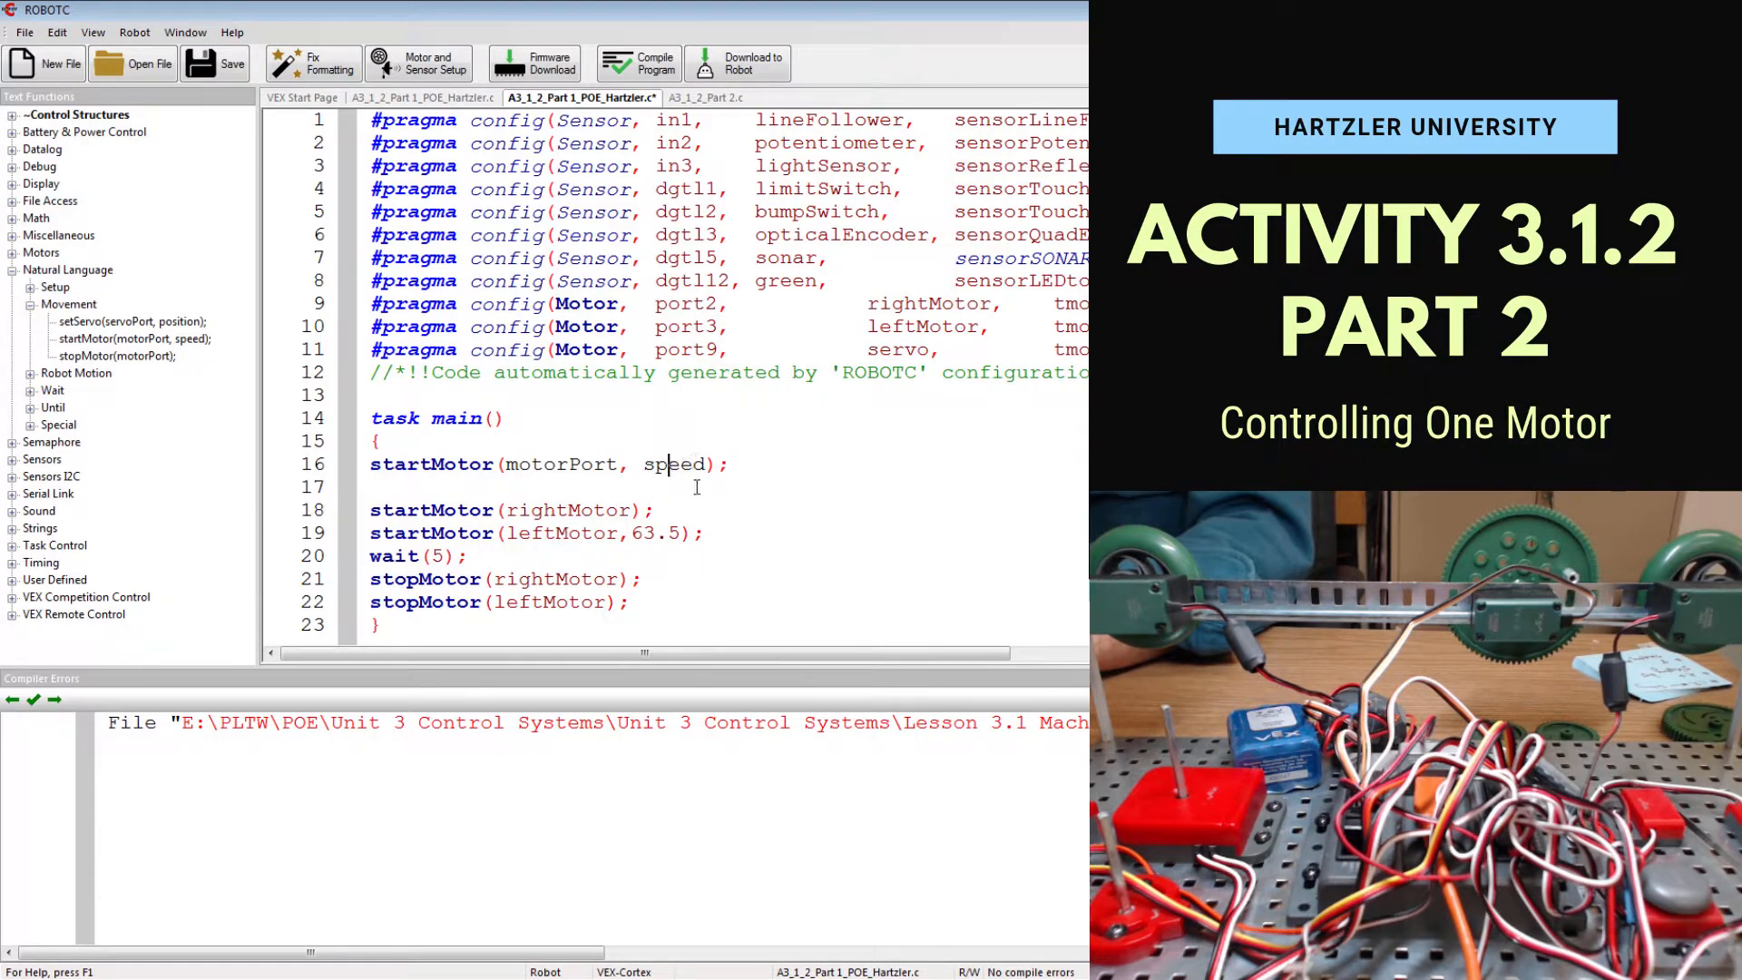
triple_click(499, 464)
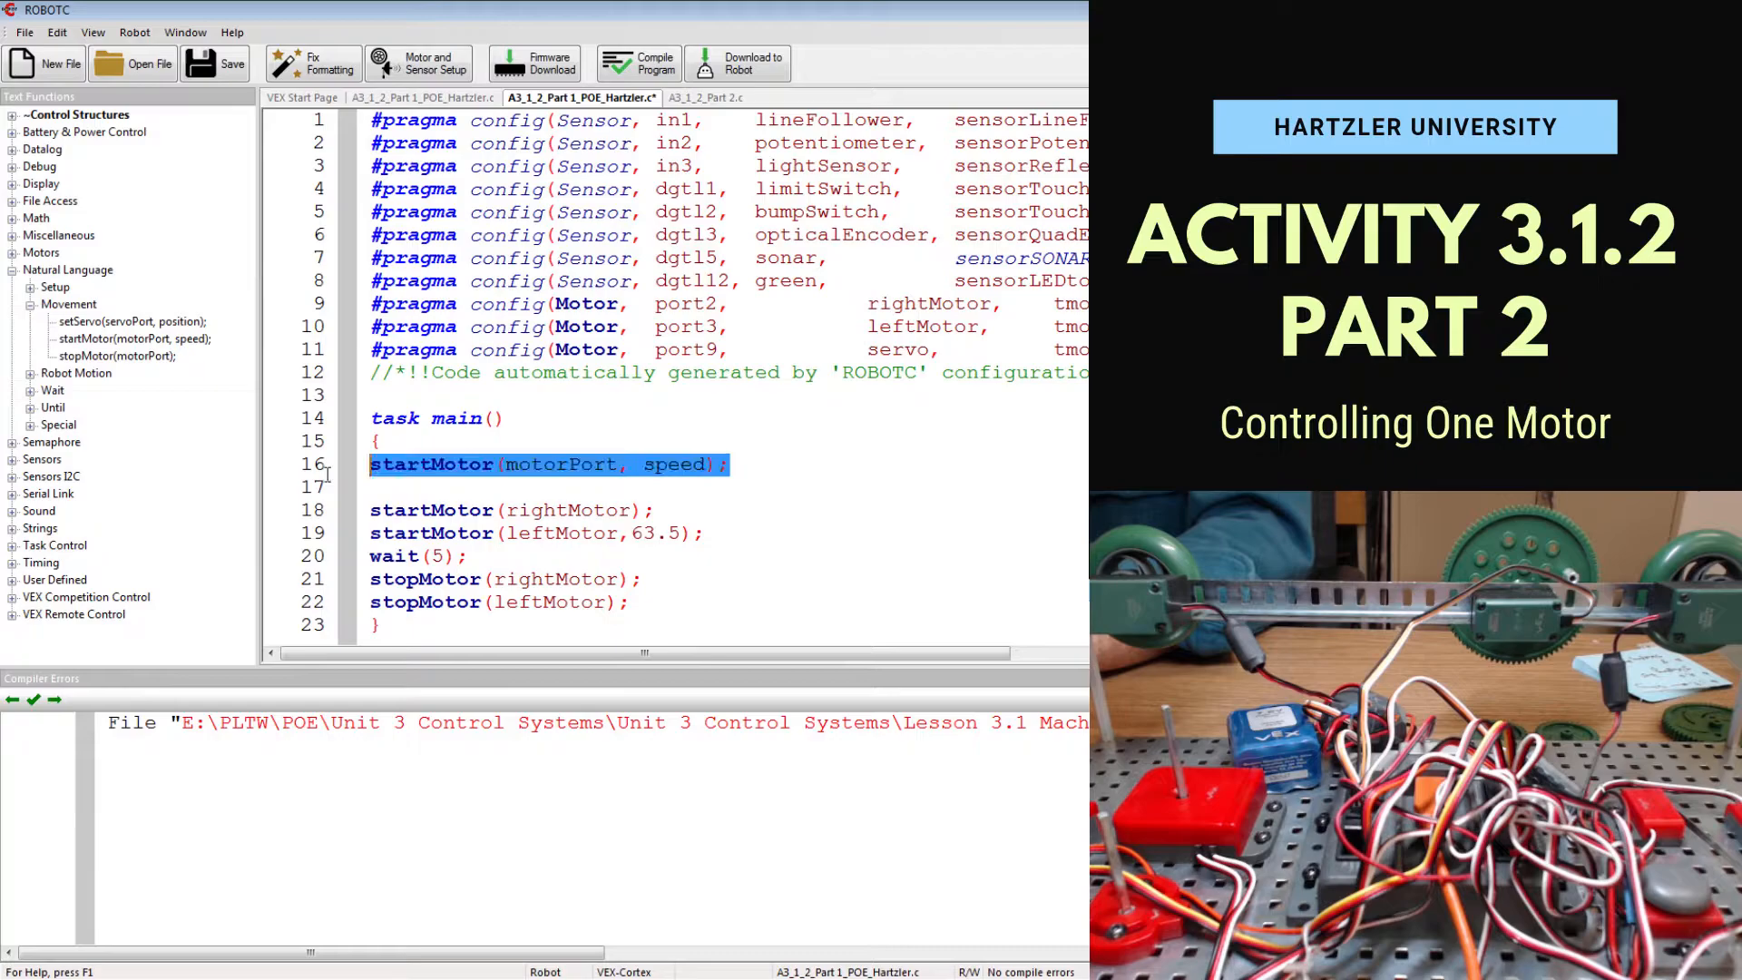
key(Delete)
text(, )
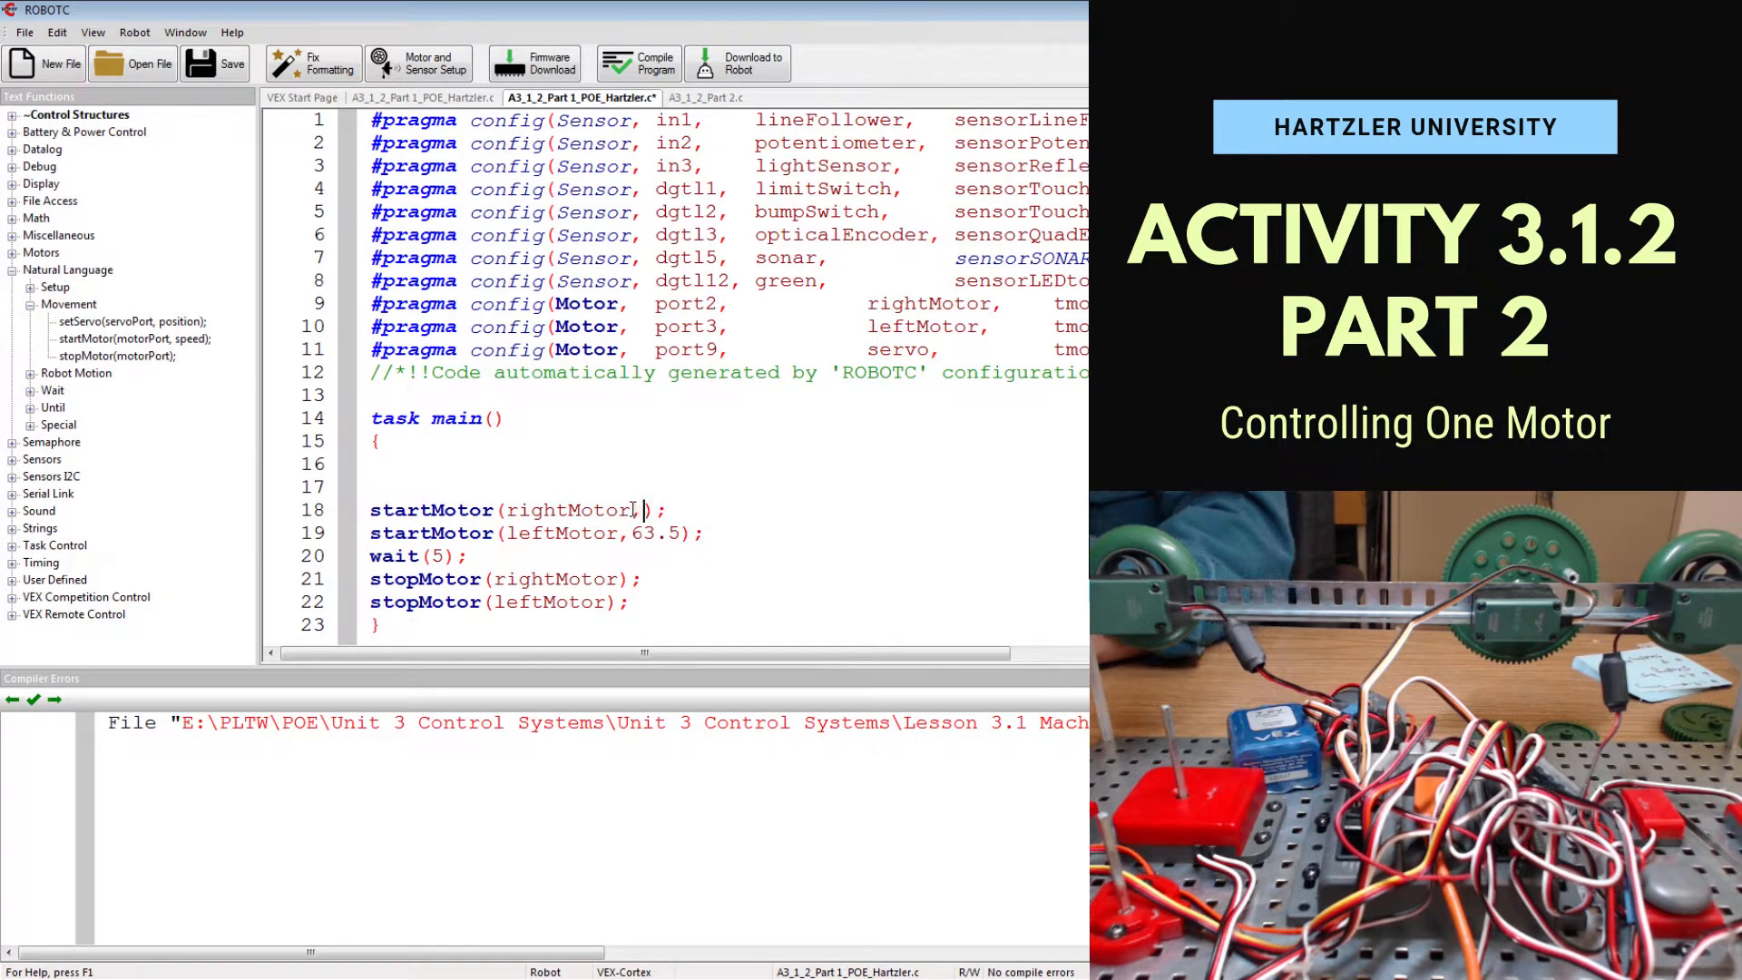
text(63.5)
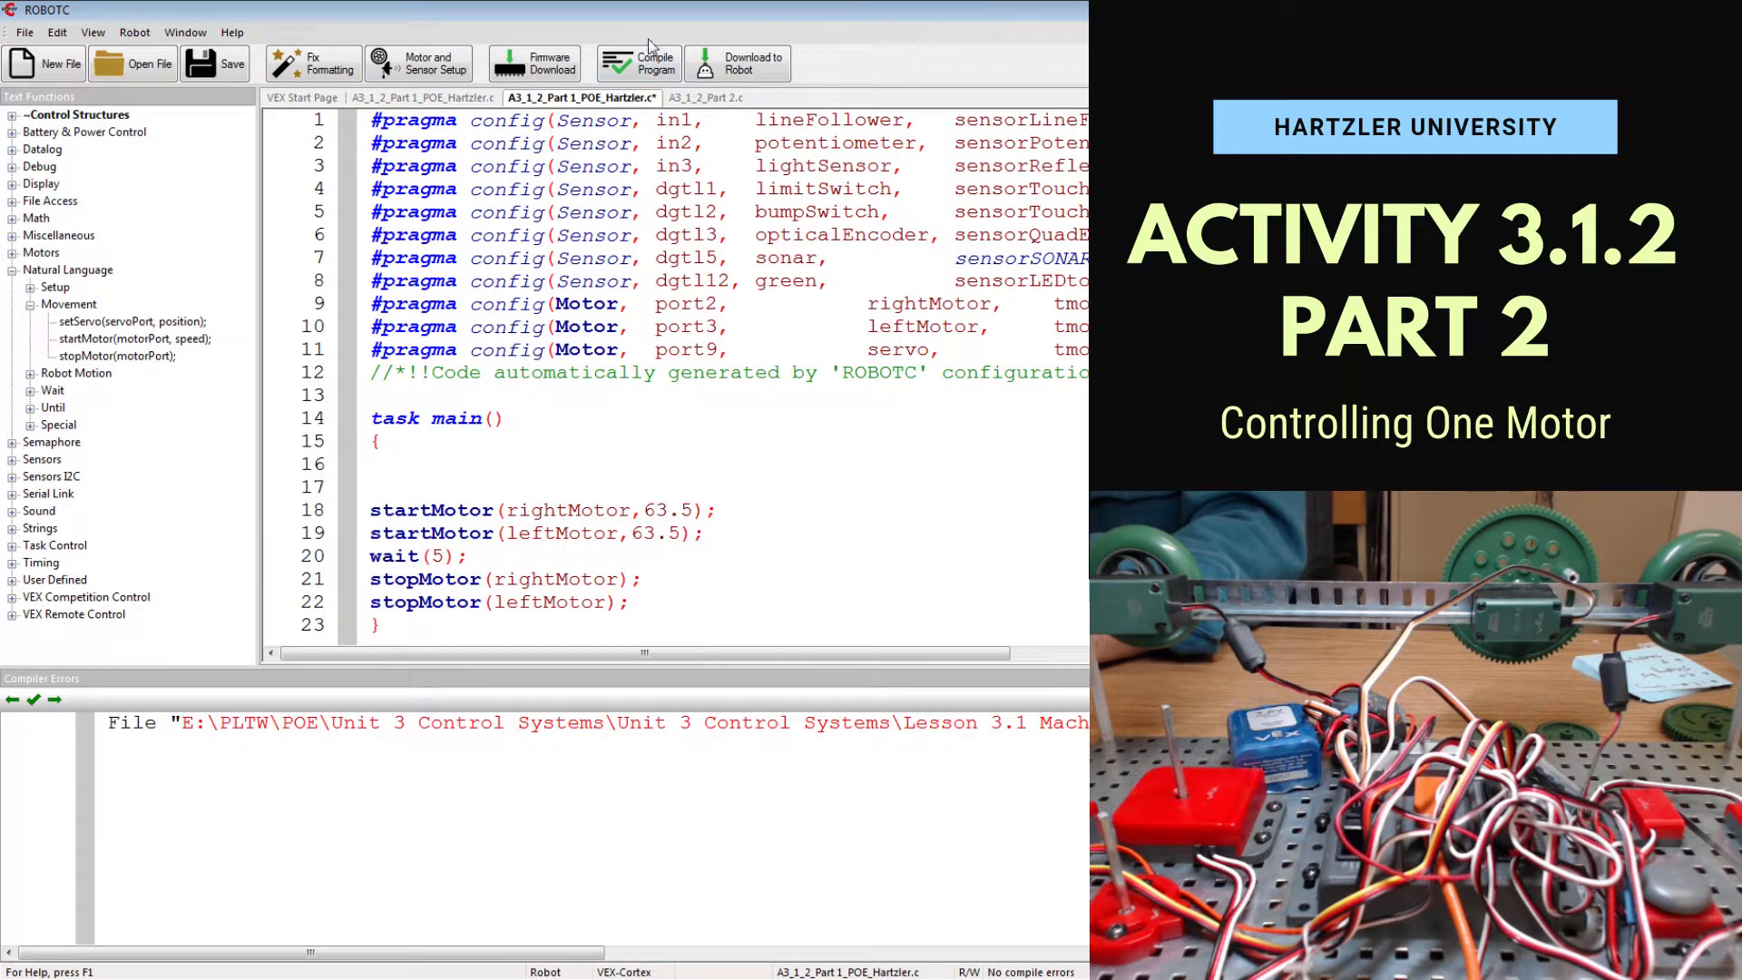
Compile and download the two-motor program, run it at power 63, stop, close debugger.
click(637, 62)
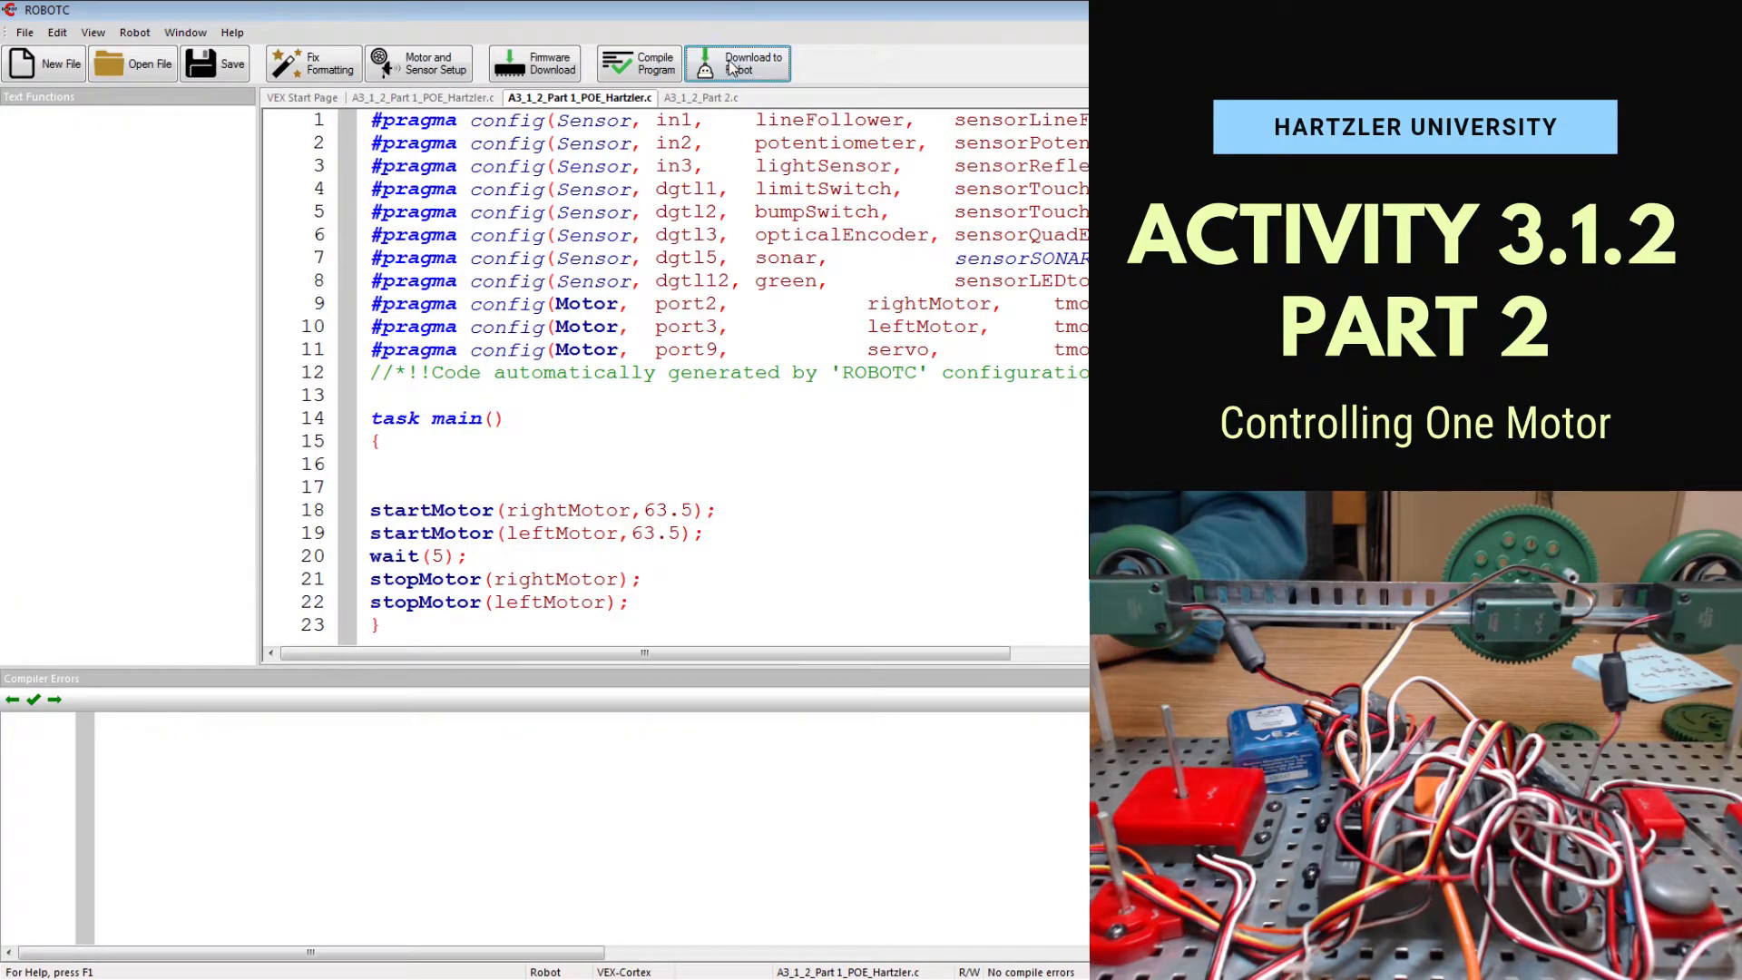
click(737, 64)
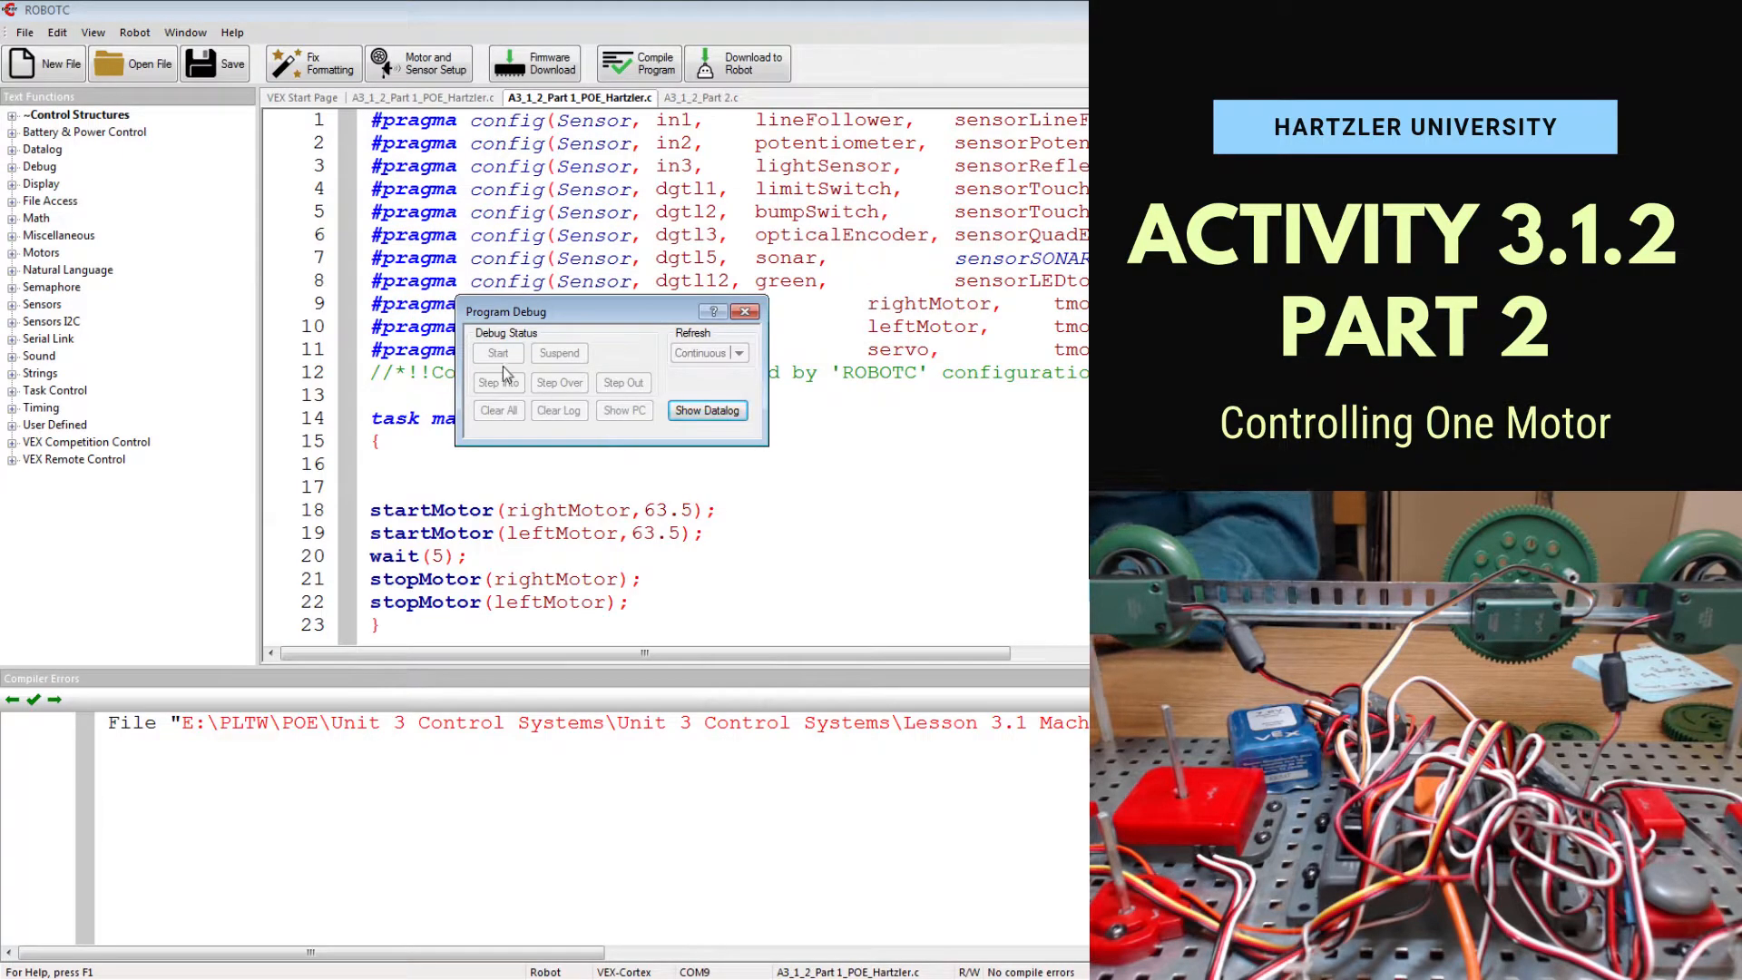
click(497, 352)
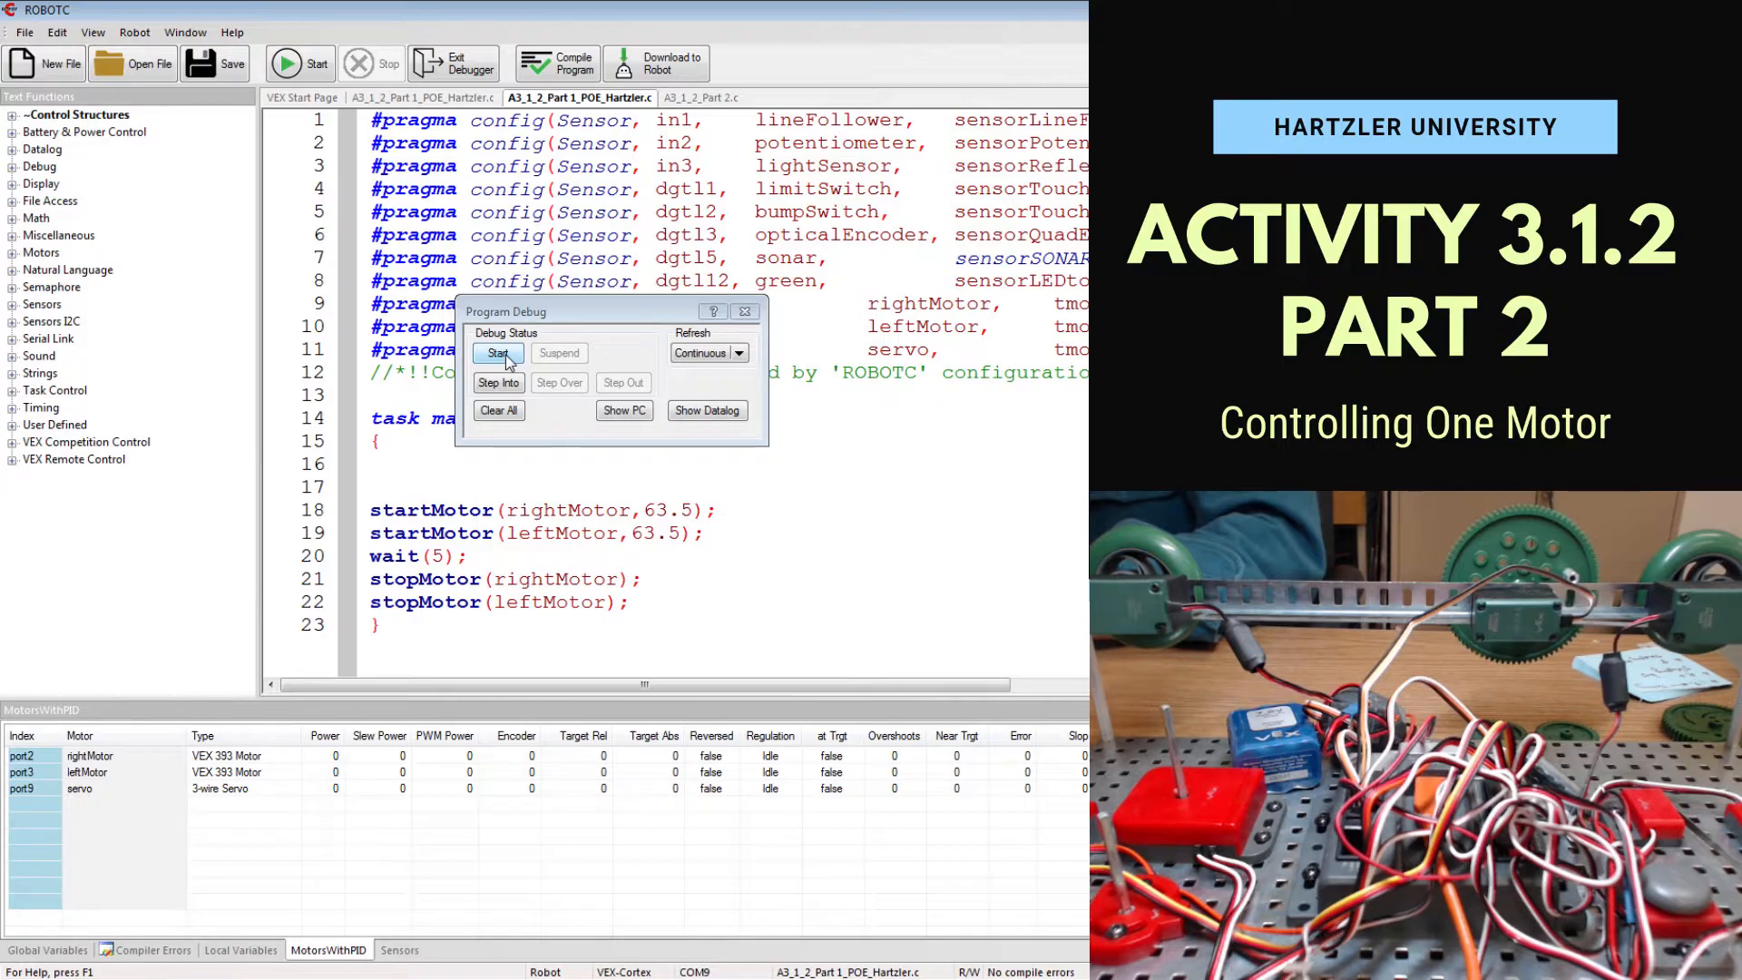
click(498, 352)
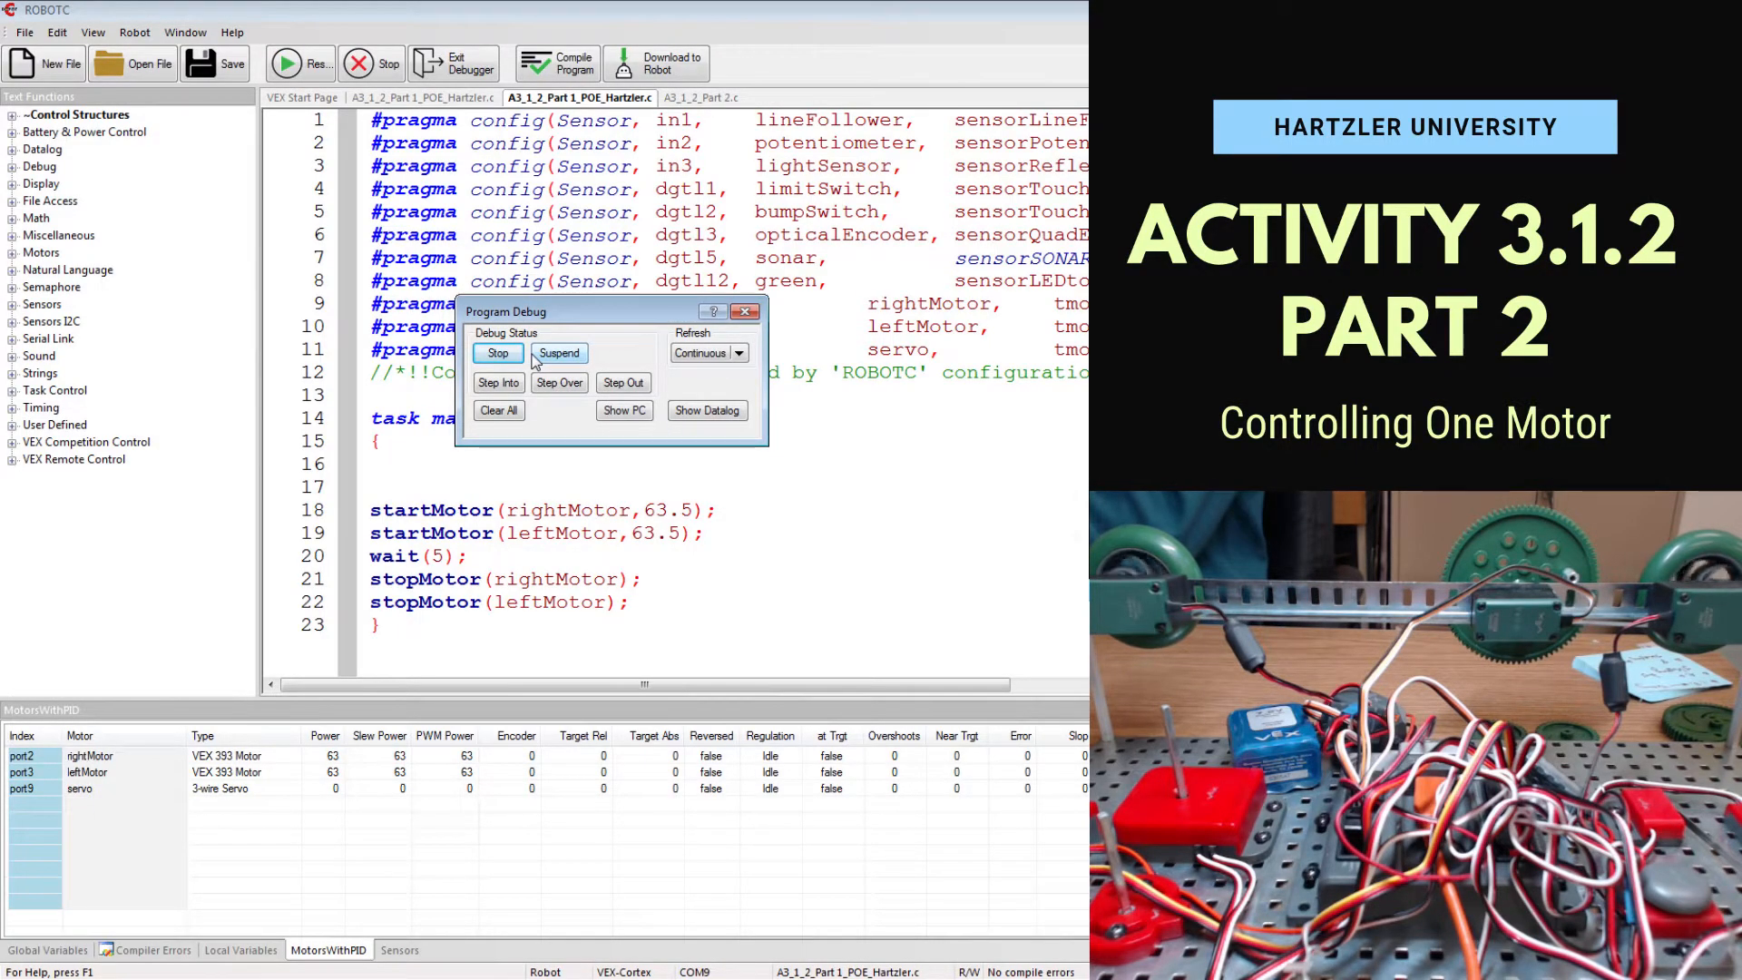
click(496, 352)
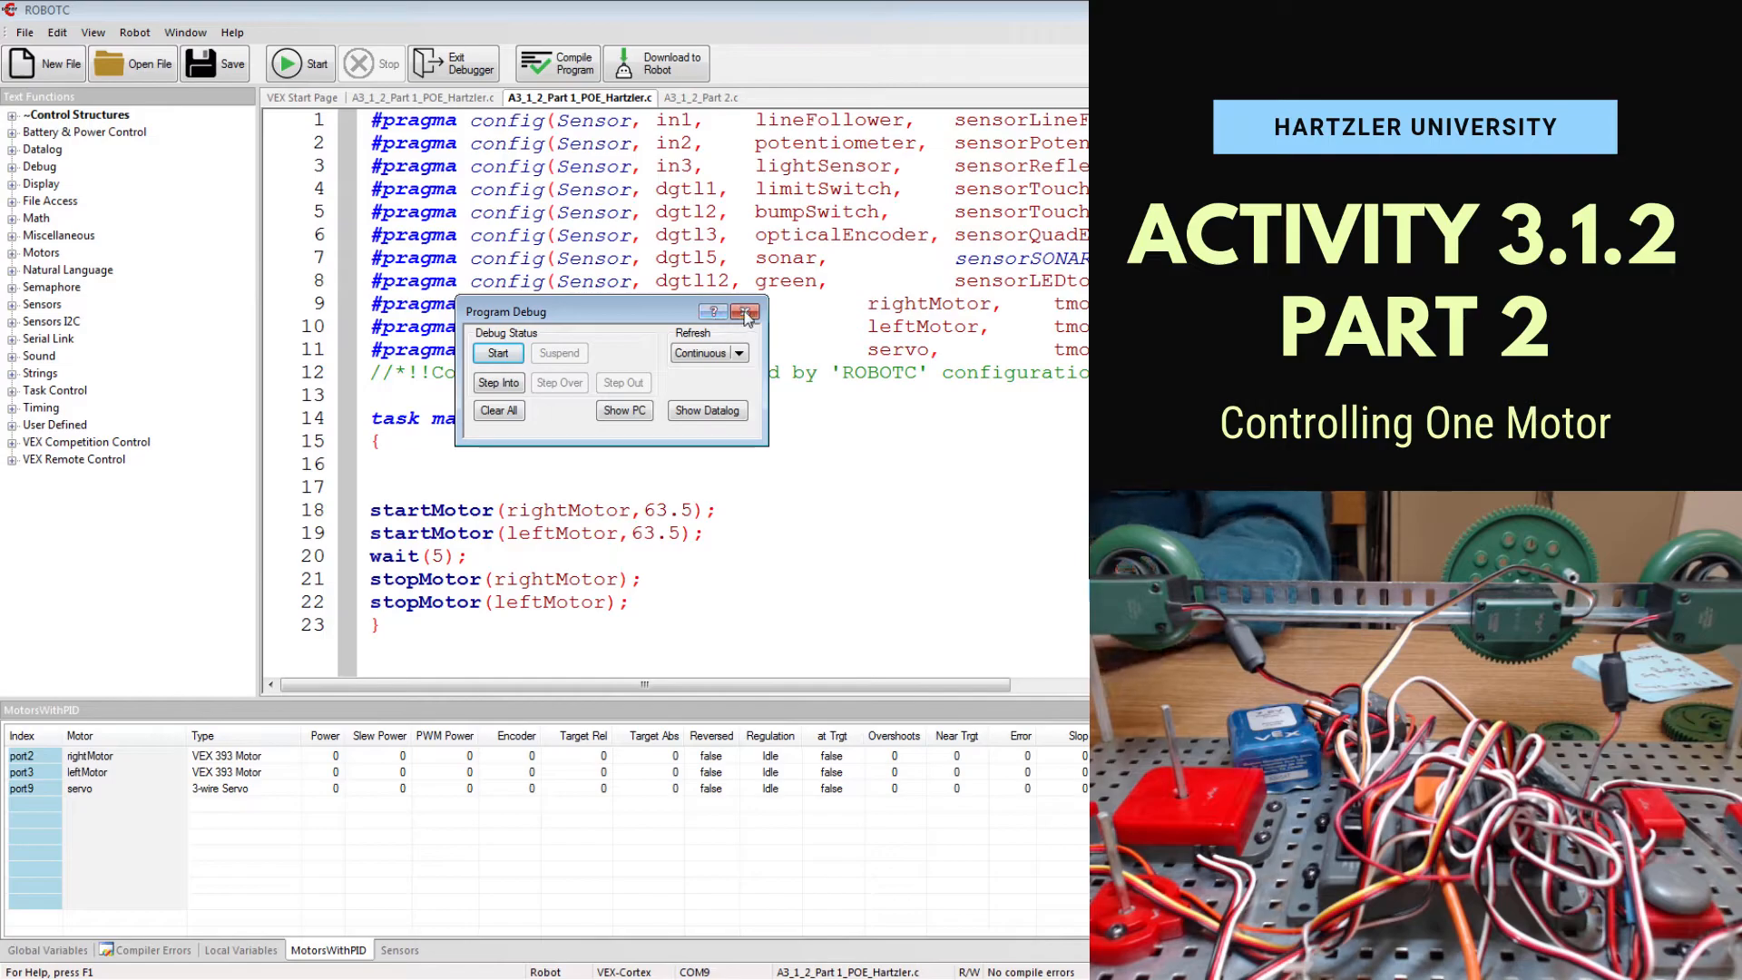
click(744, 312)
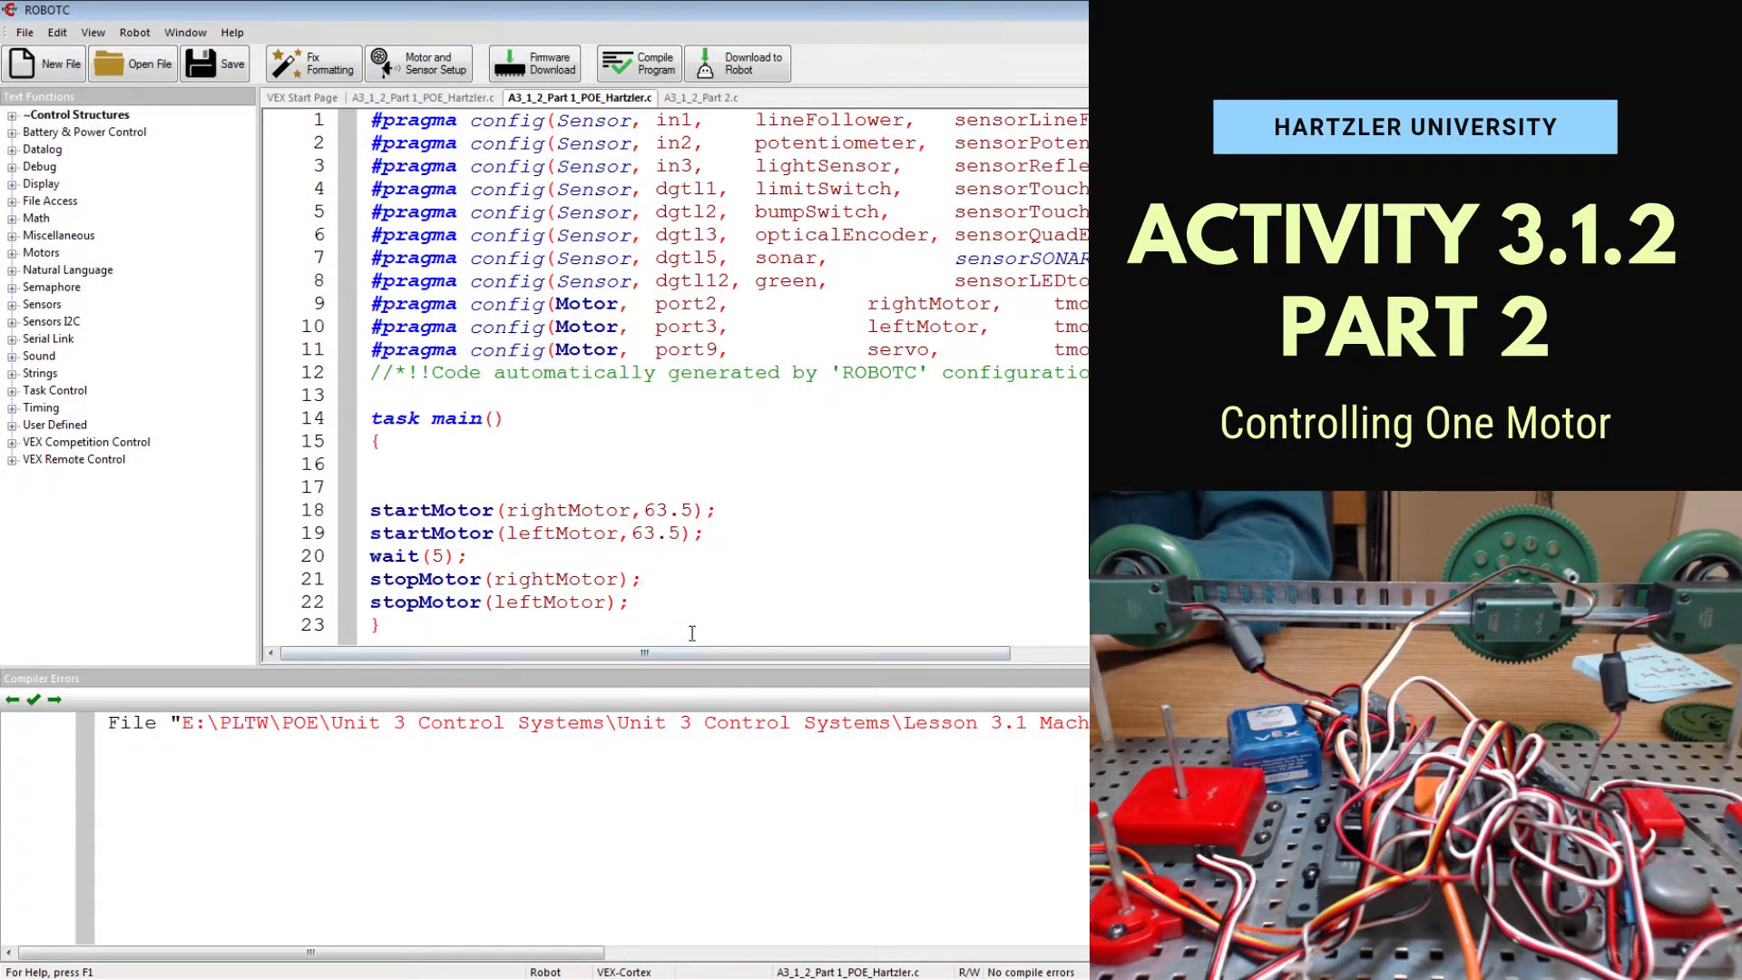
Change both startMotor speeds from 63.5 to -63.5.
scroll(down, 3)
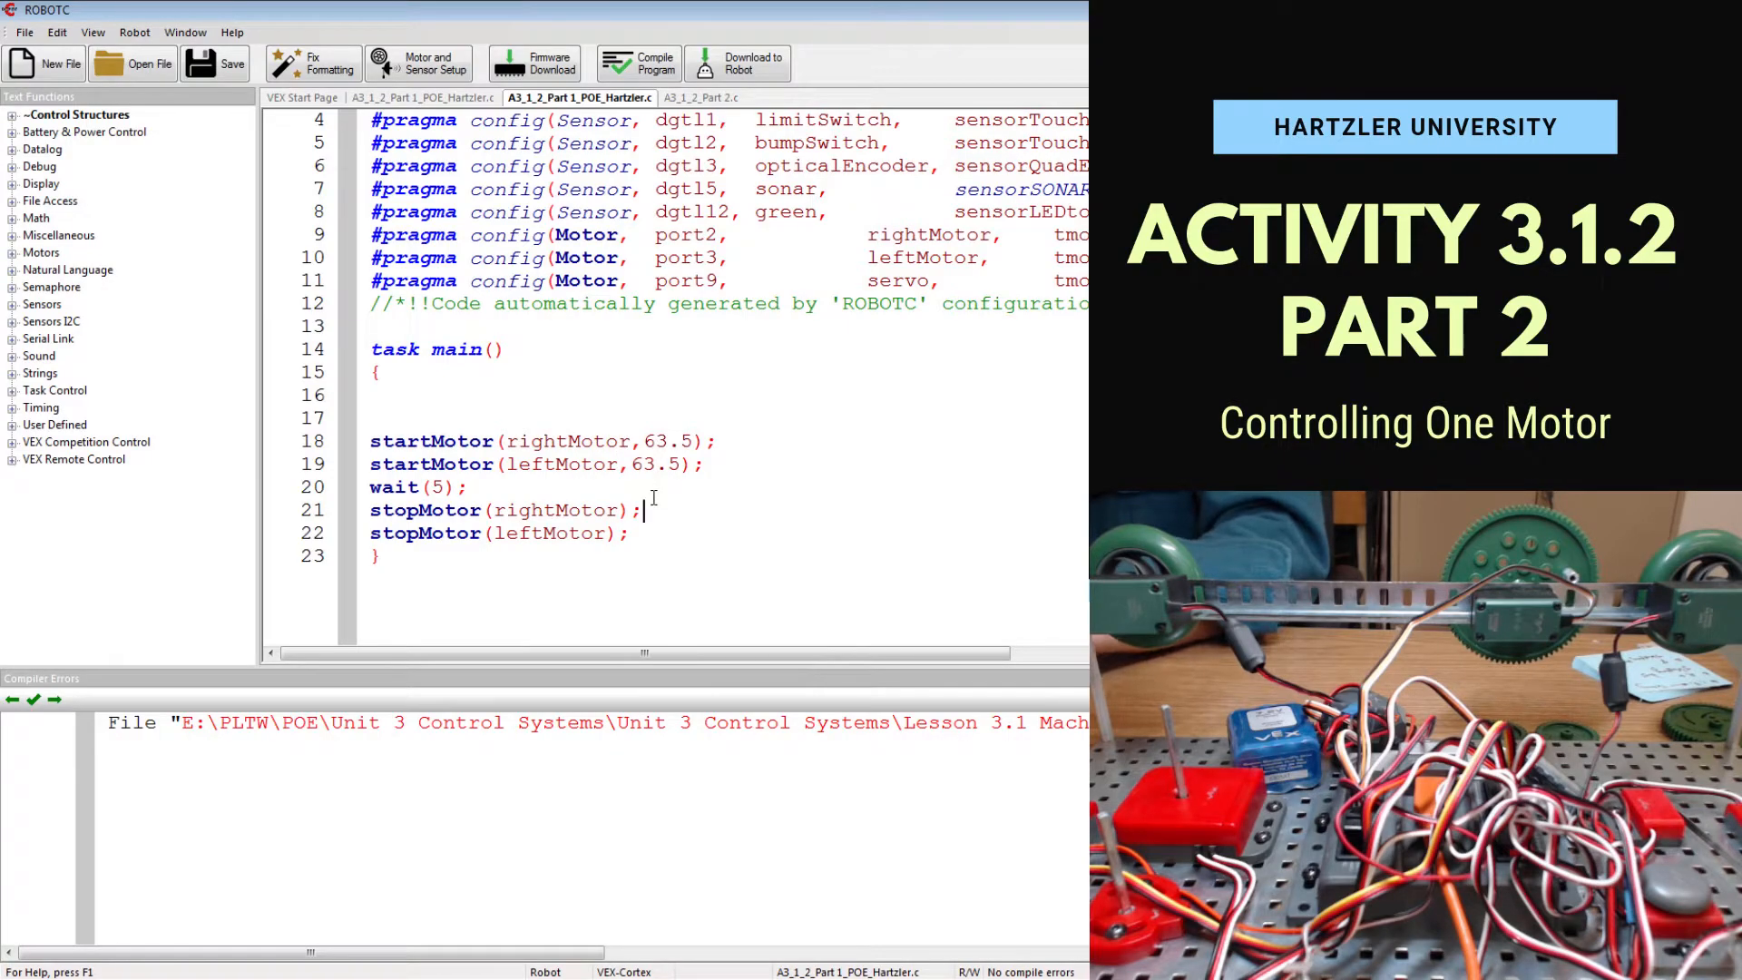
text(-)
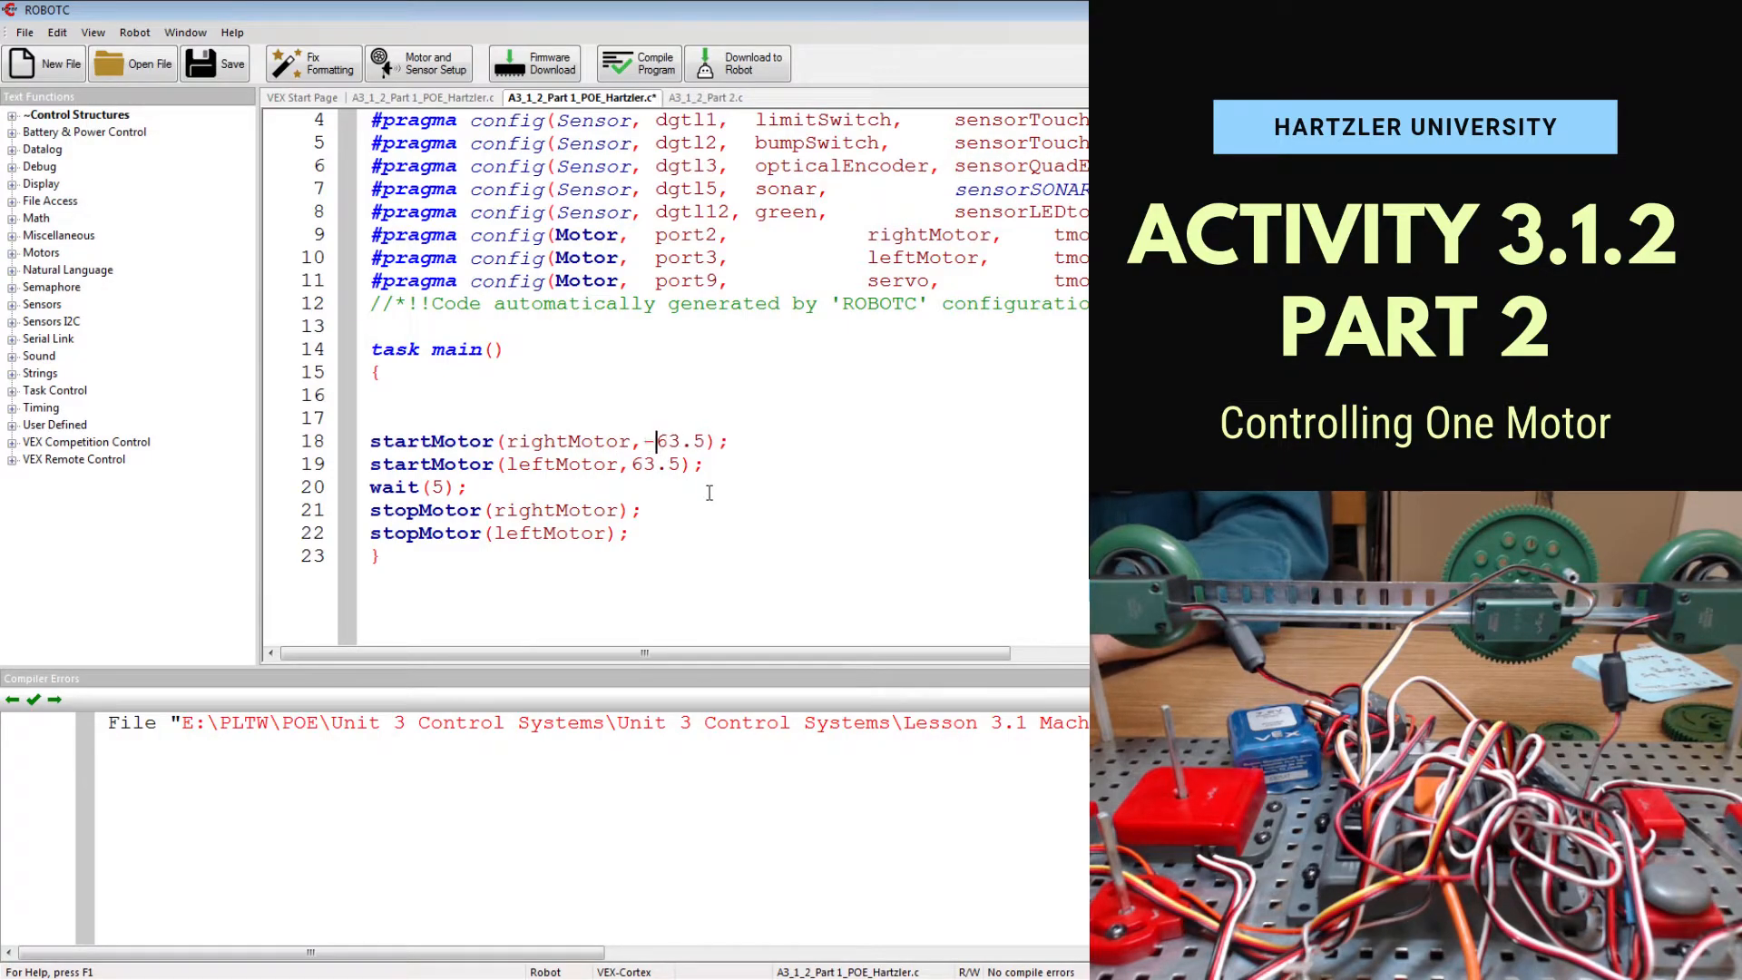
text(-)
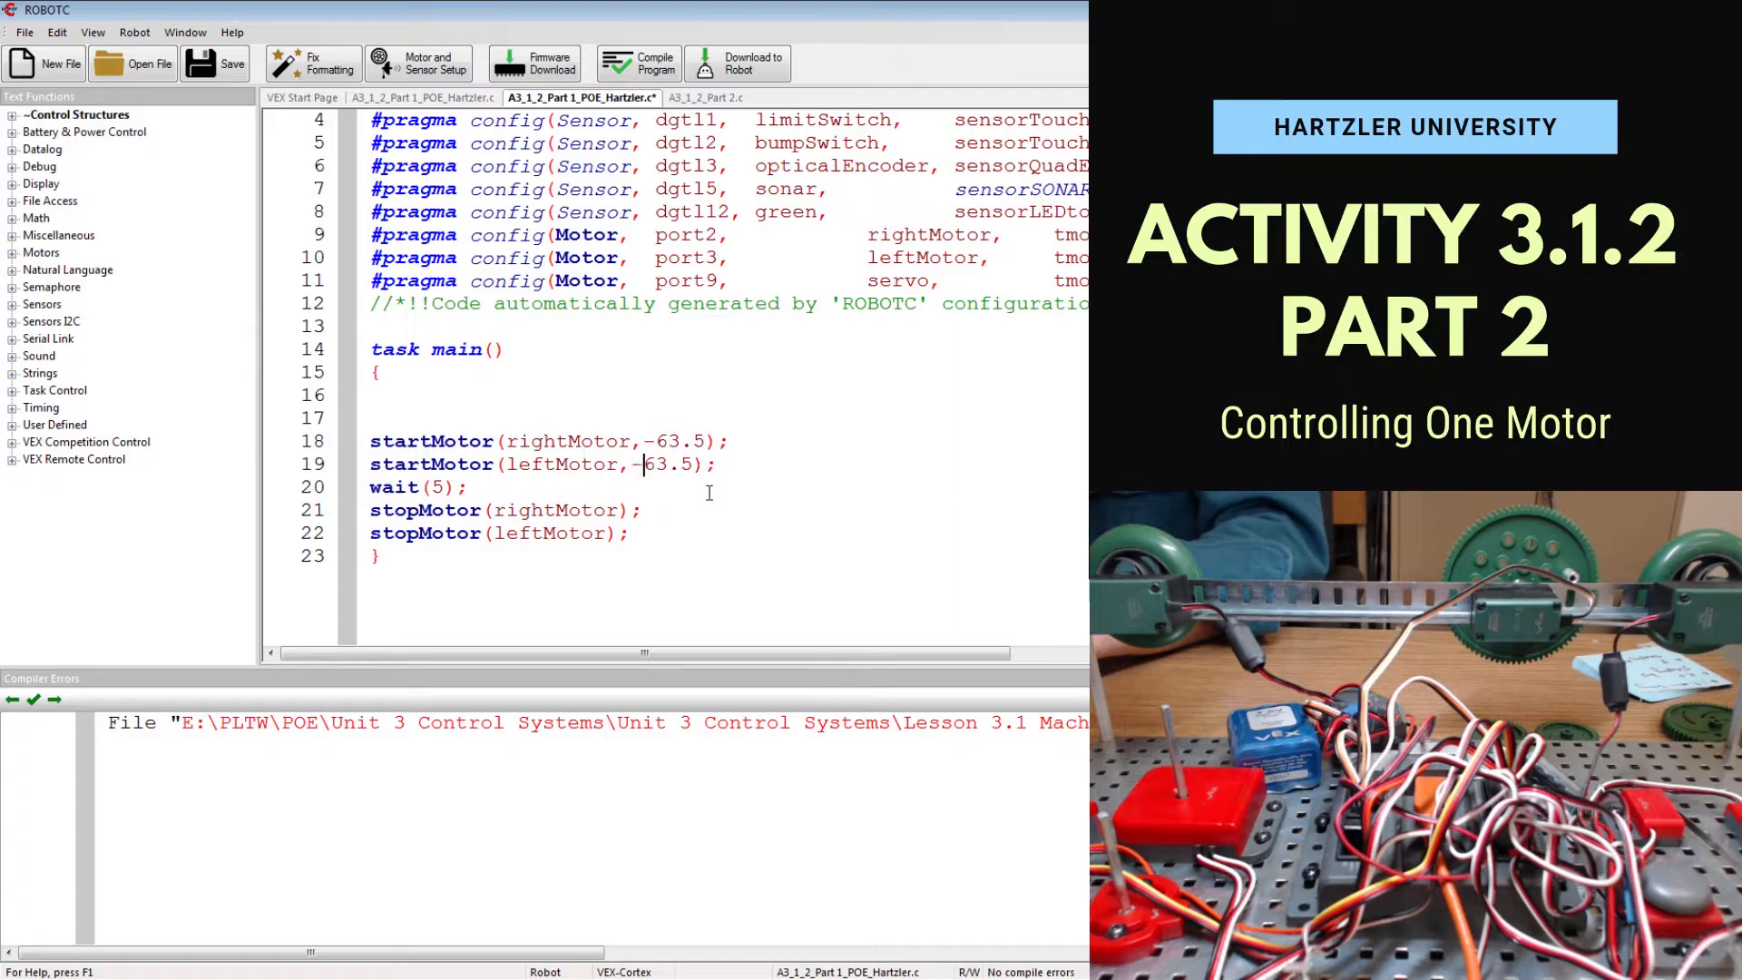
click(469, 486)
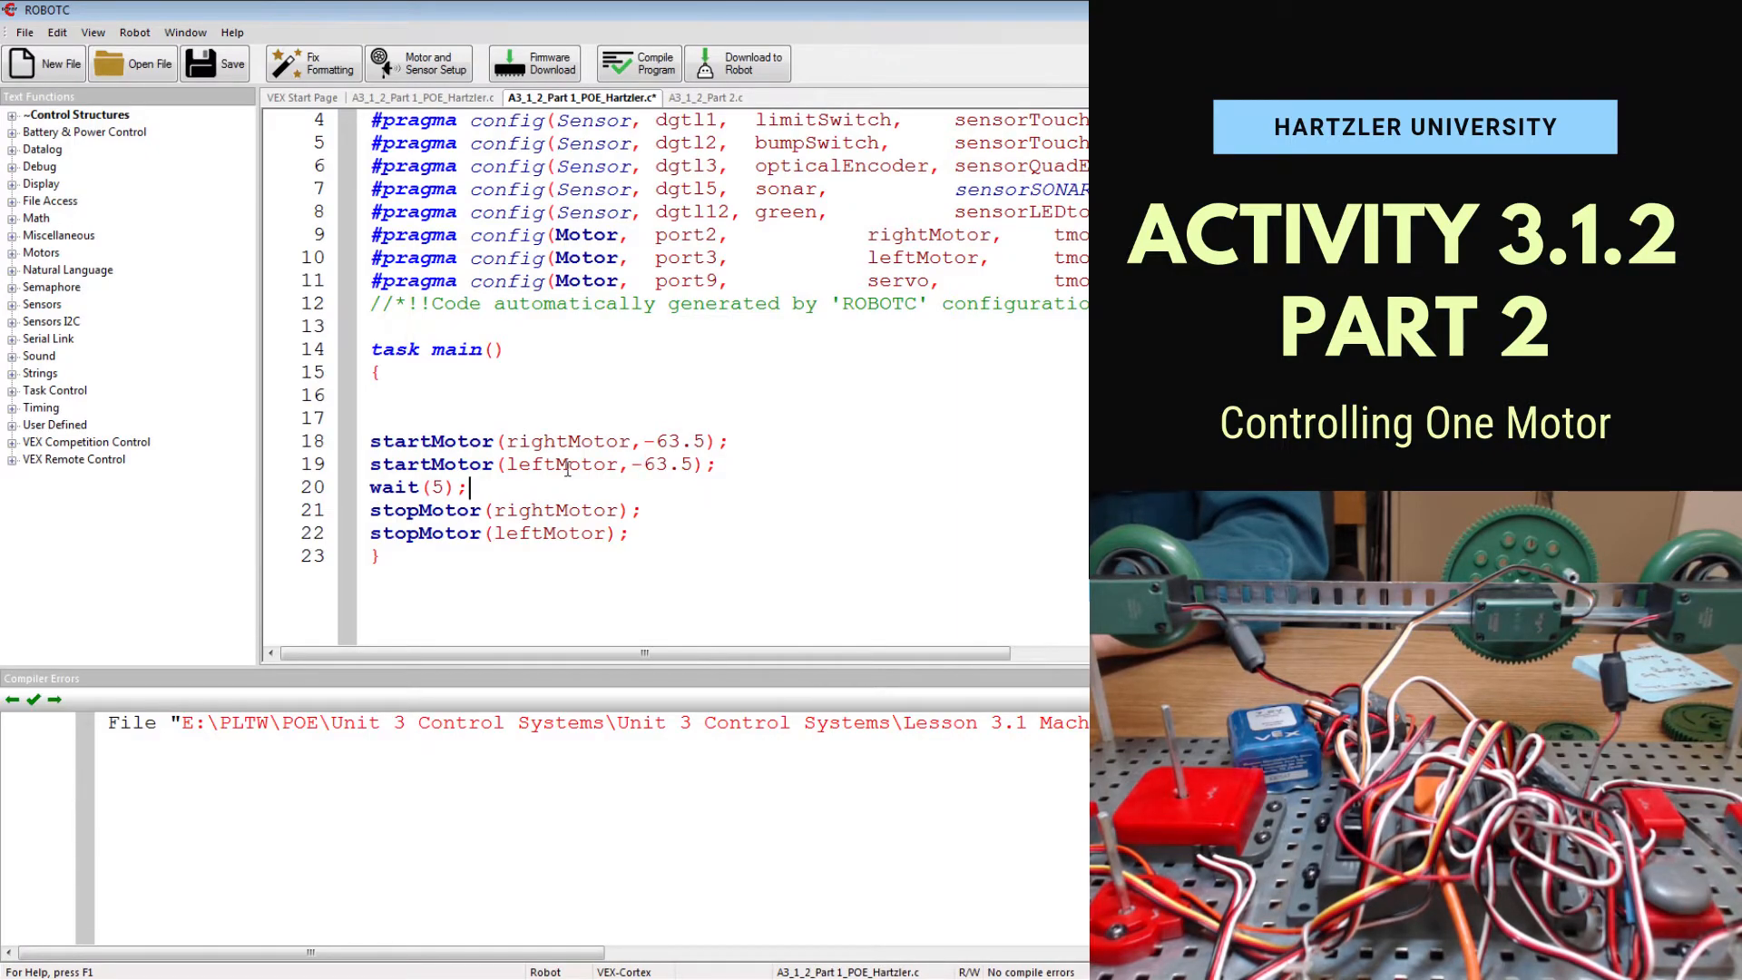
mouse_move(419, 63)
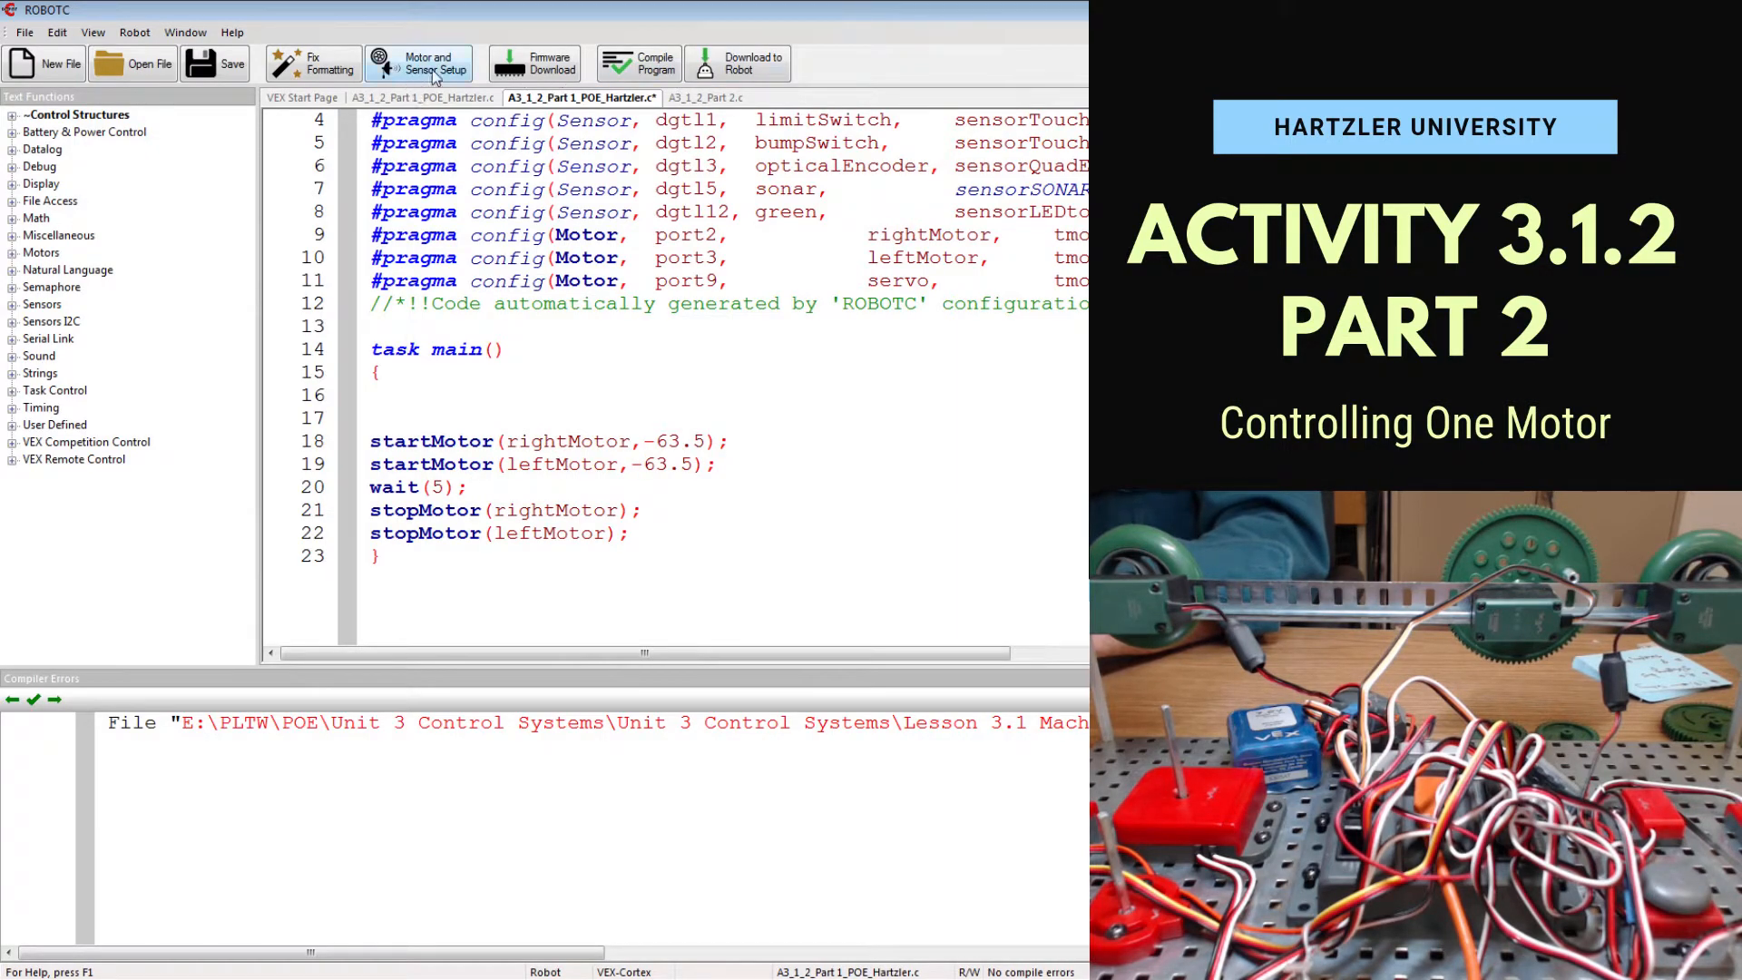
click(418, 63)
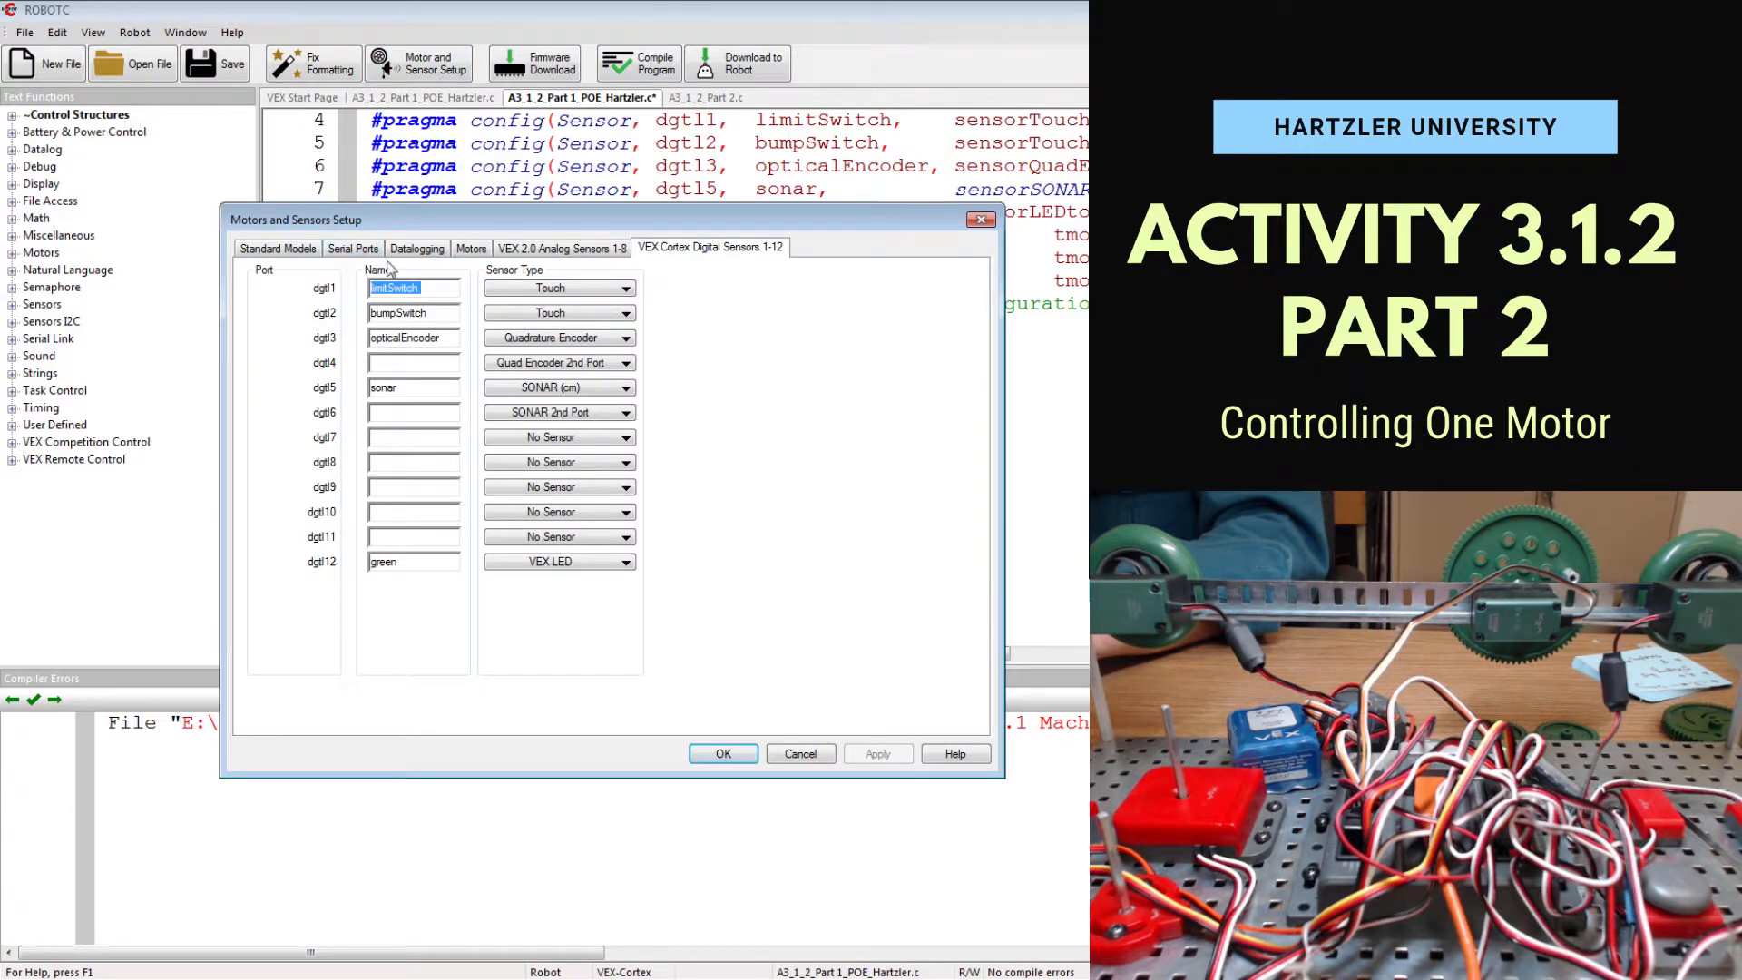
mouse_move(480, 244)
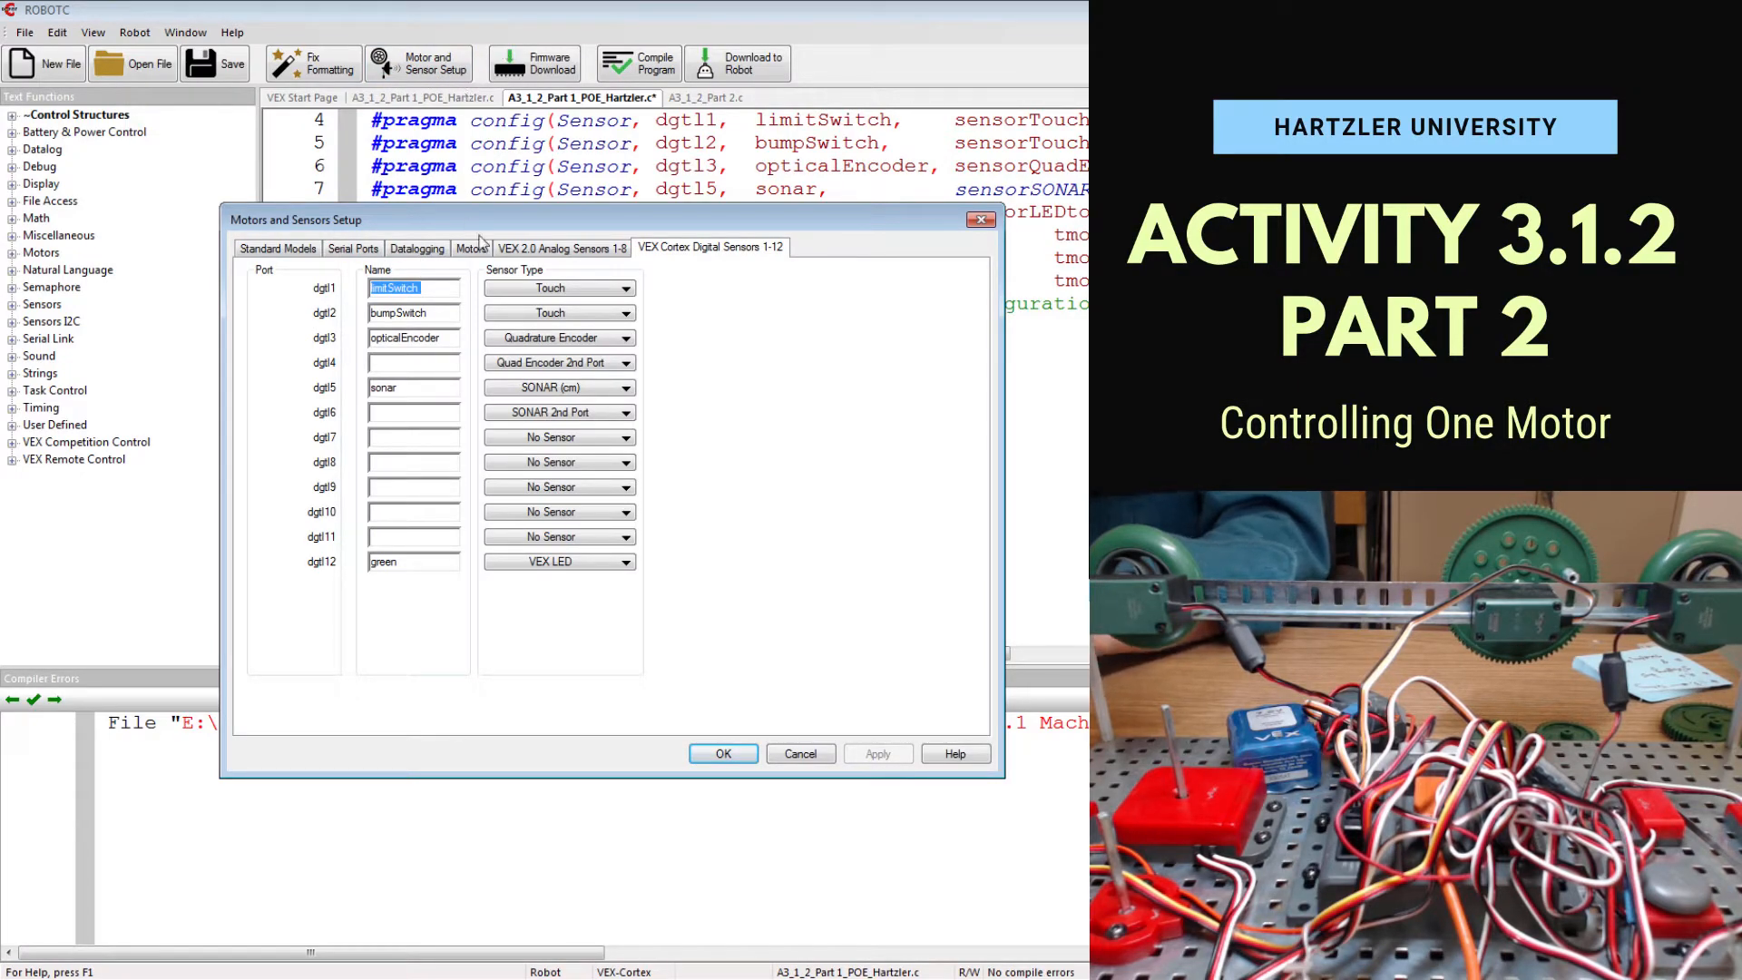
click(470, 247)
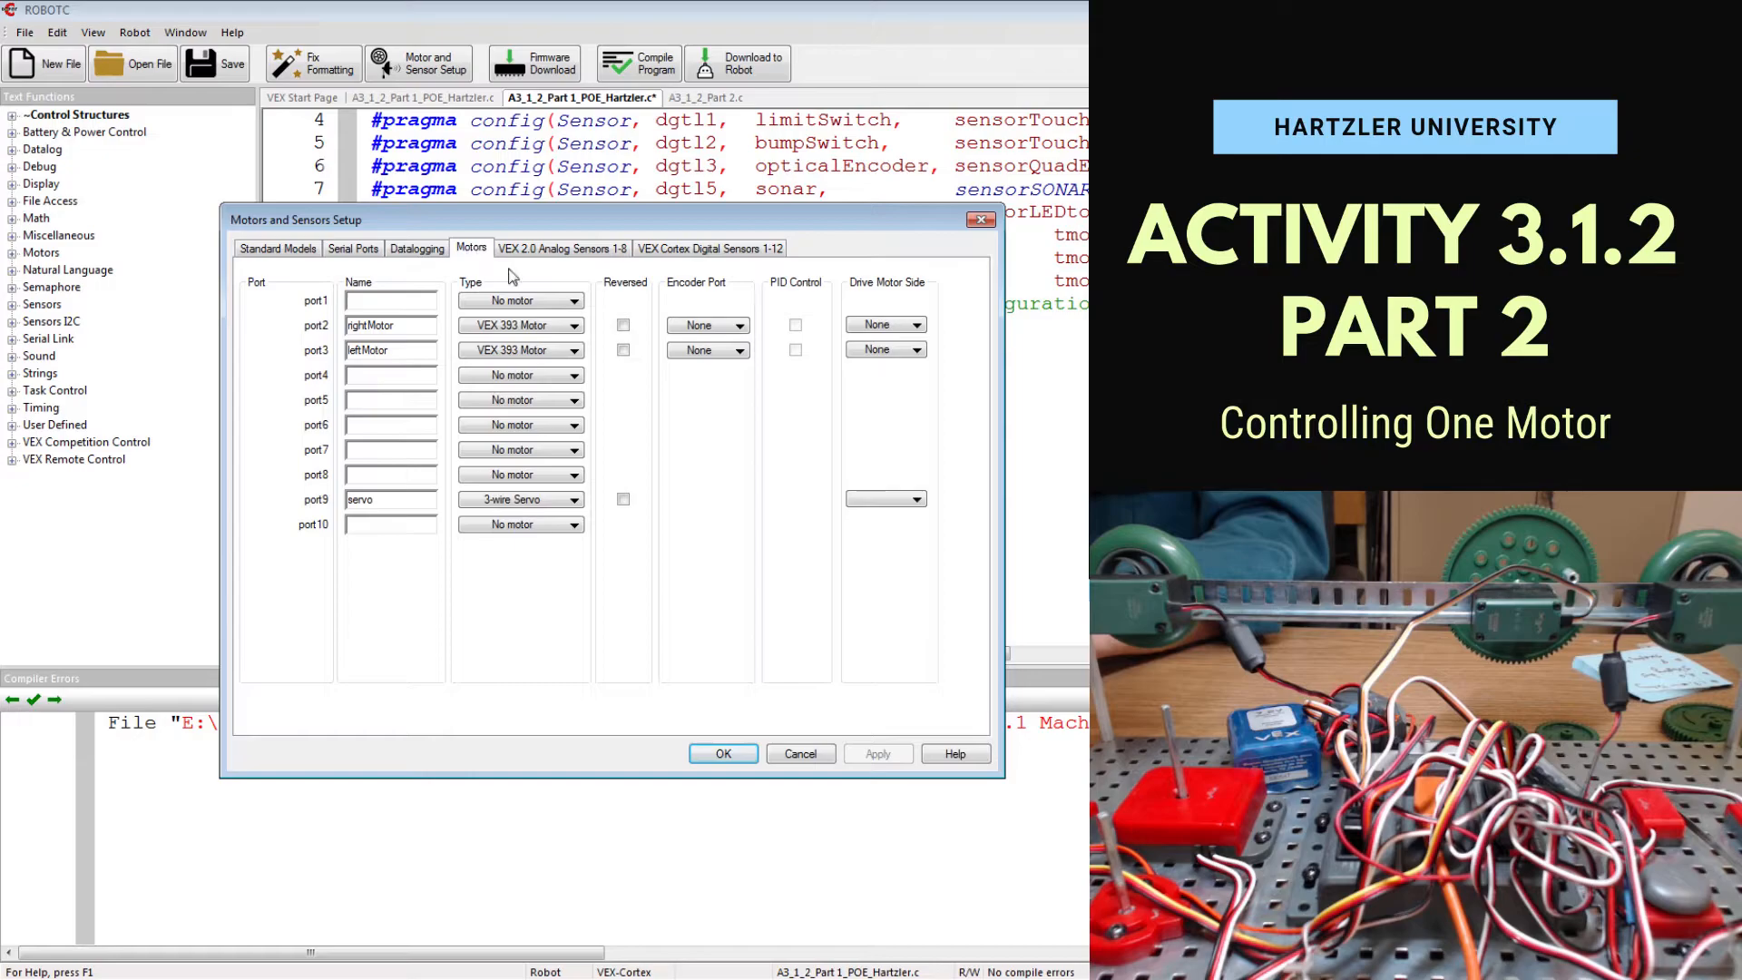
click(623, 349)
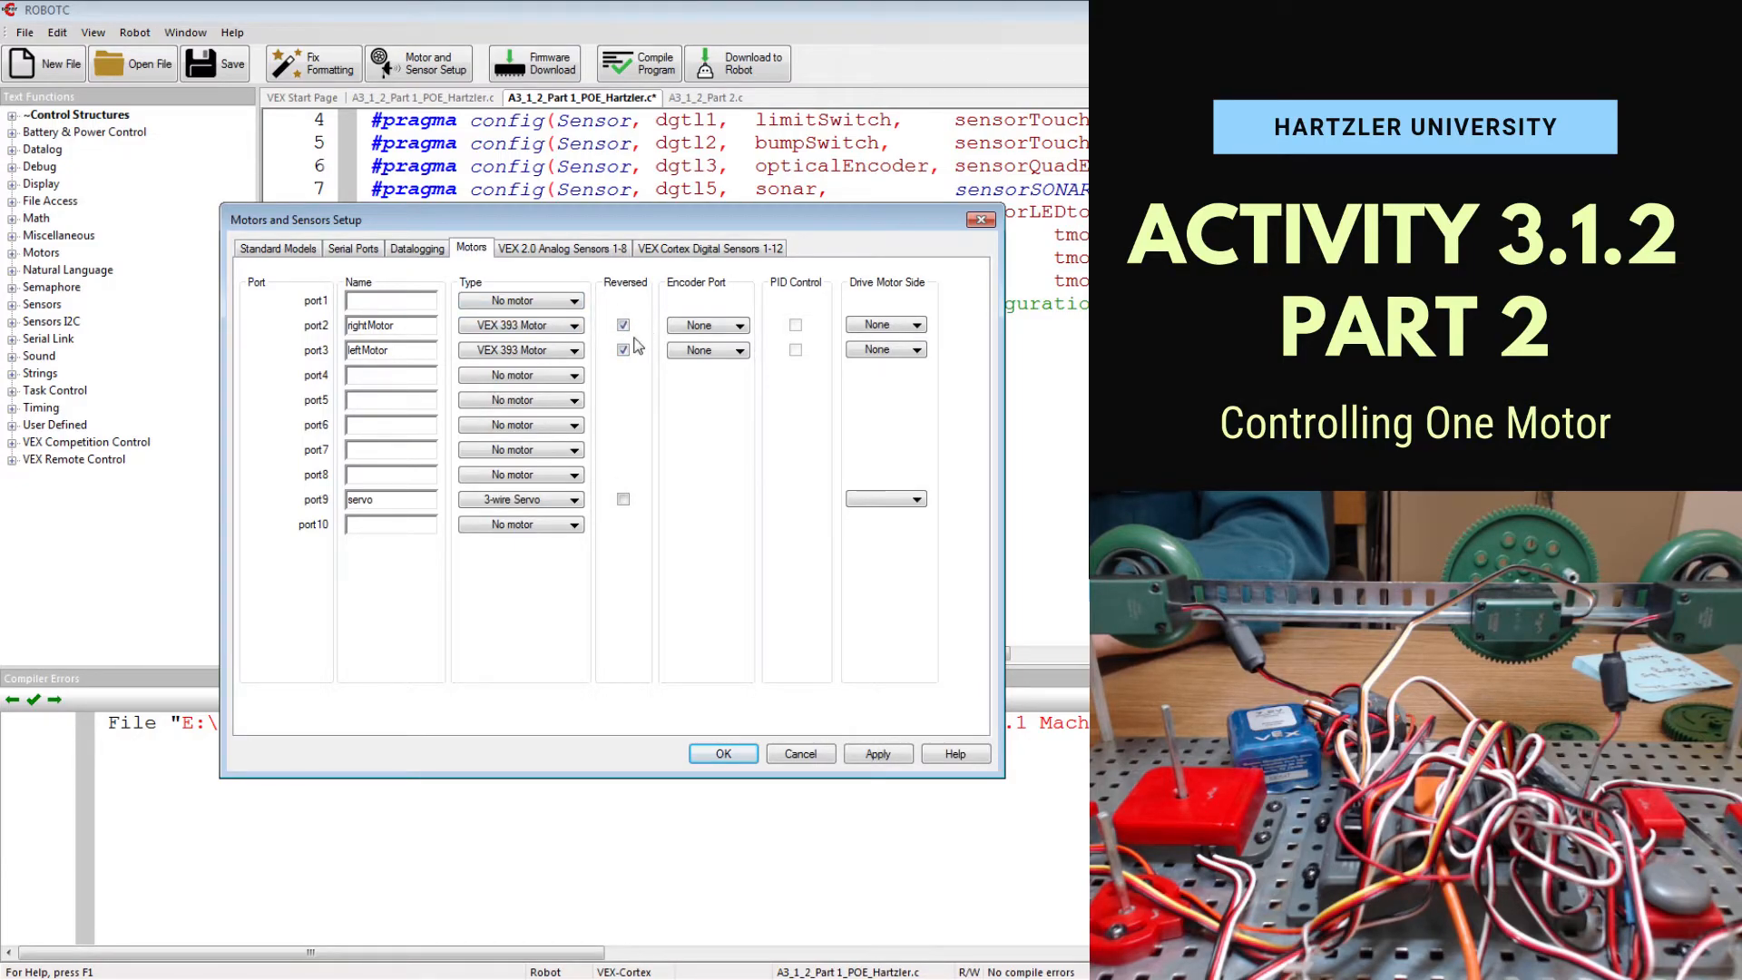
click(624, 325)
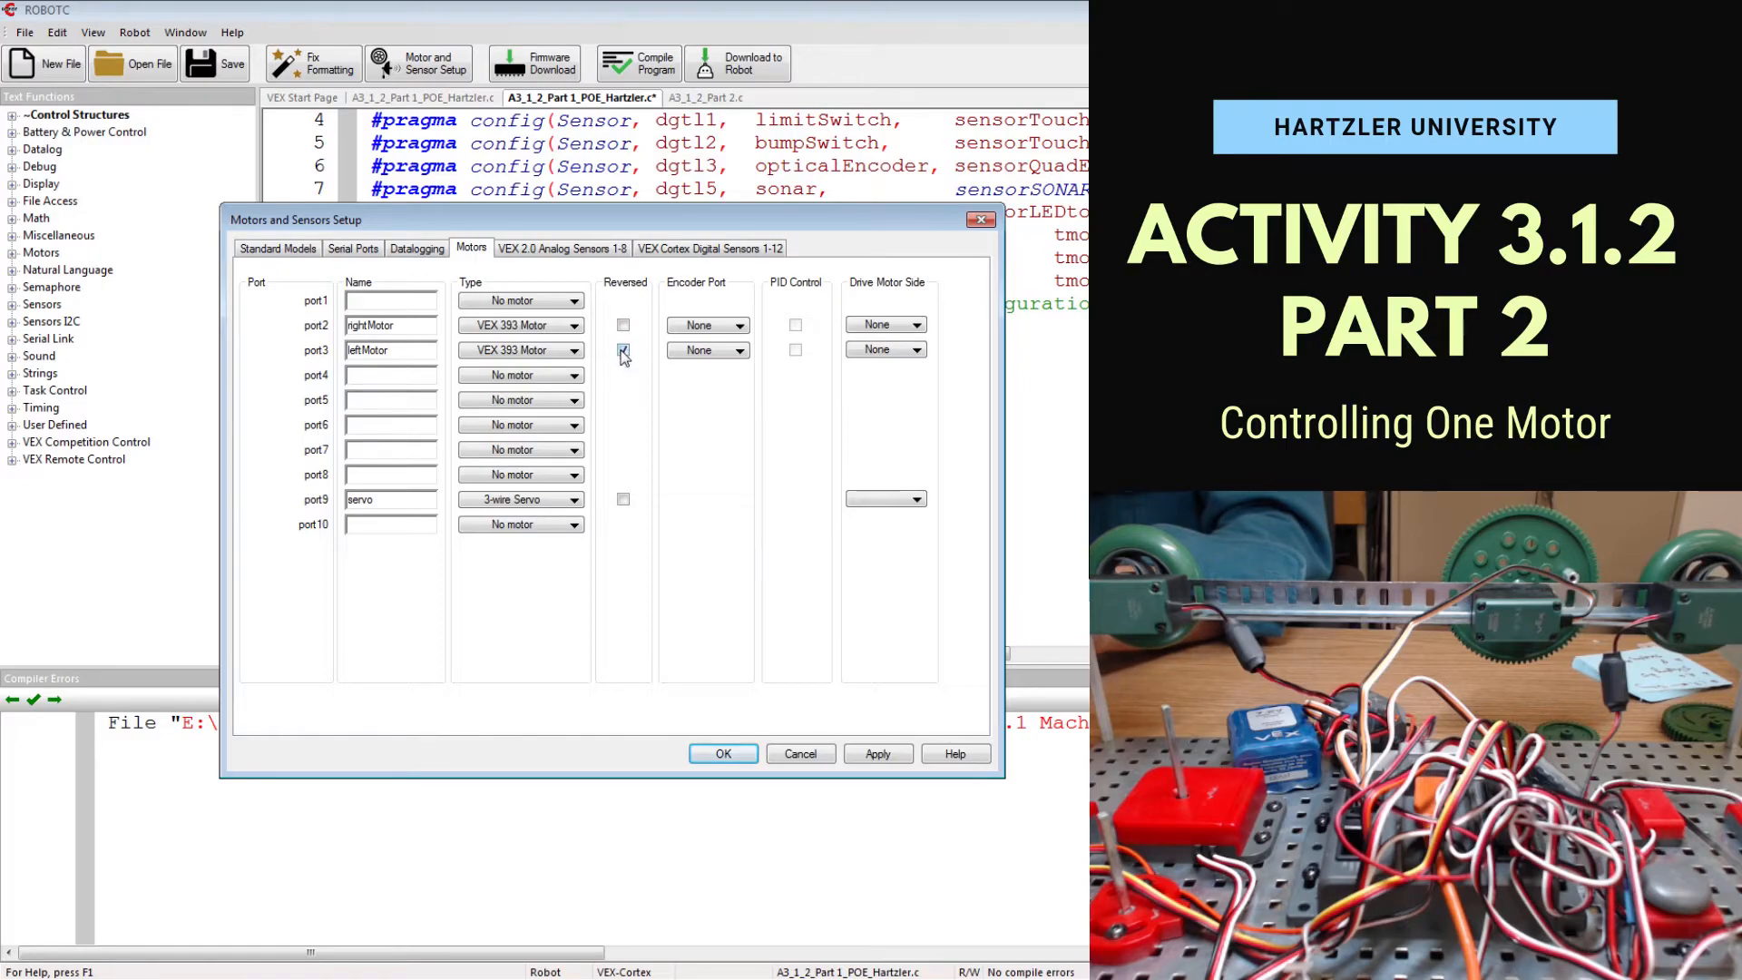
click(623, 351)
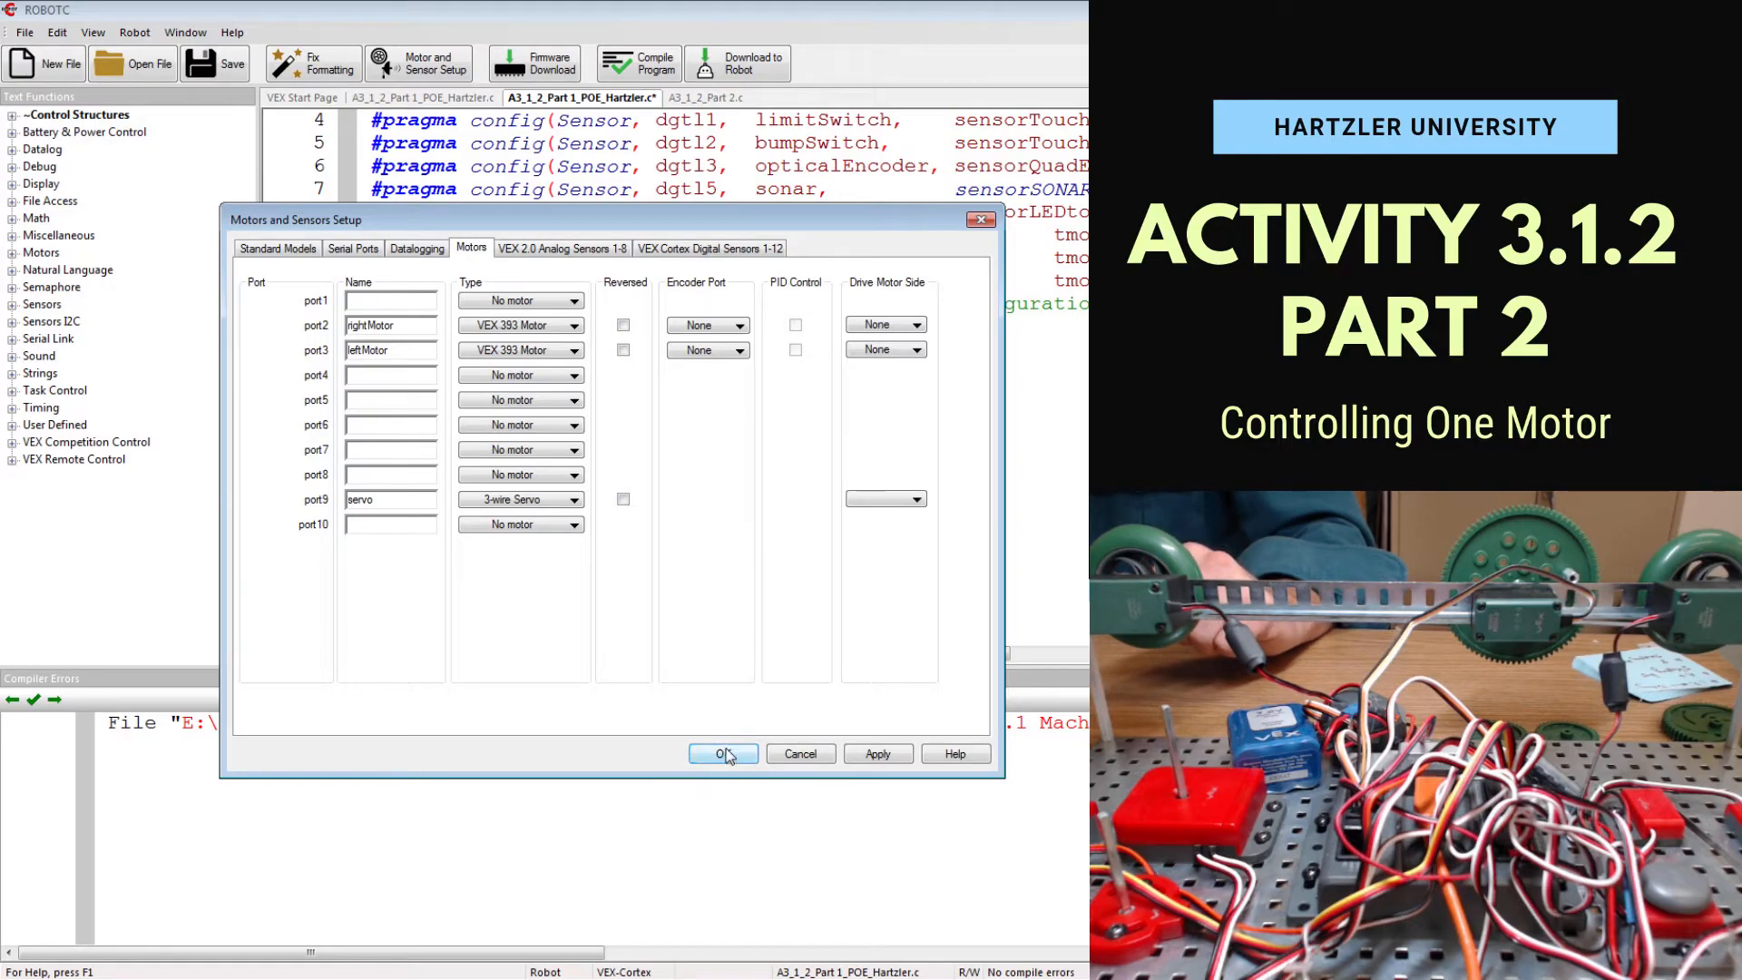
click(722, 753)
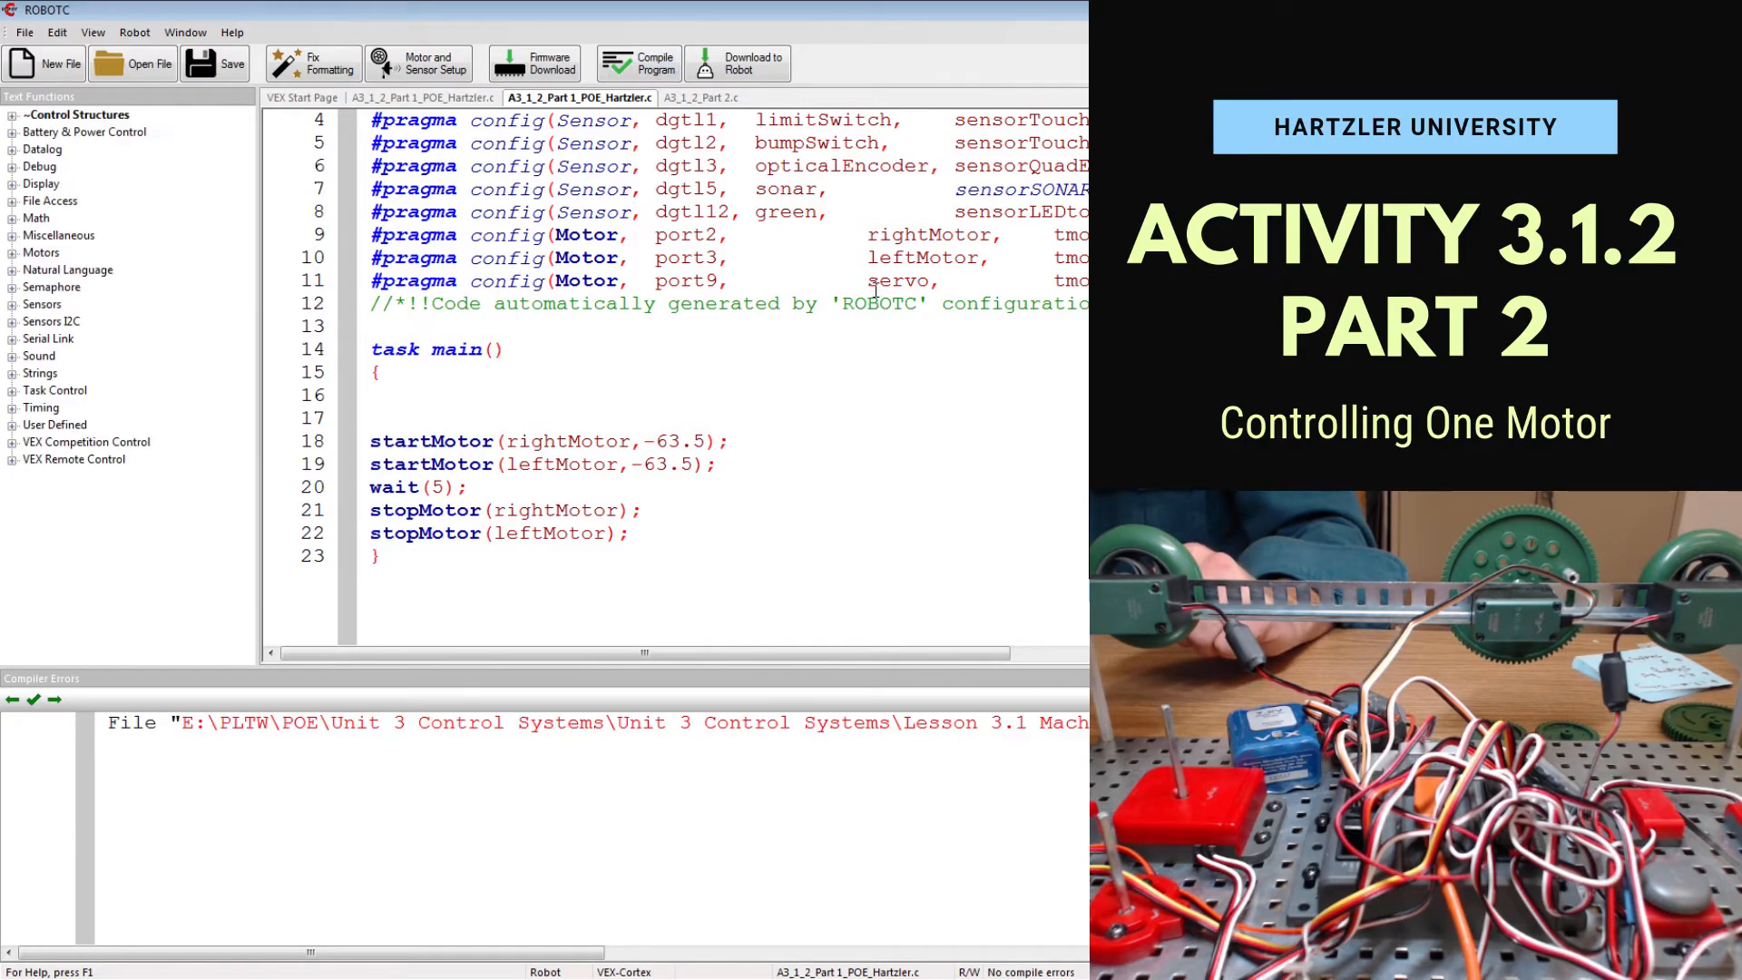
Download the reversed program, run it with both motors at -63, then stop it.
click(737, 64)
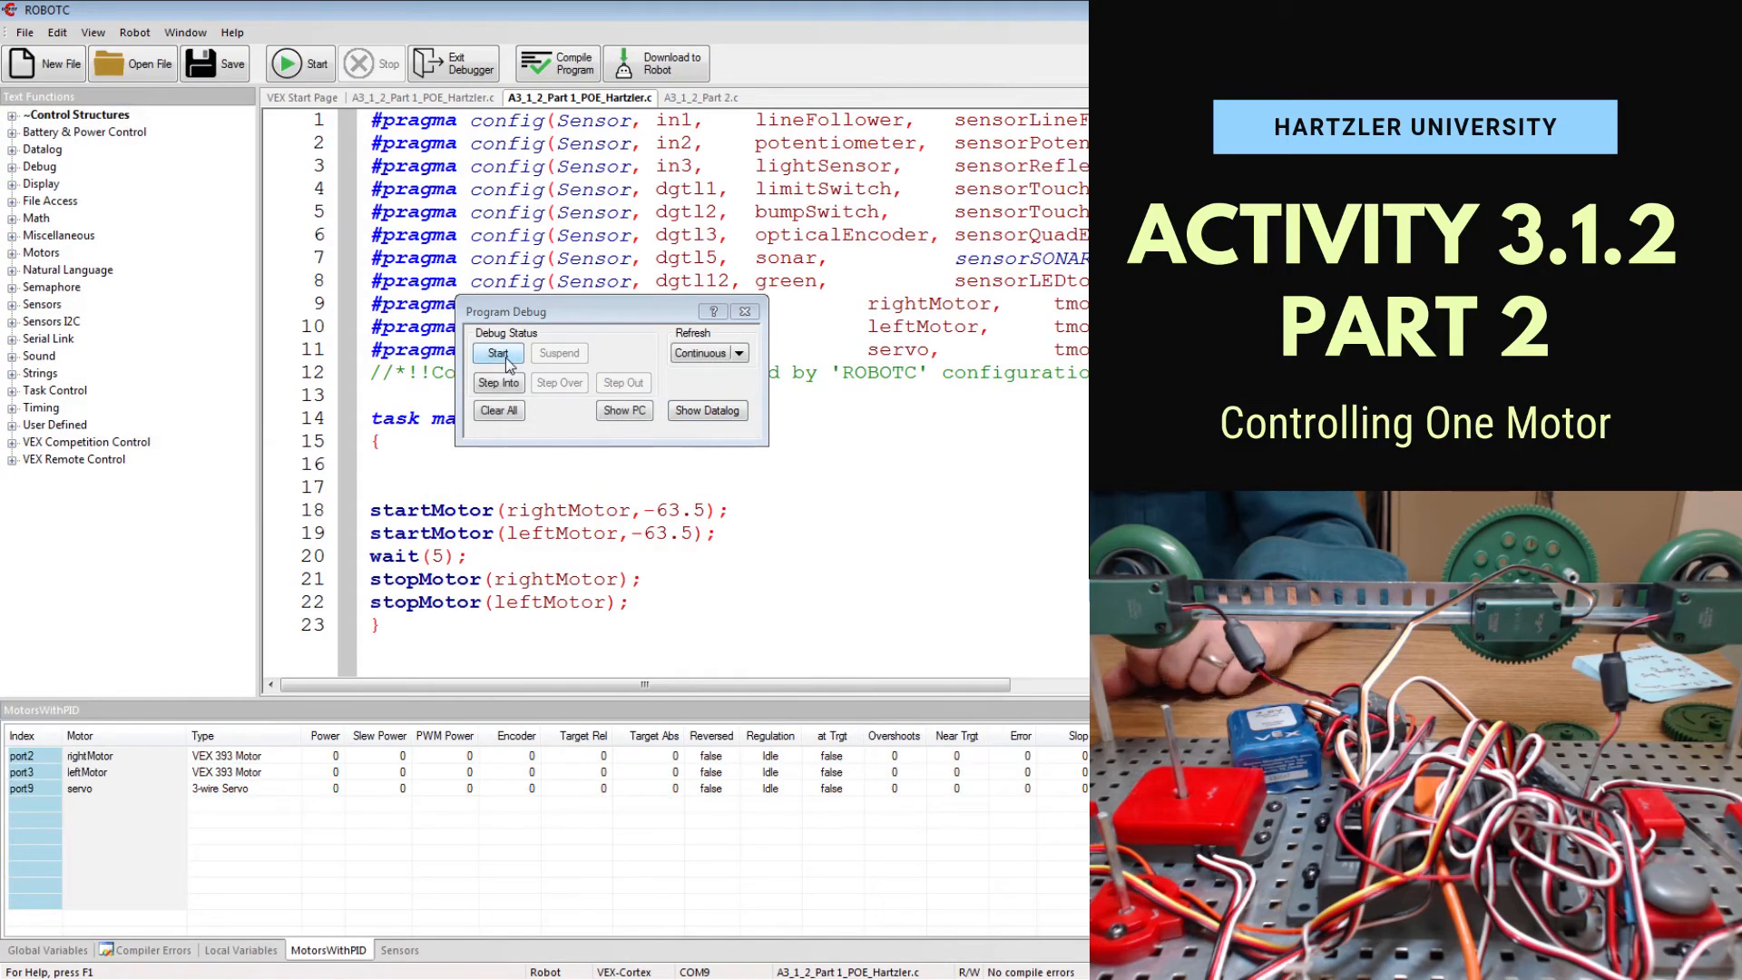
click(498, 352)
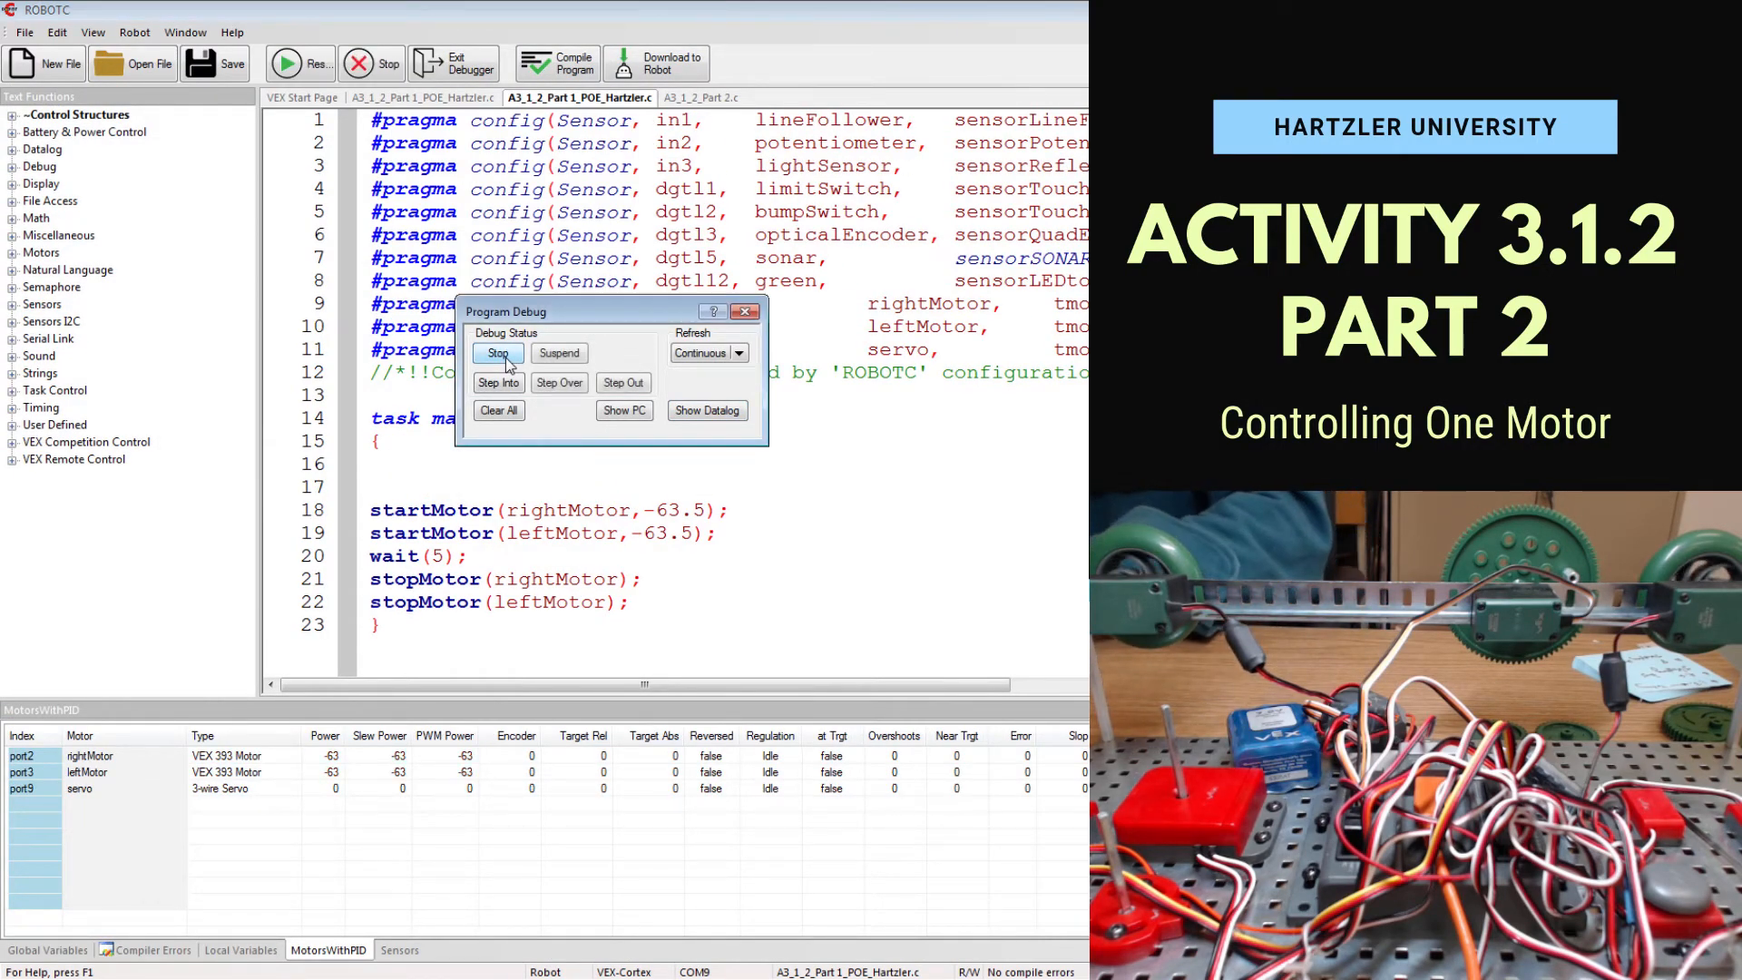
click(498, 352)
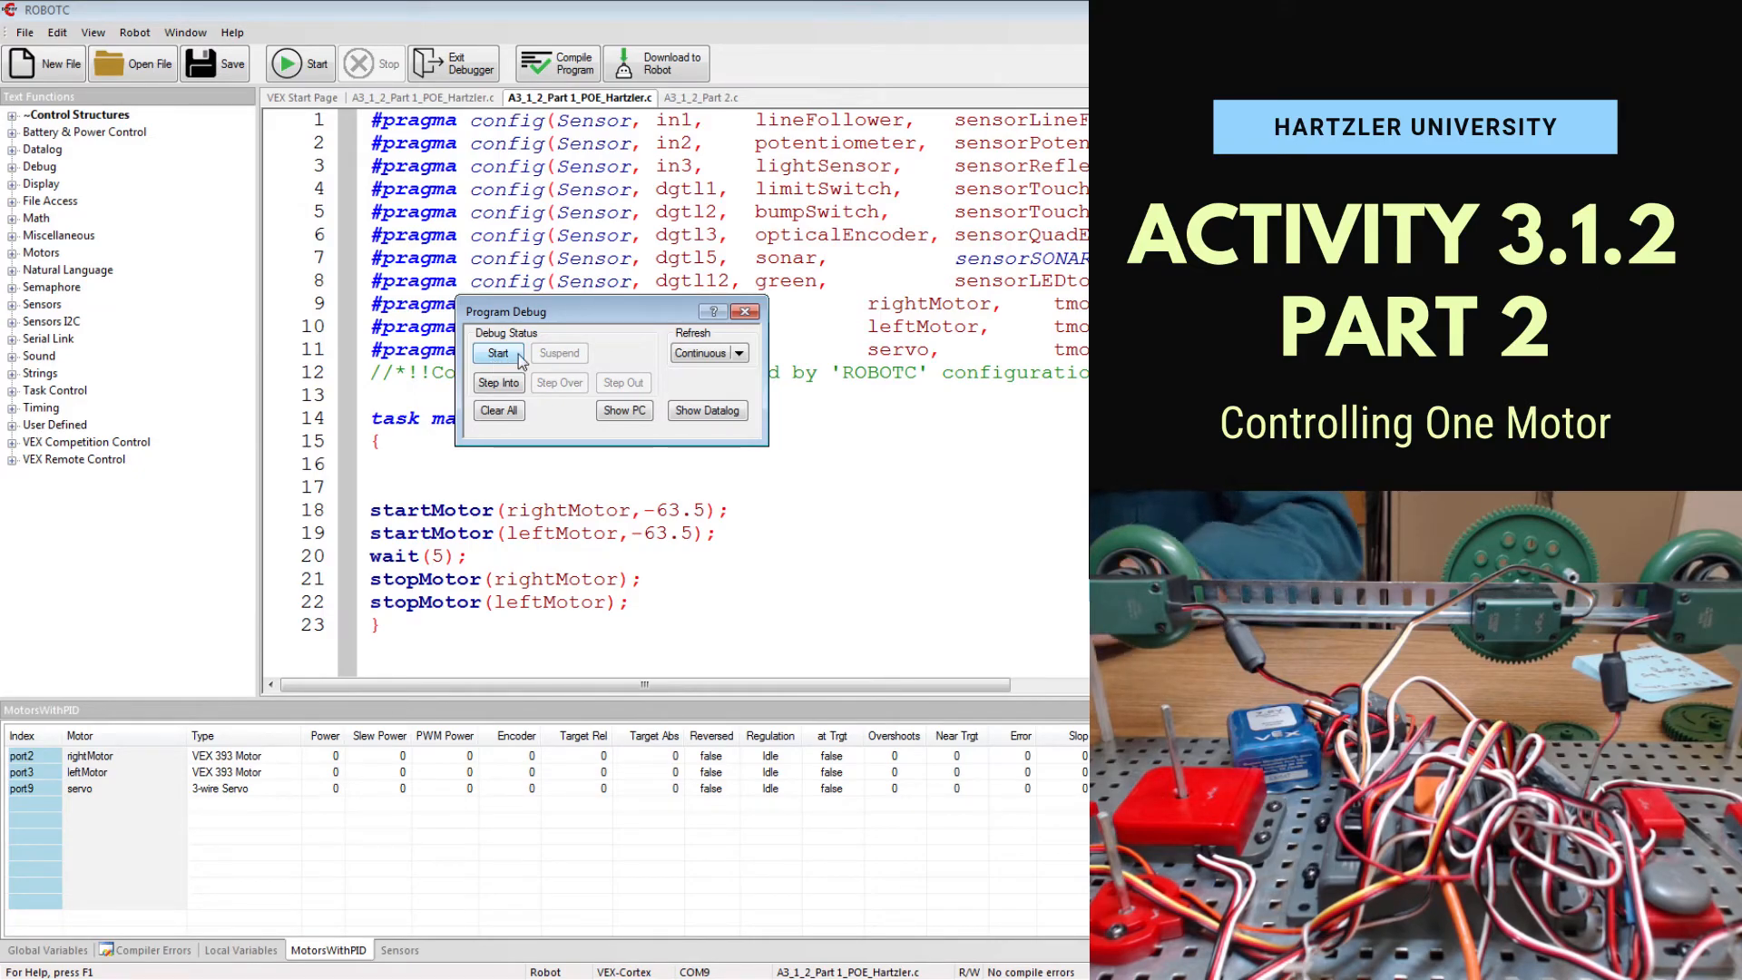
mouse_move(720, 336)
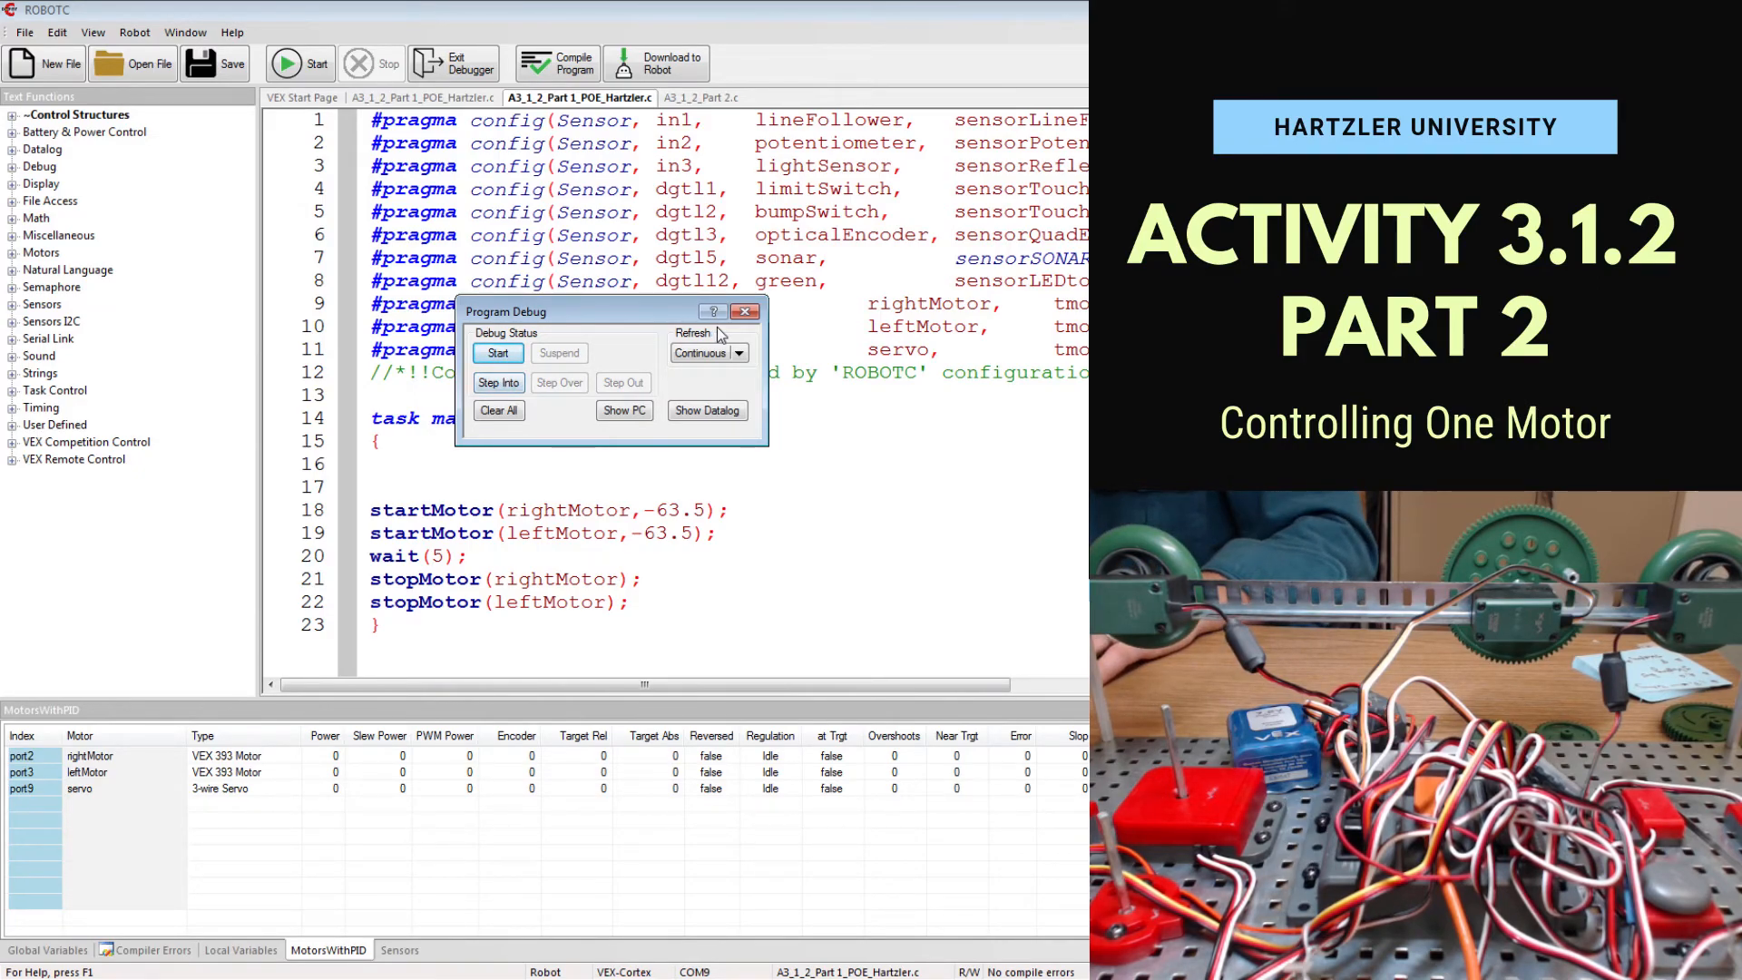